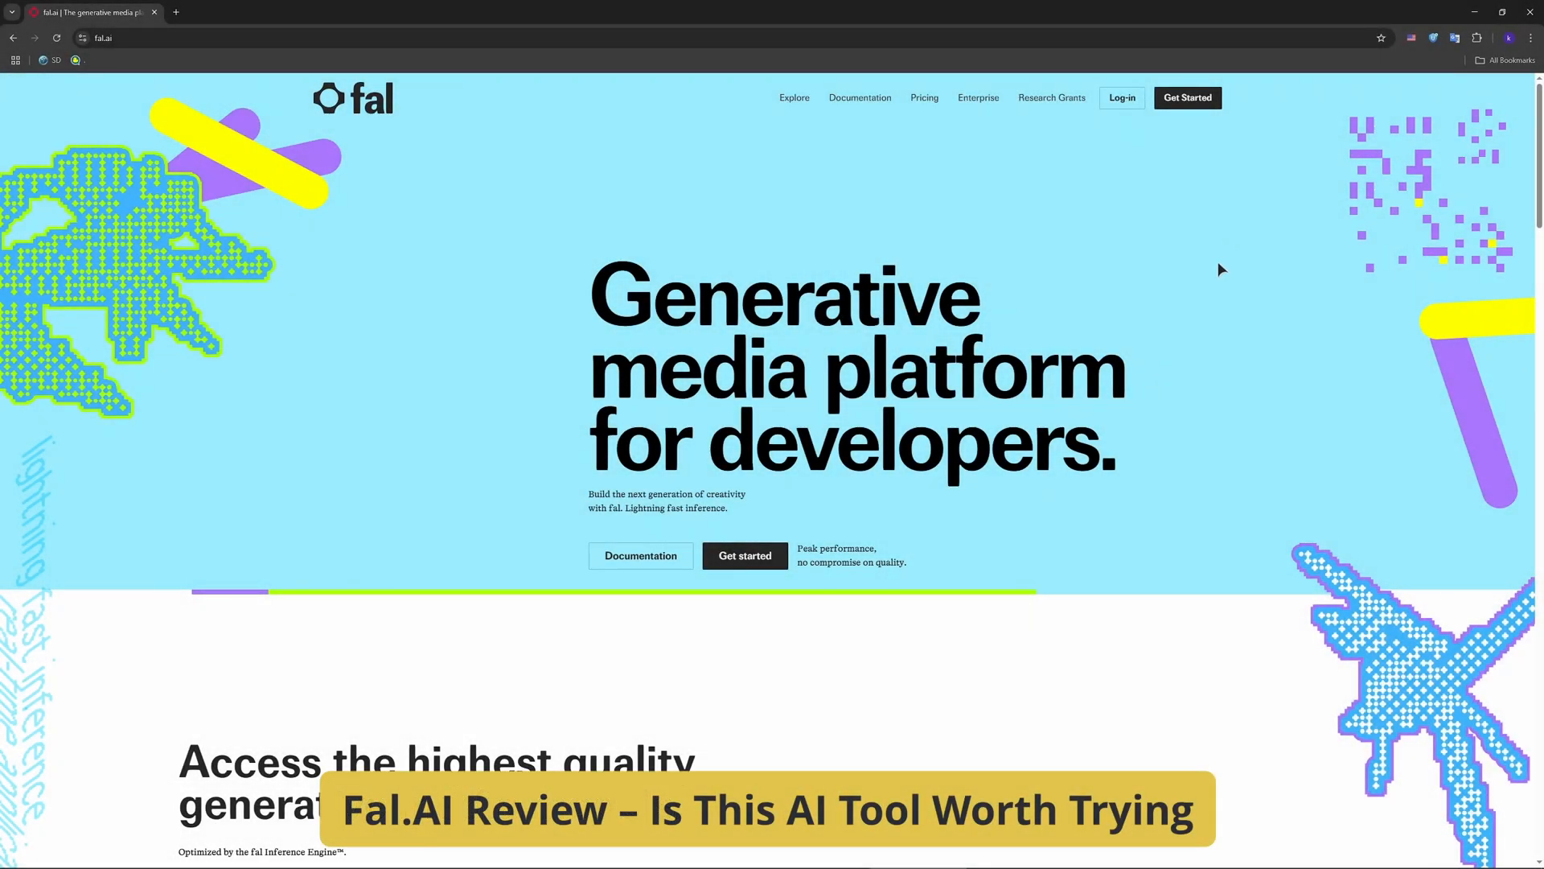
Scroll the homepage from the hero down to the Model Gallery cards for Kling 2.1, Veo 3 and FLUX.1.
scroll(down, 3)
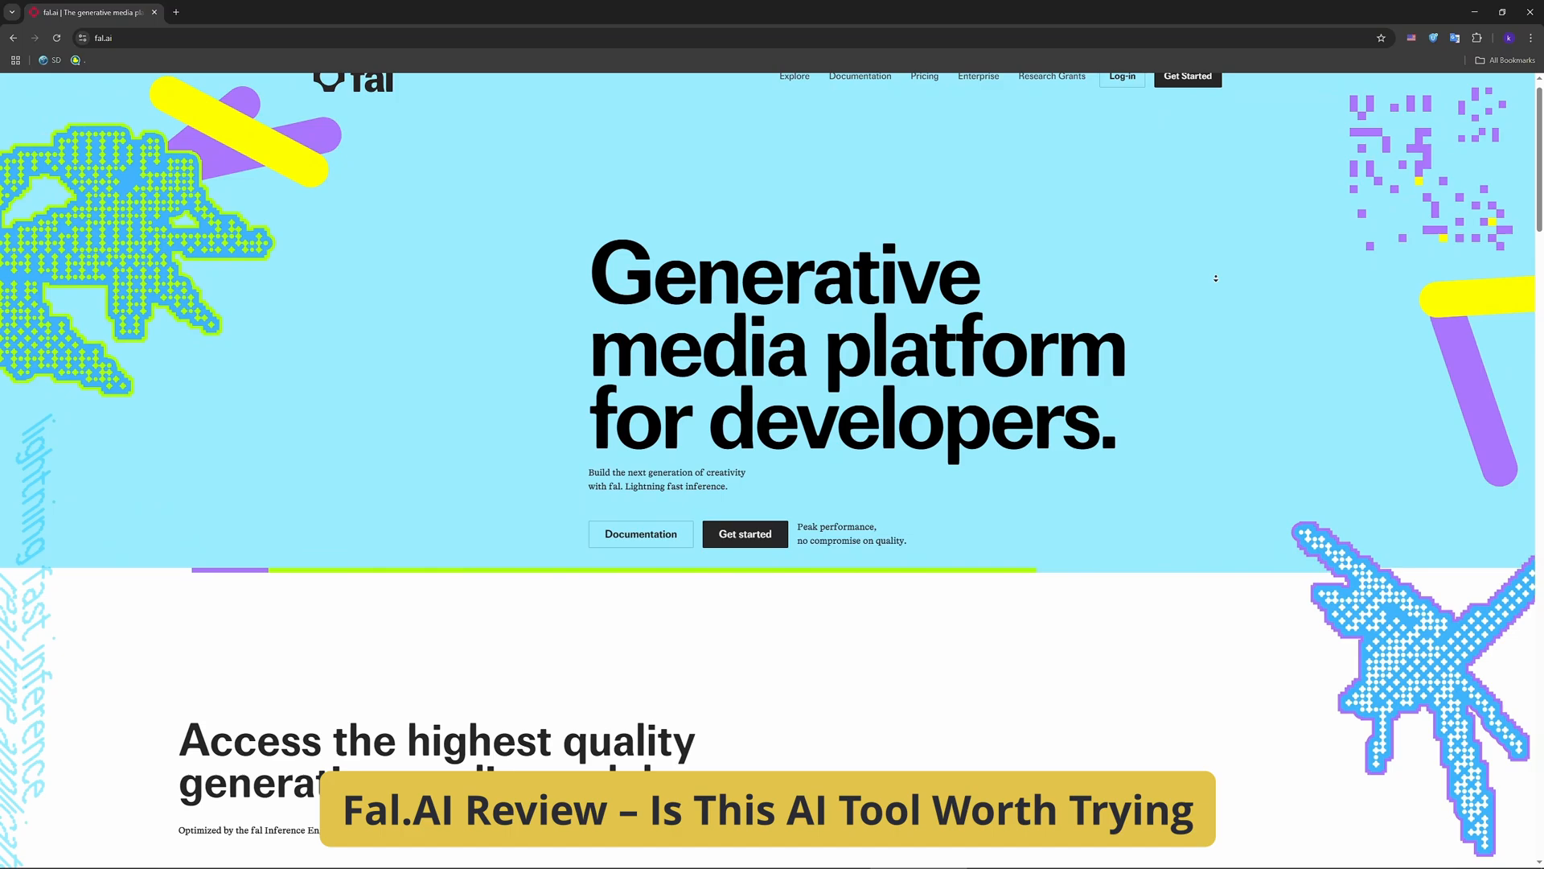
scroll(down, 3)
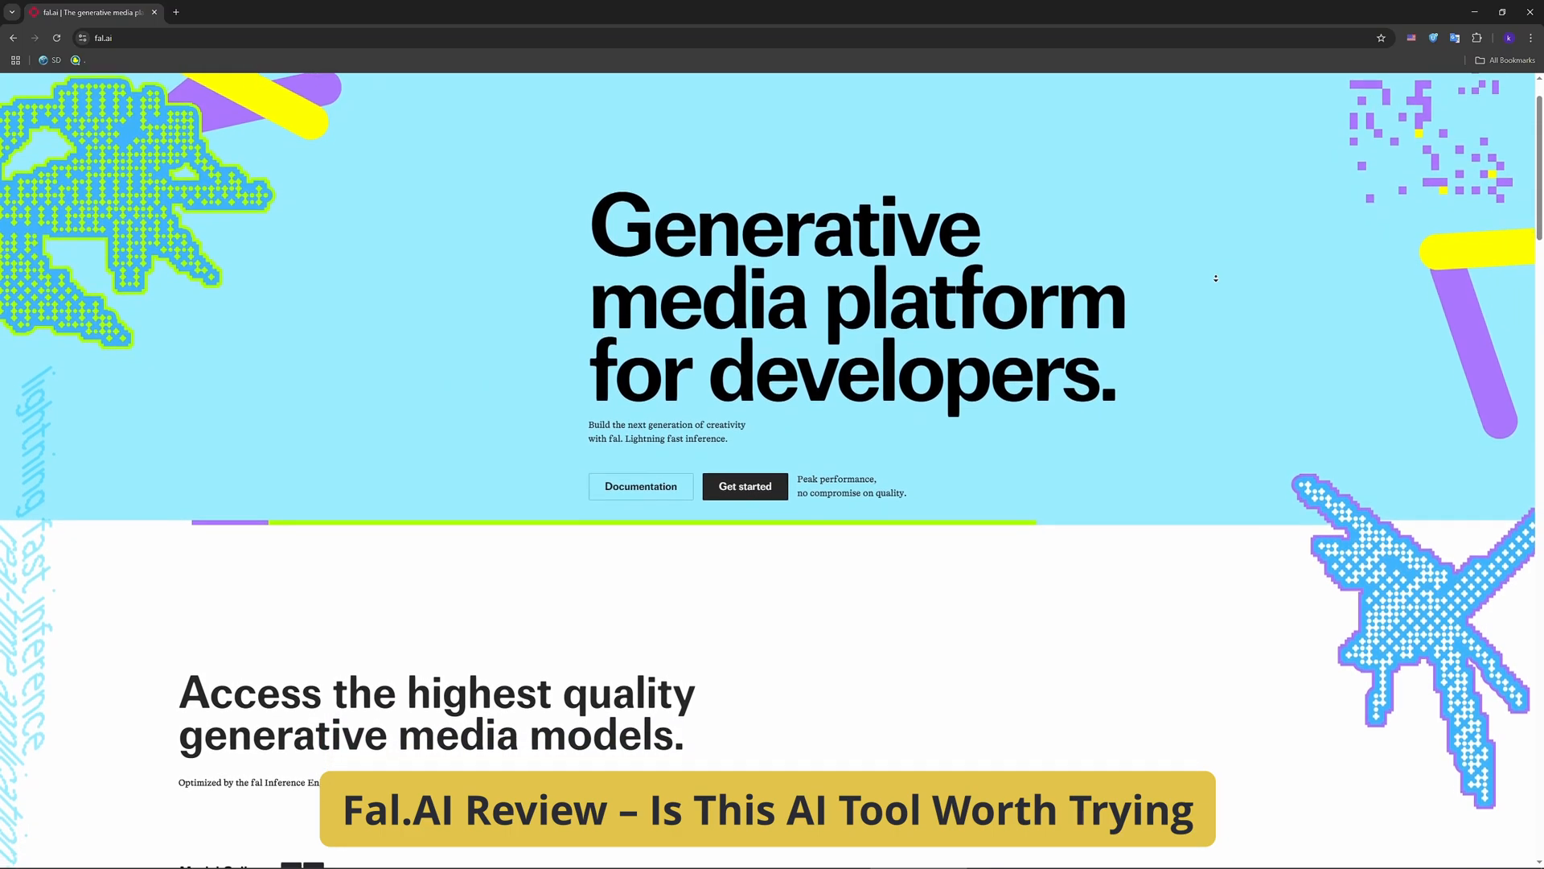
scroll(down, 3)
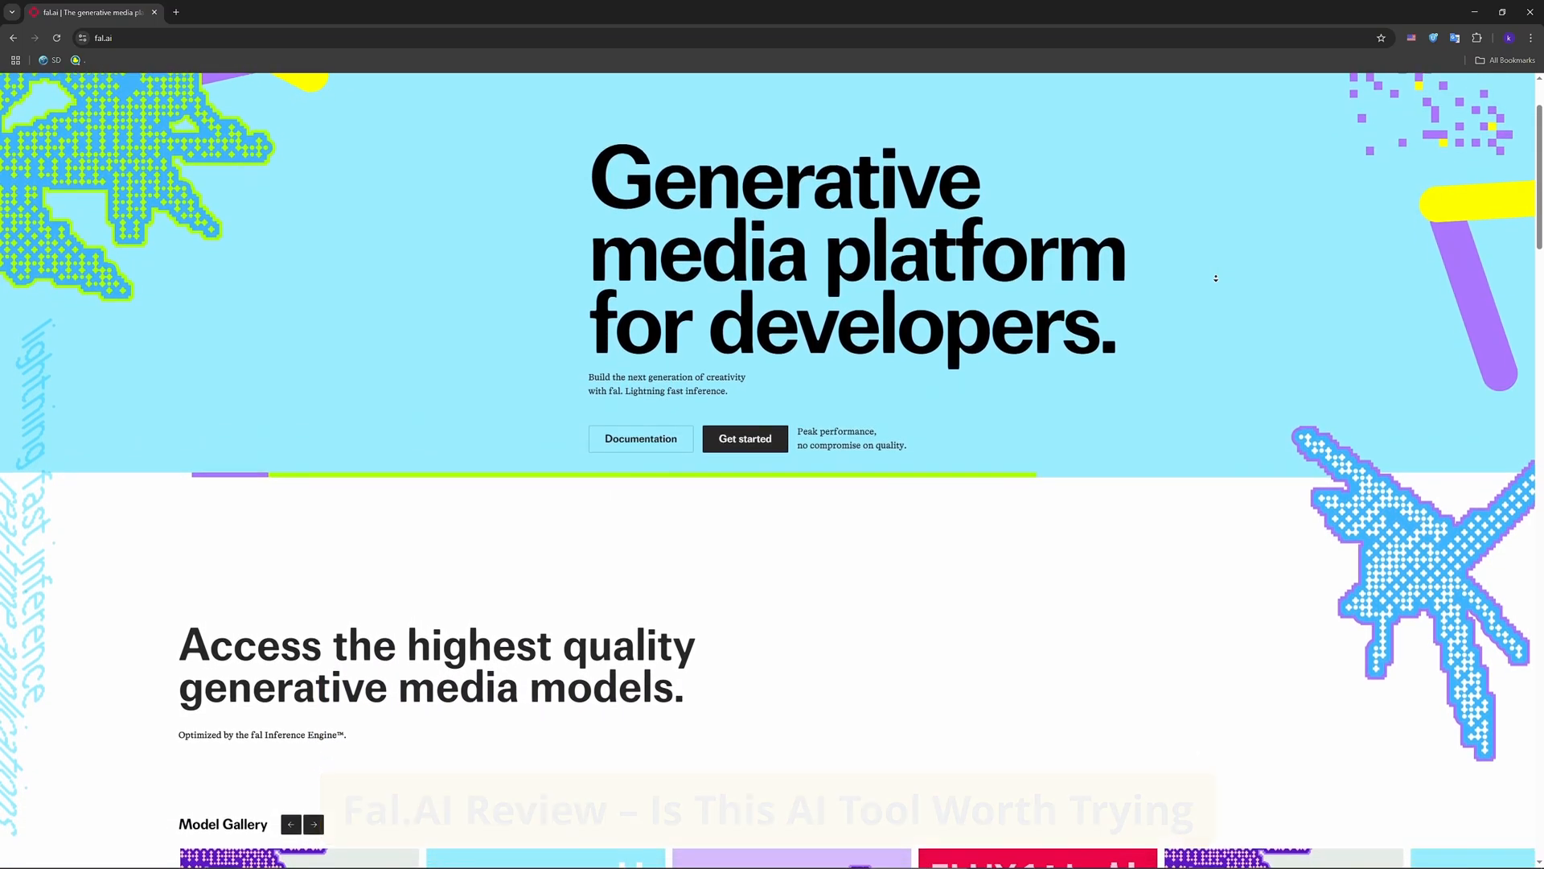
scroll(down, 3)
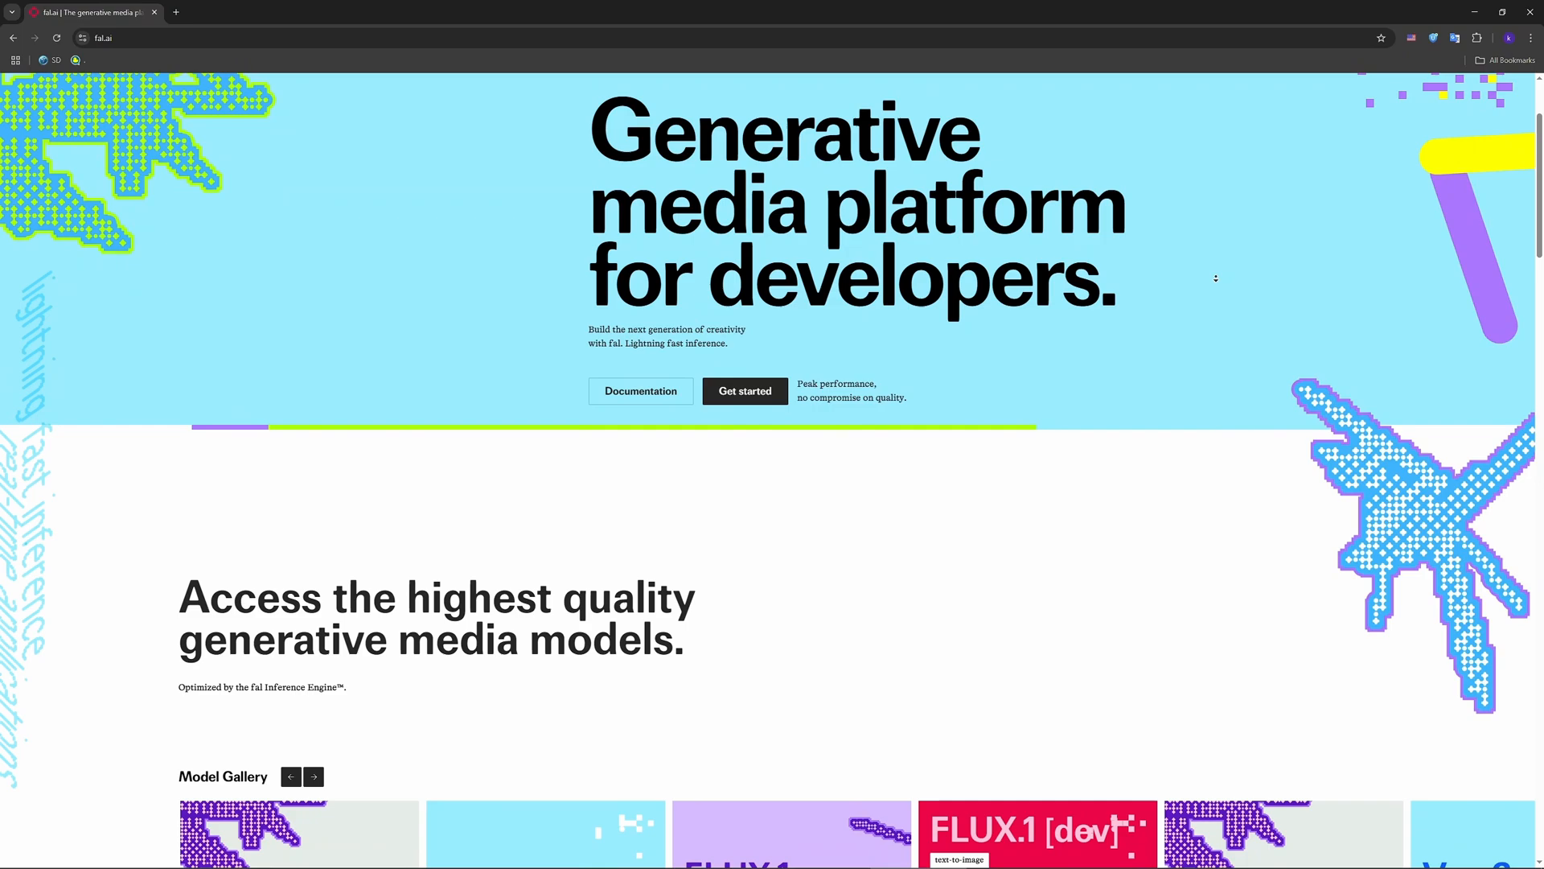
scroll(down, 3)
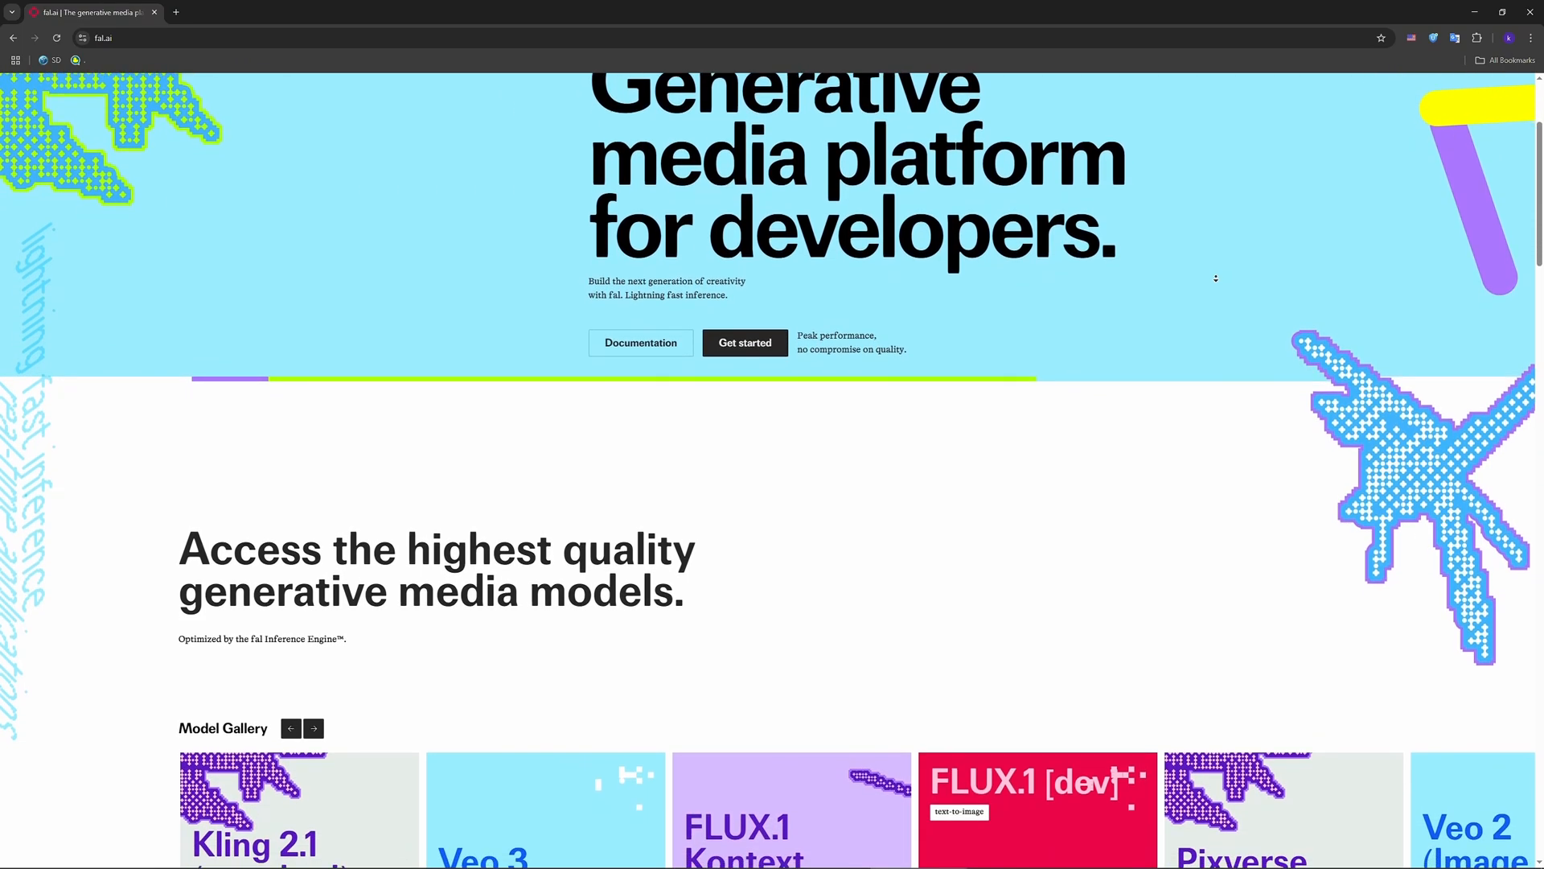
scroll(down, 3)
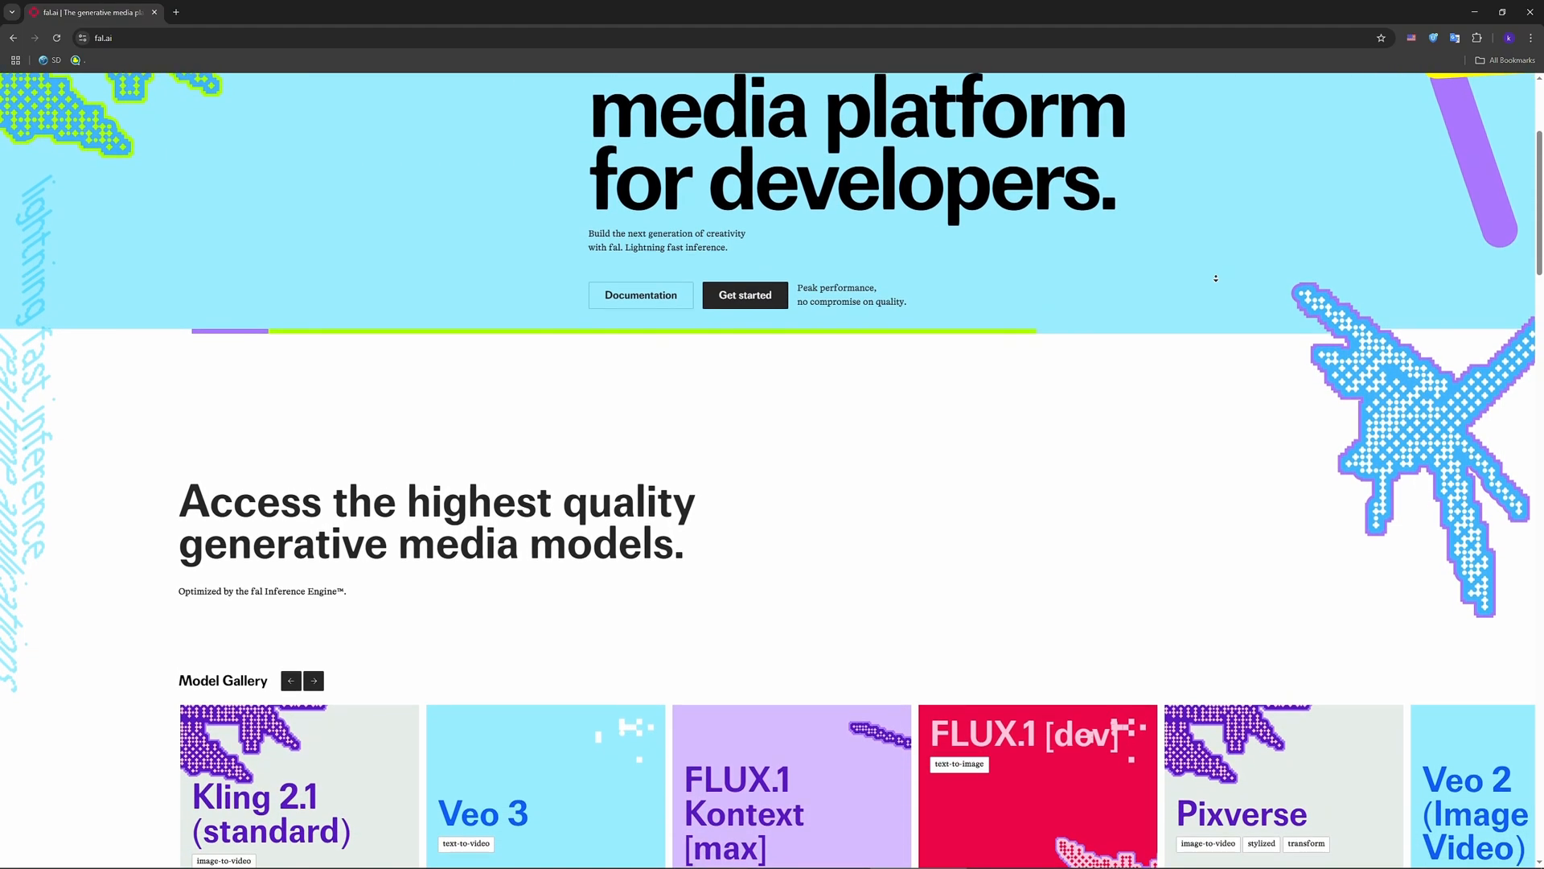
scroll(down, 3)
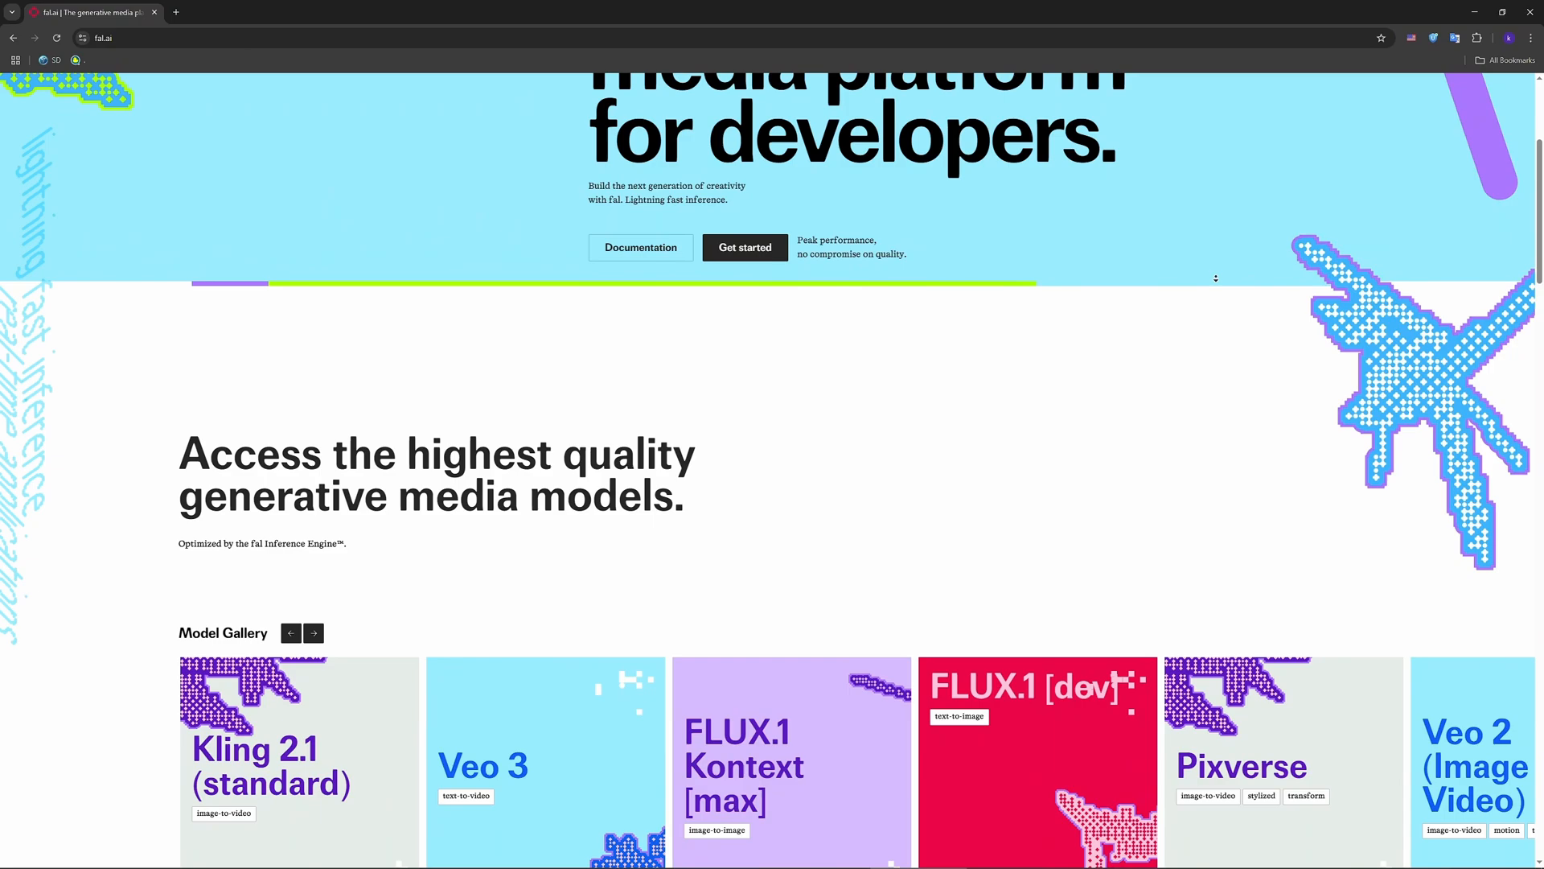
scroll(down, 3)
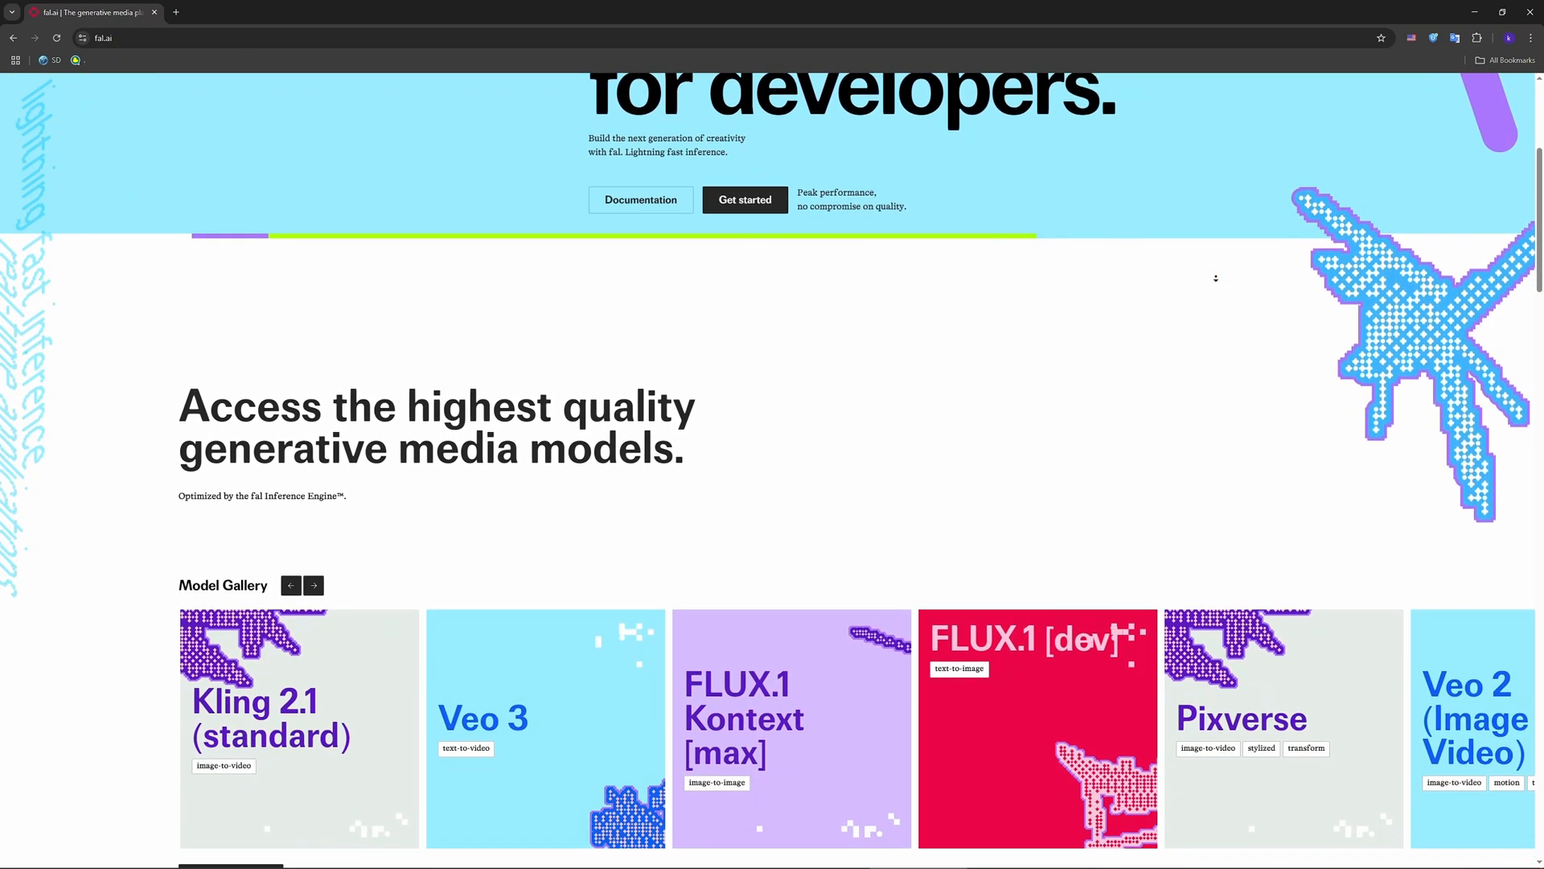
scroll(down, 3)
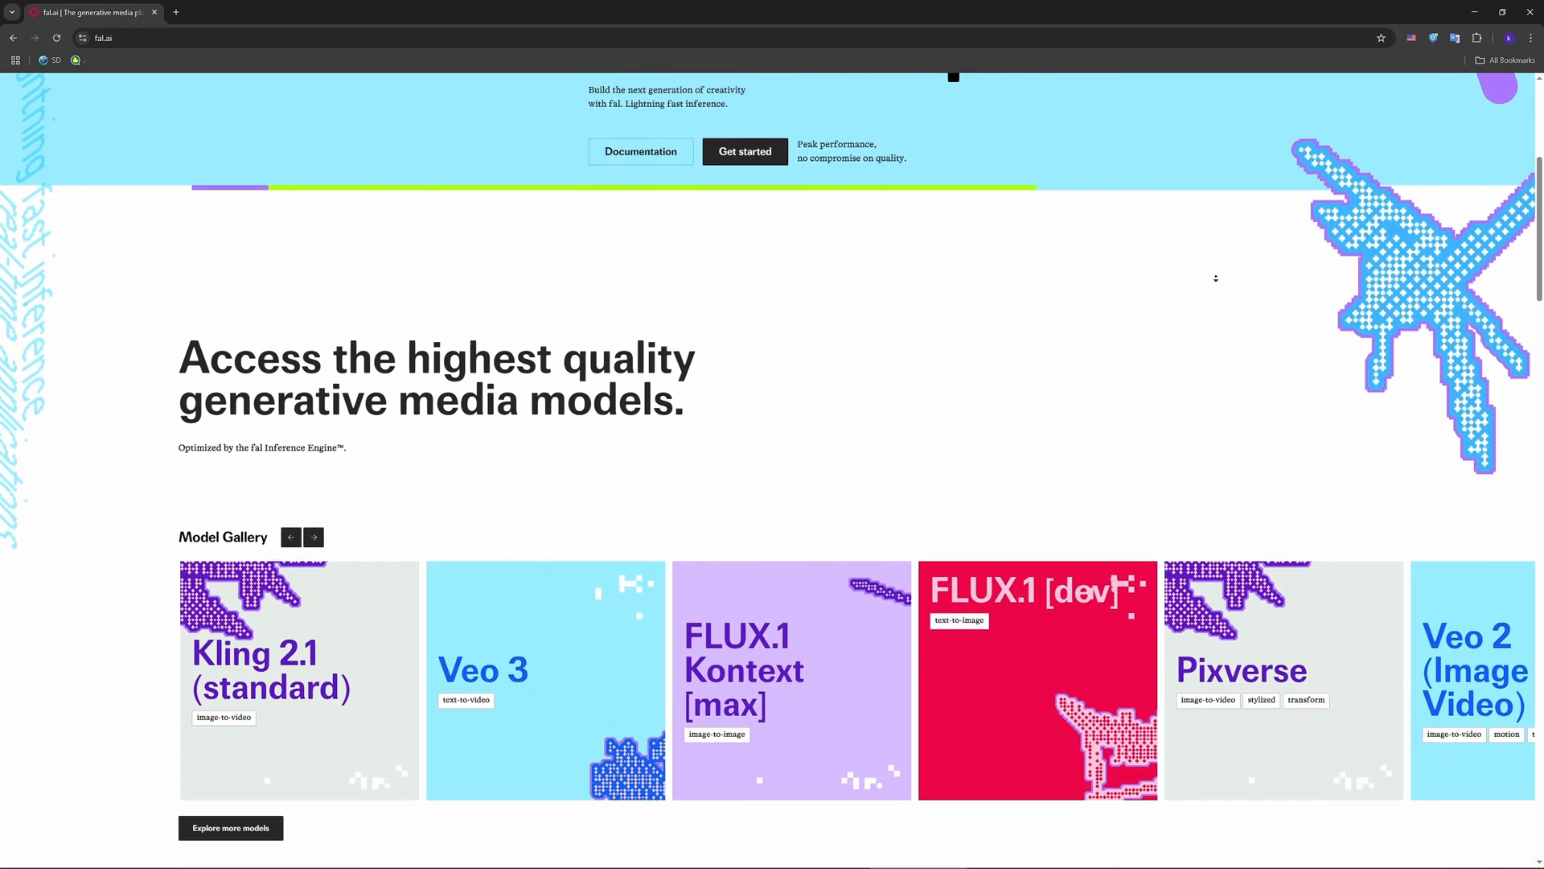
scroll(down, 3)
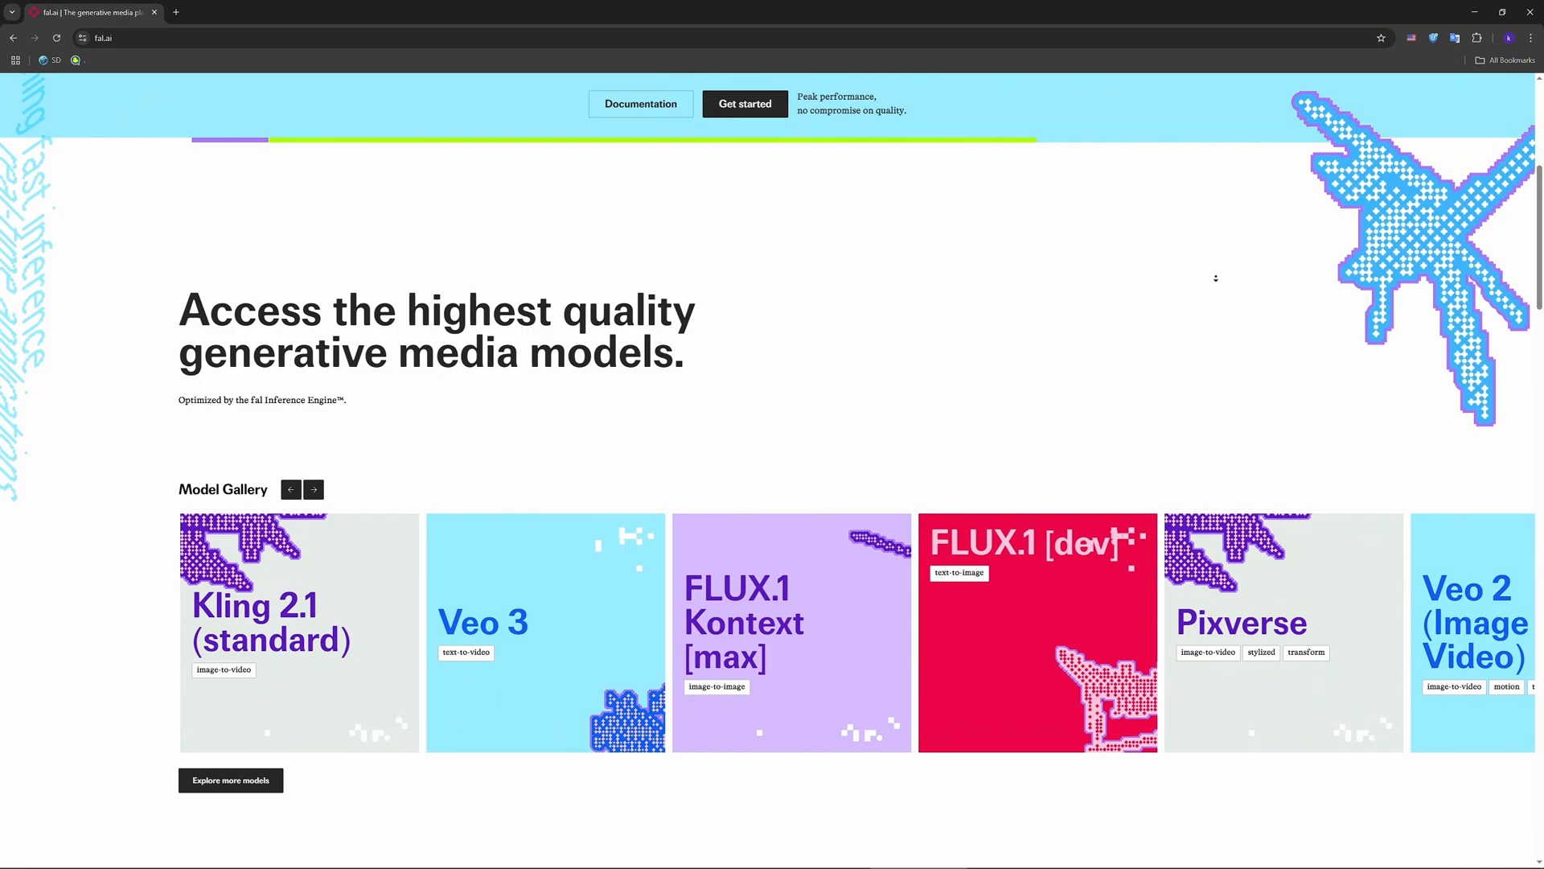
scroll(down, 3)
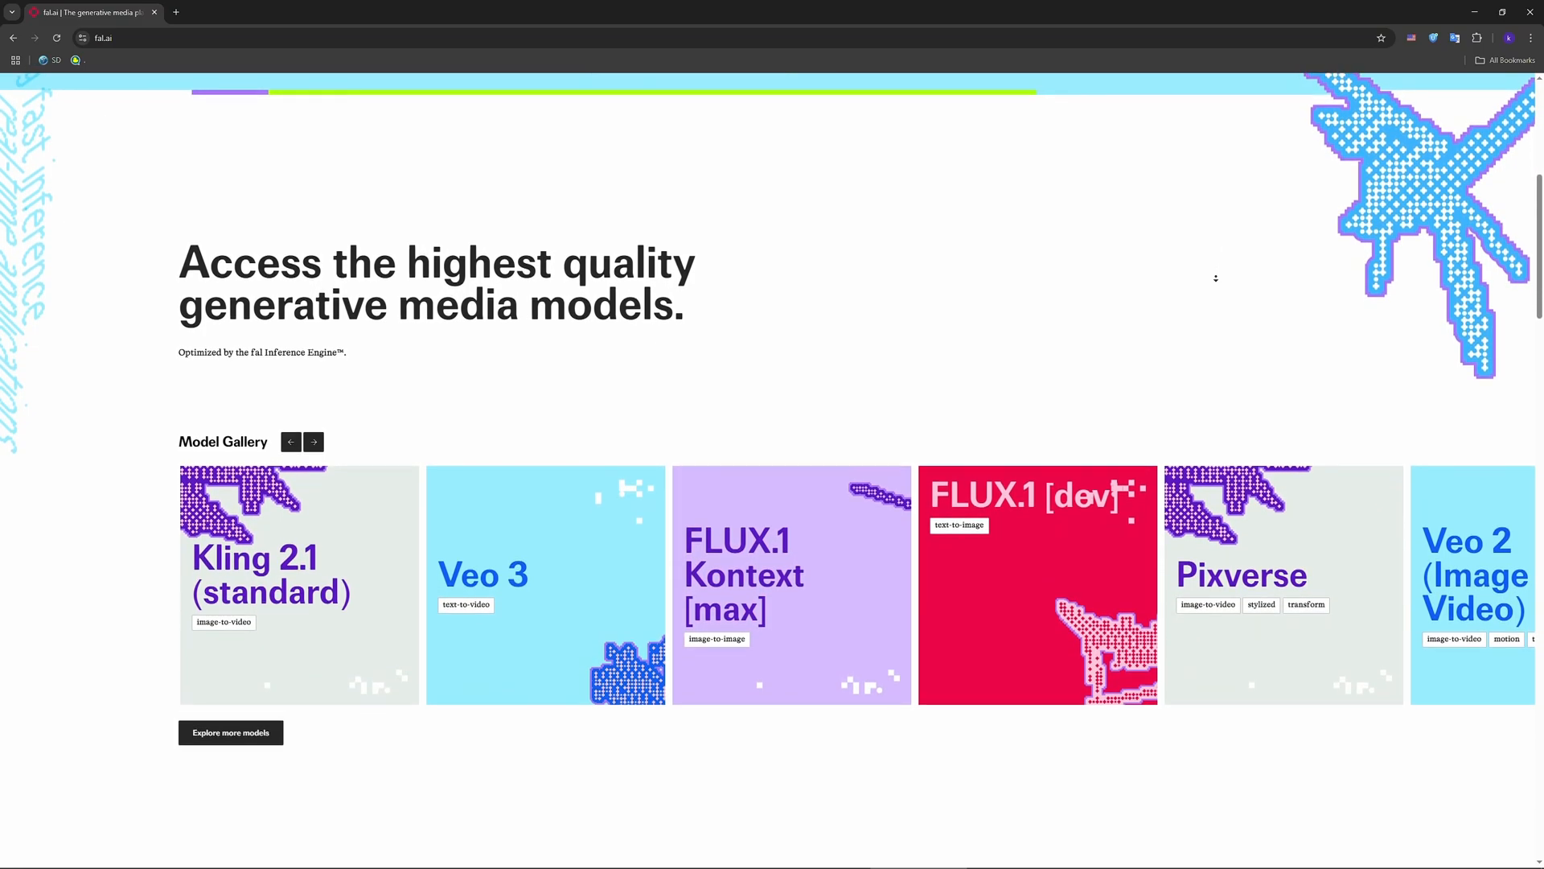
scroll(down, 3)
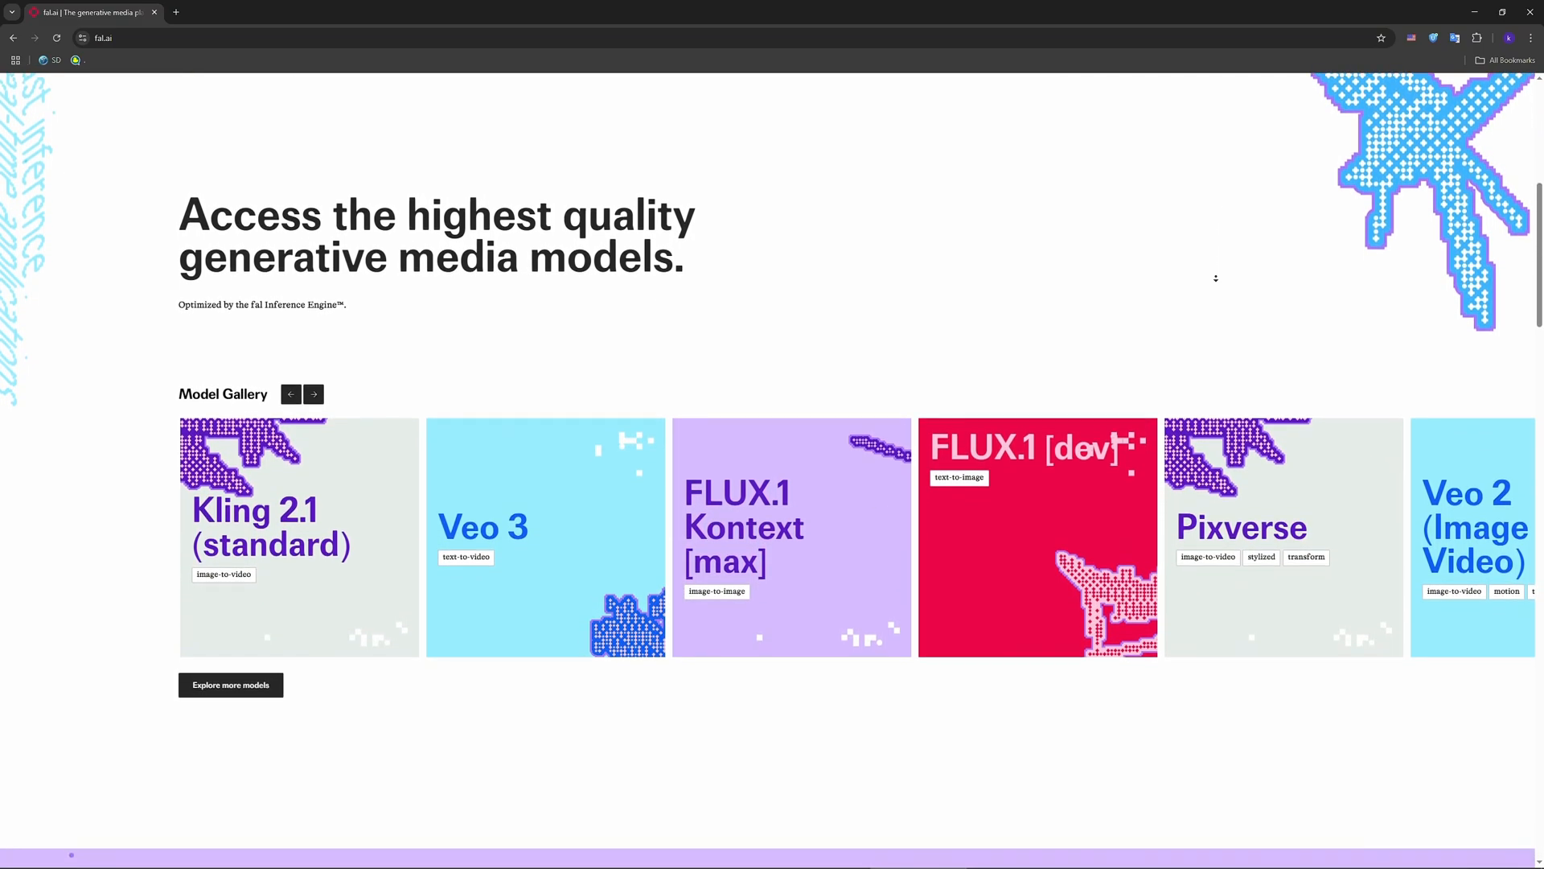
scroll(down, 3)
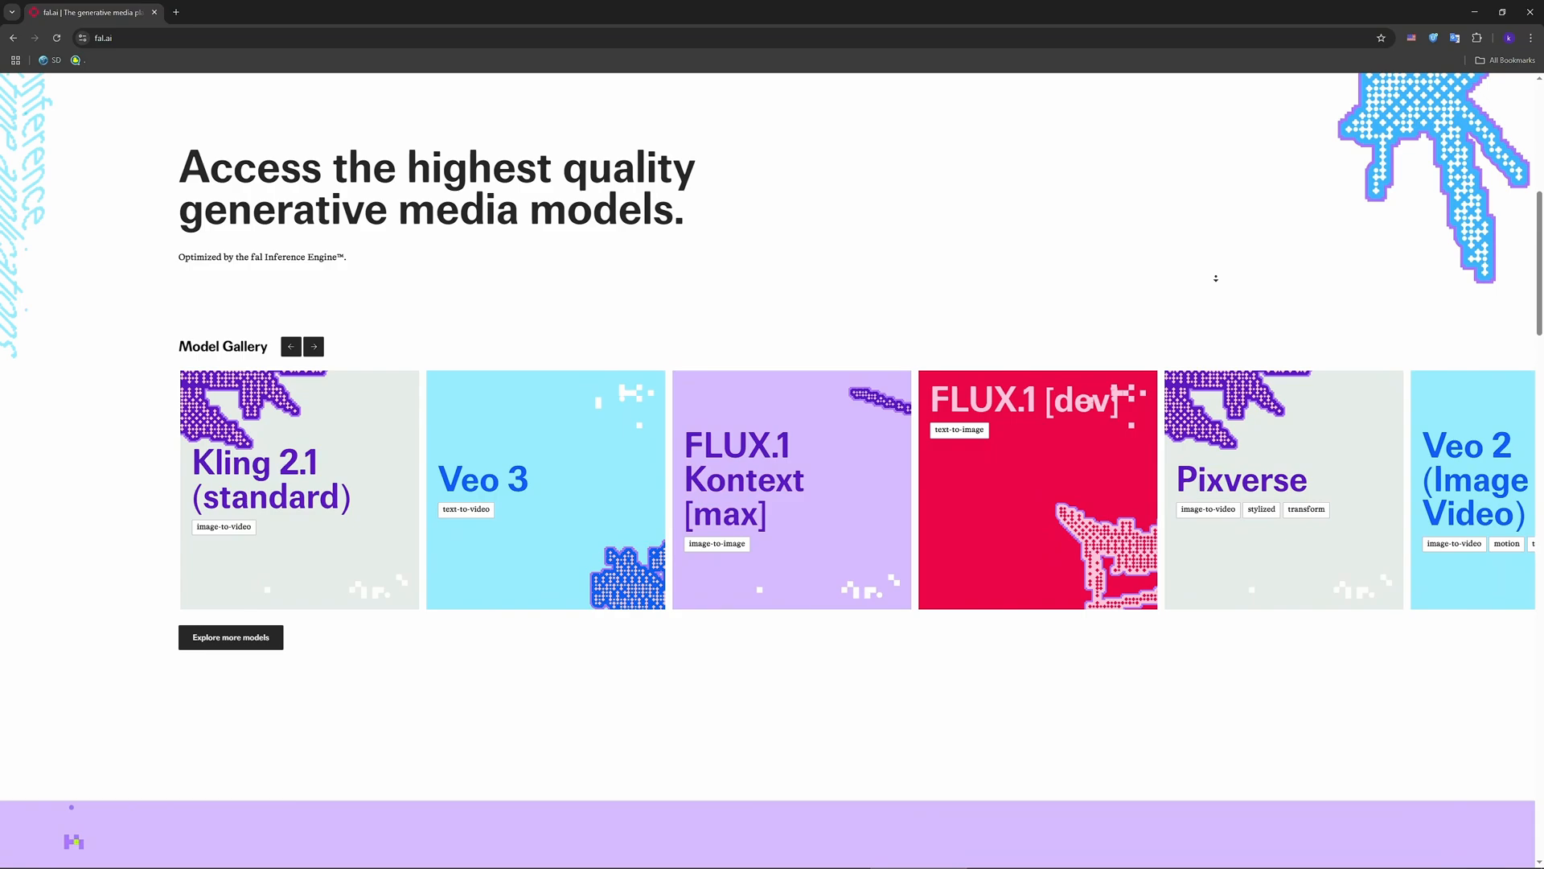
Scroll past the Model Gallery to the speed chart showing fal at 2.5s versus 5s and 9.0s alternatives.
scroll(down, 3)
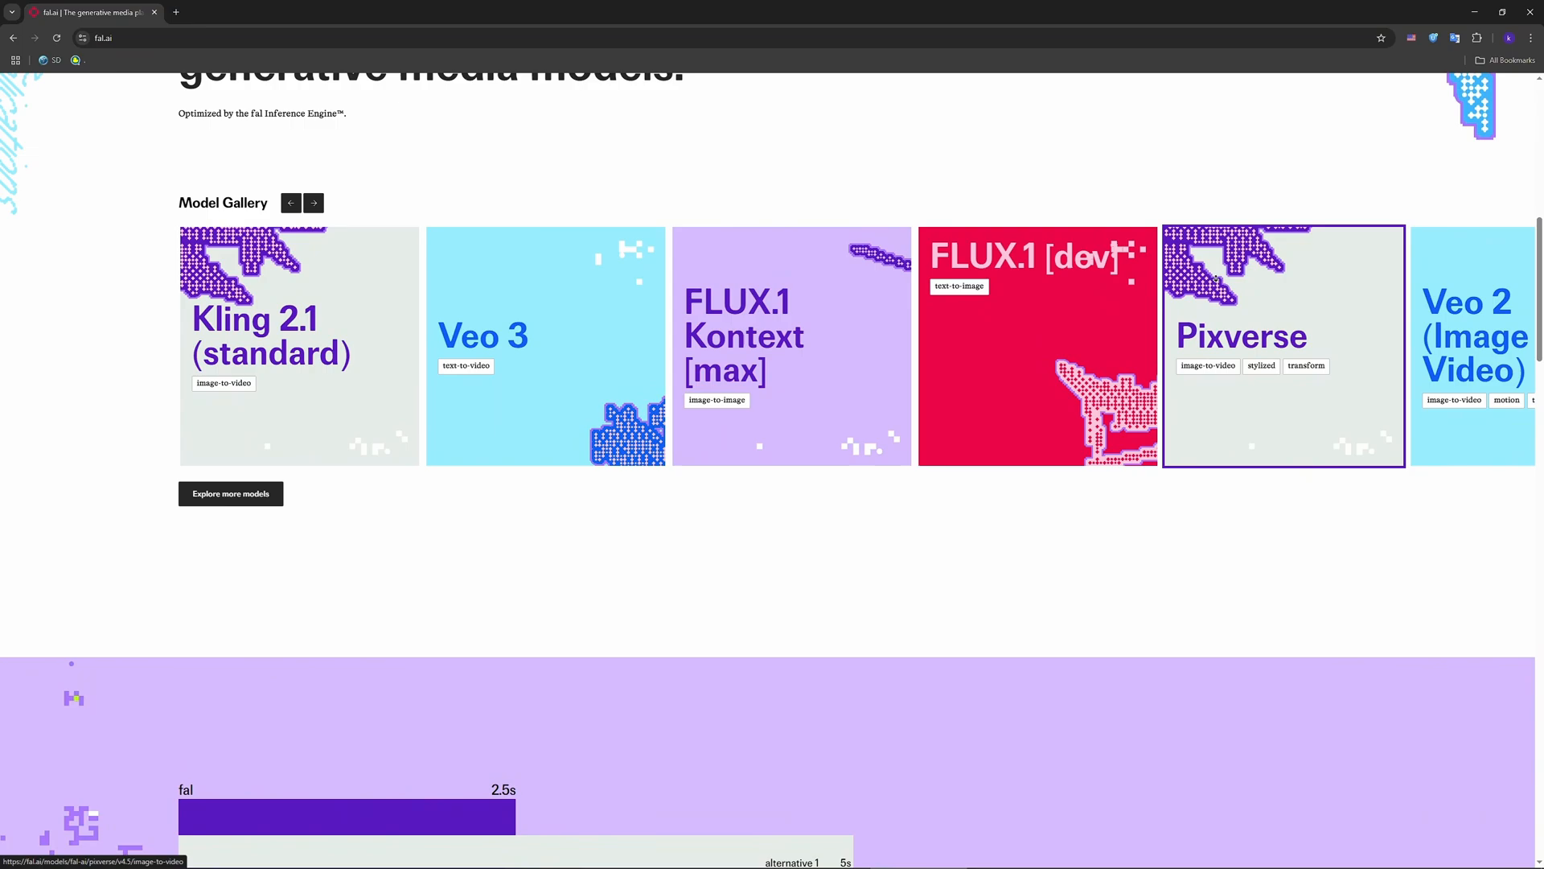
scroll(down, 3)
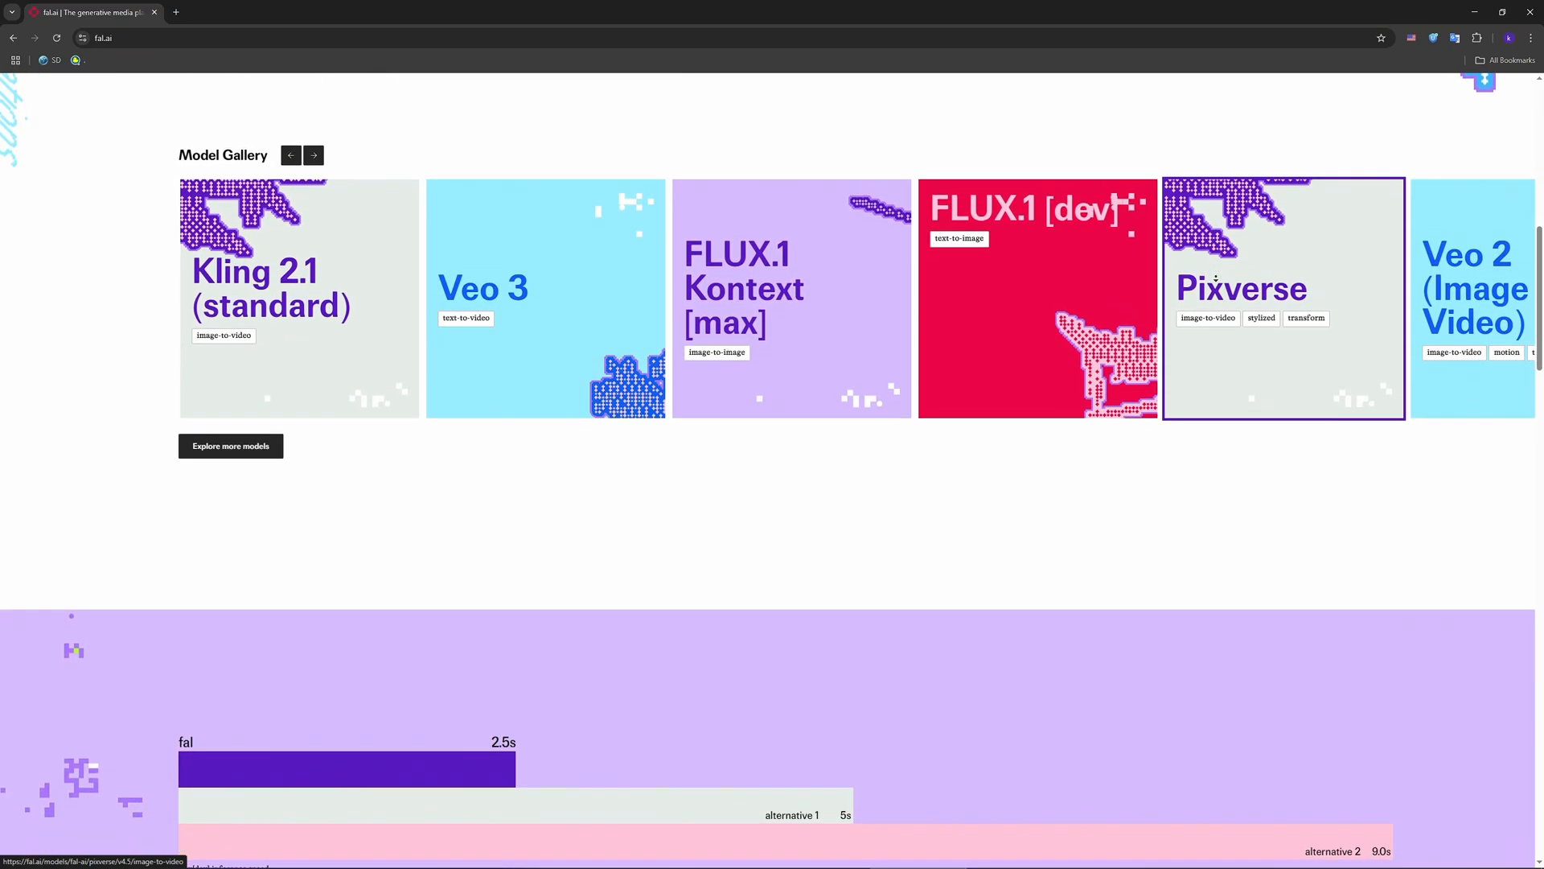
scroll(down, 3)
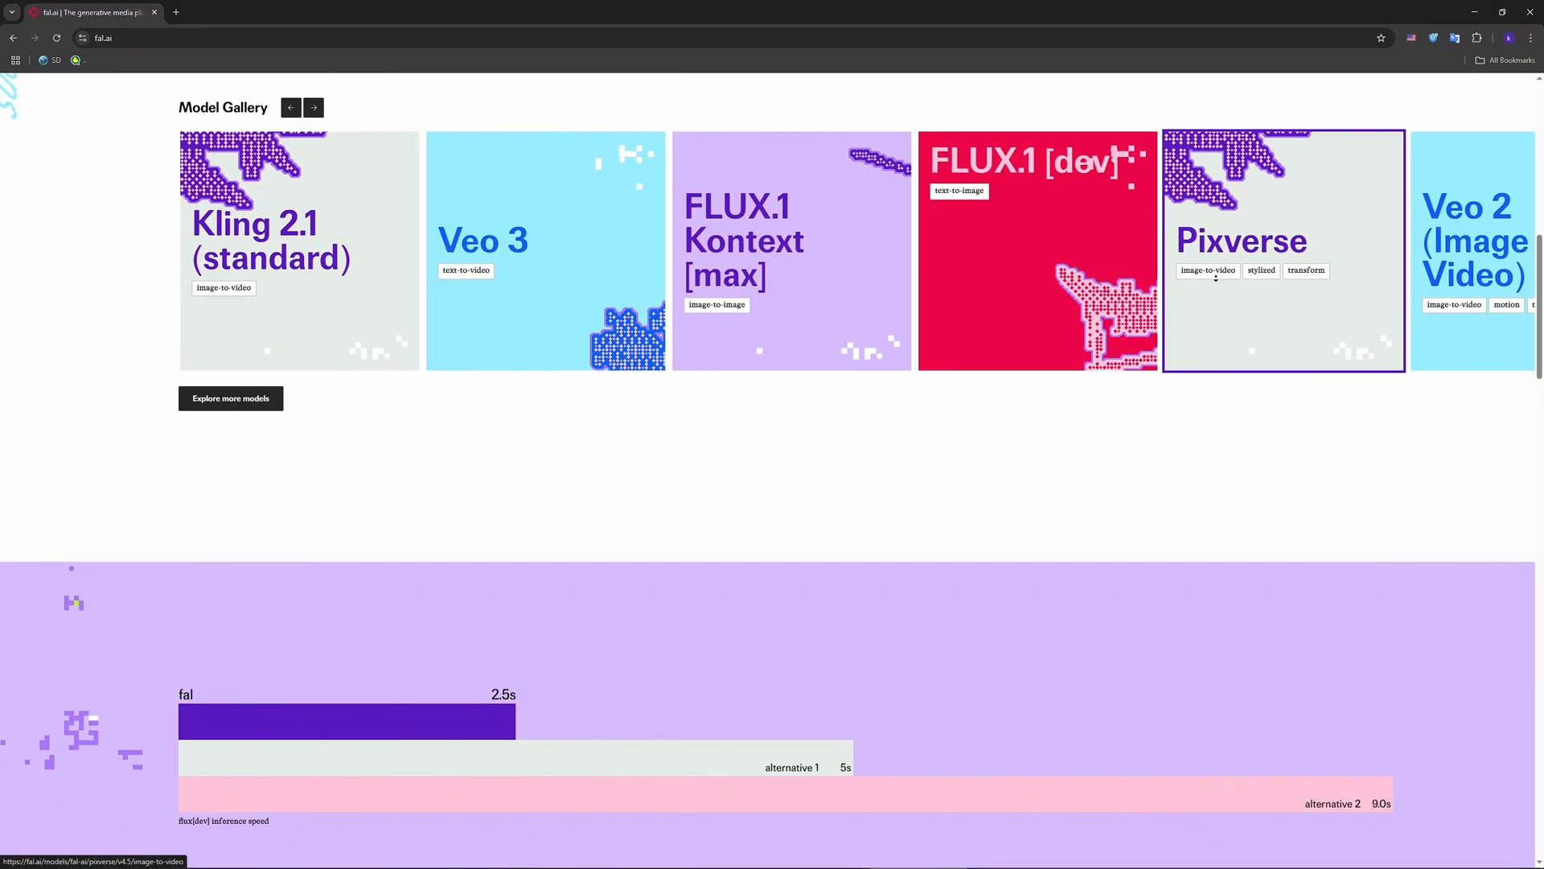
scroll(down, 3)
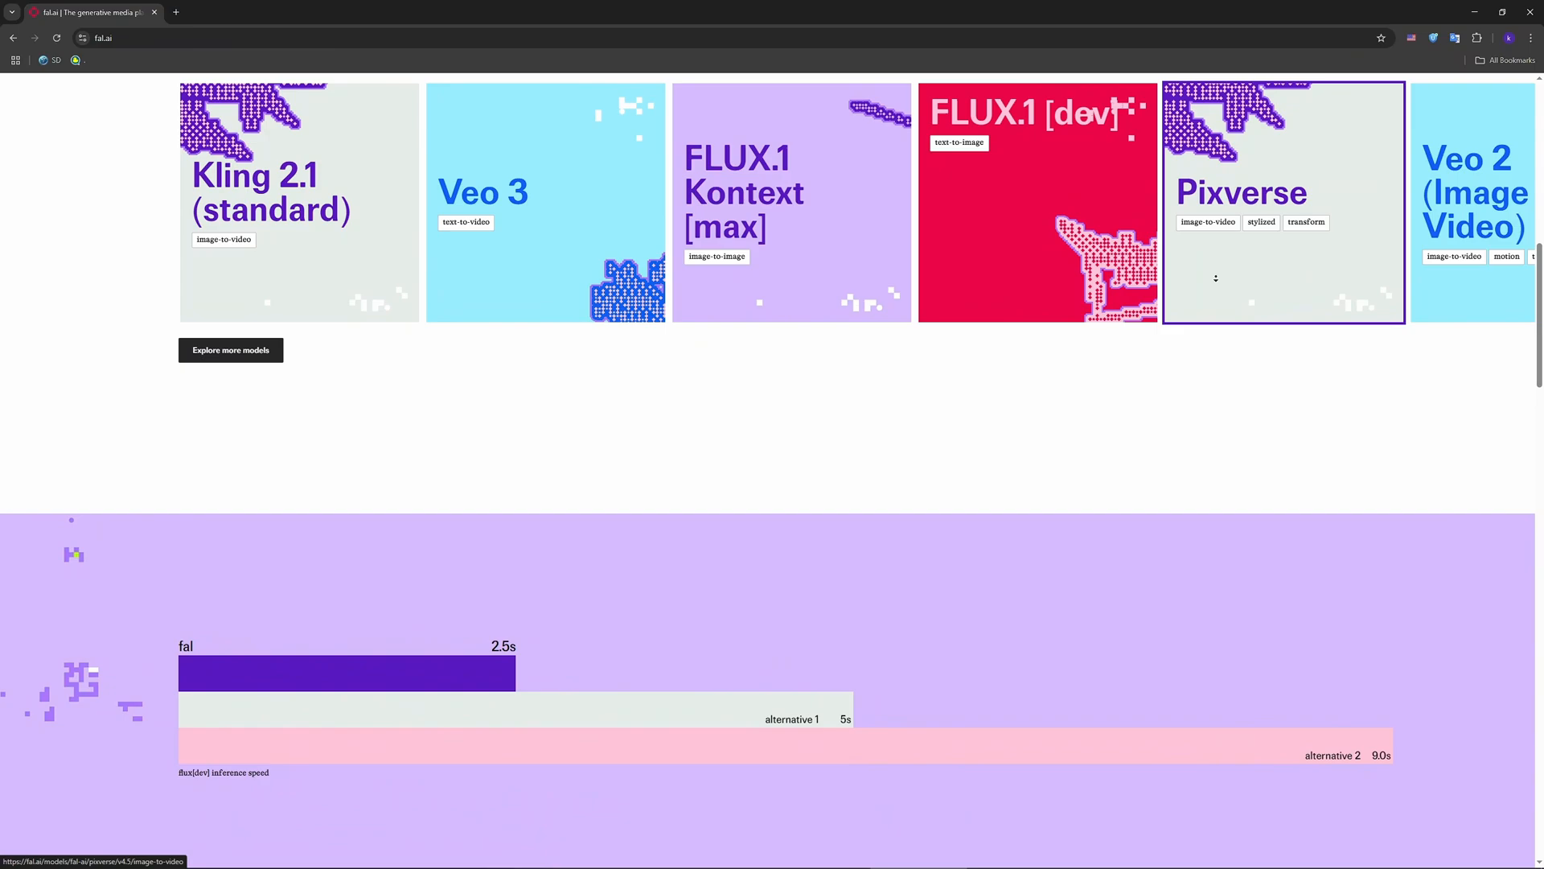
scroll(down, 3)
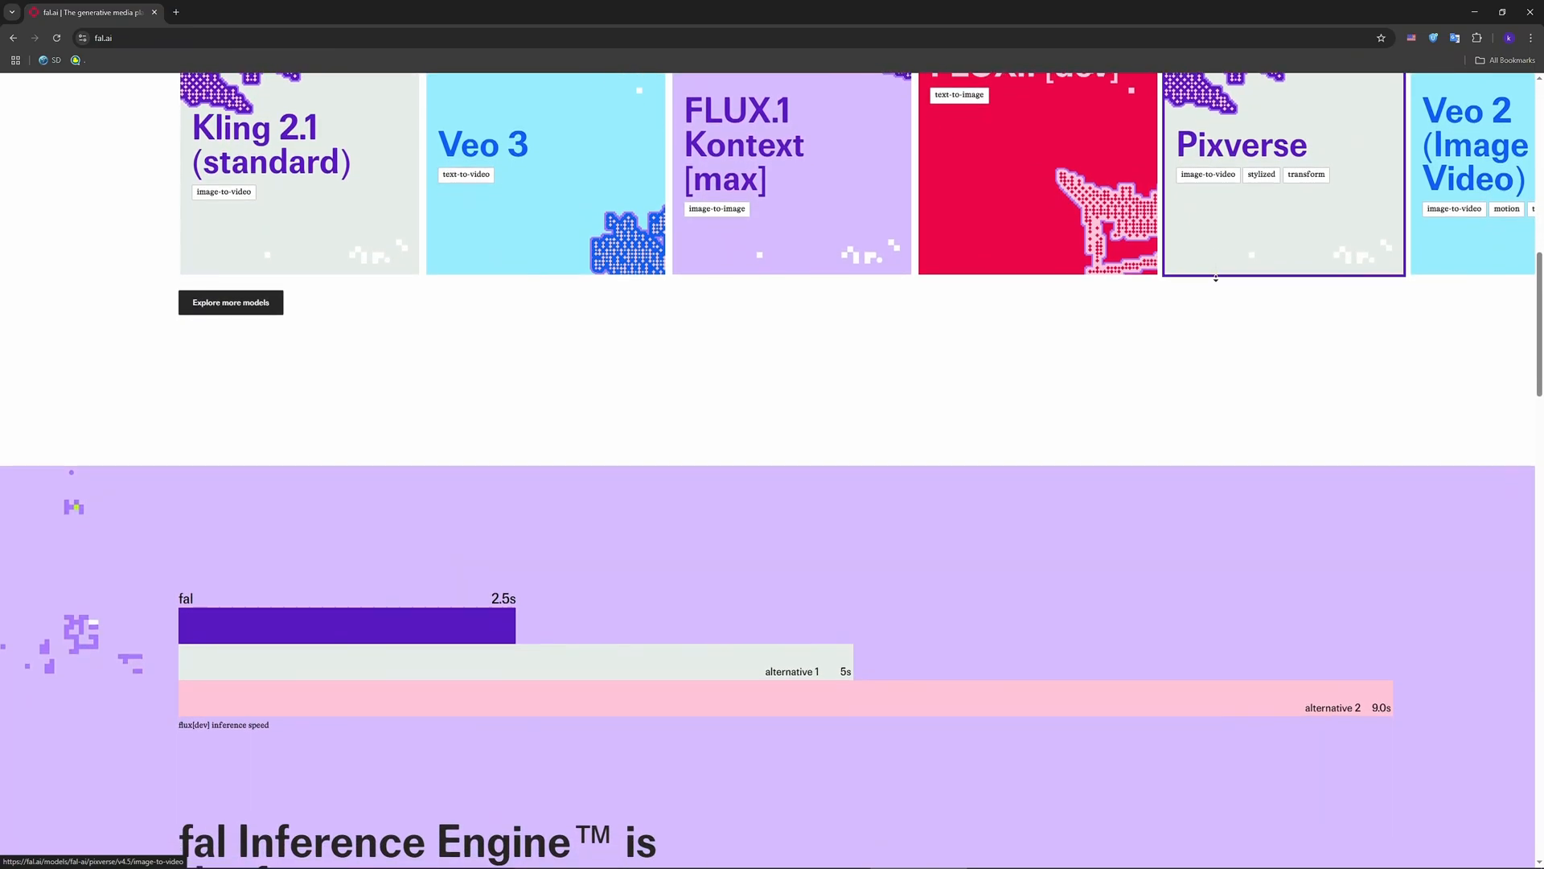
scroll(down, 3)
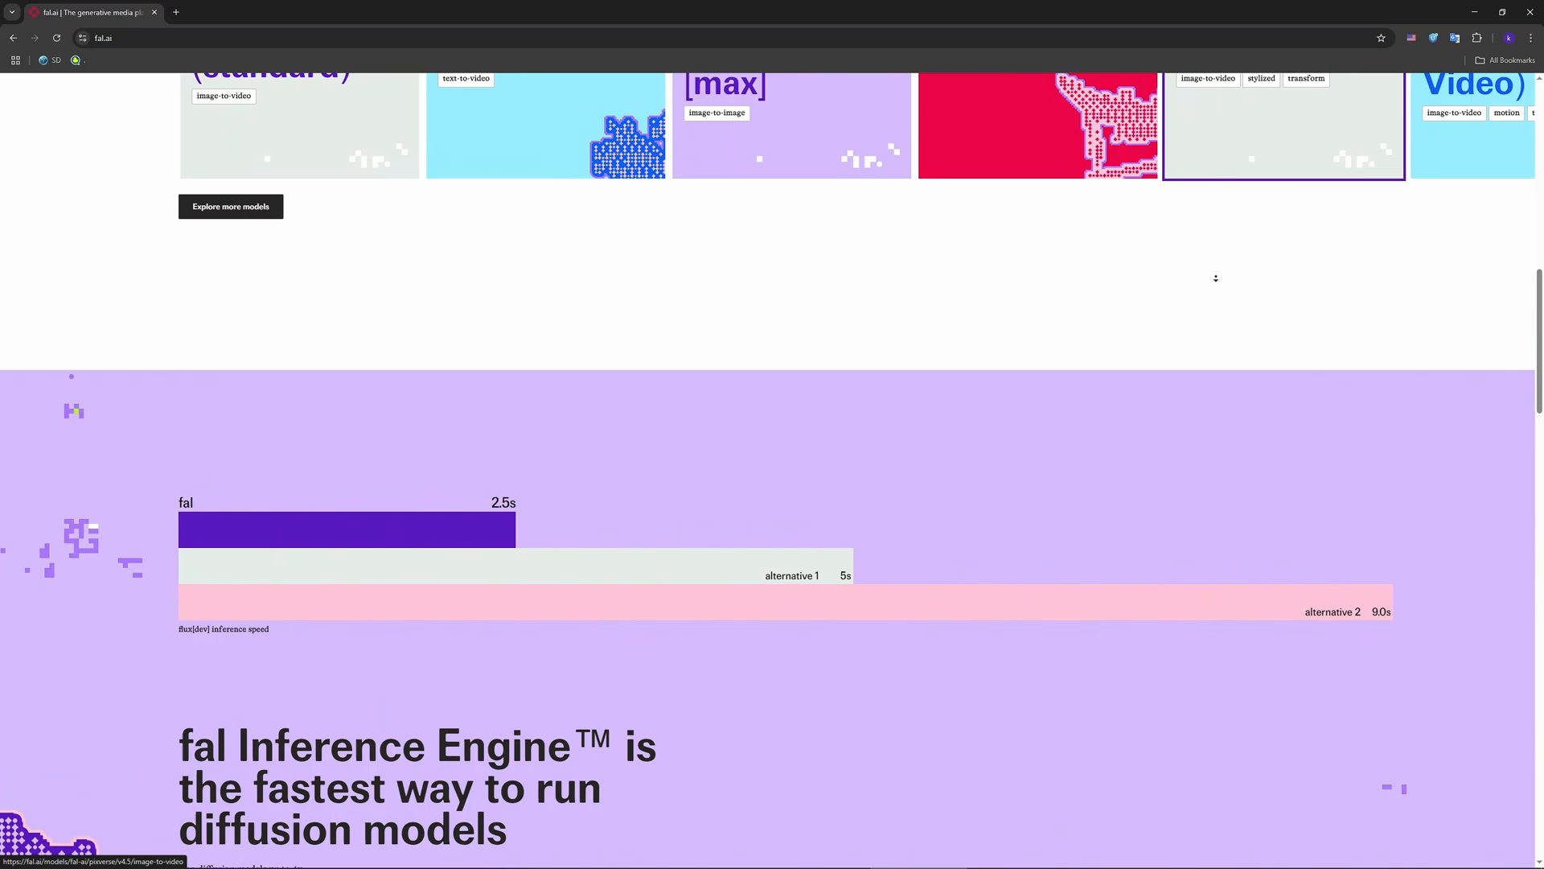
scroll(down, 3)
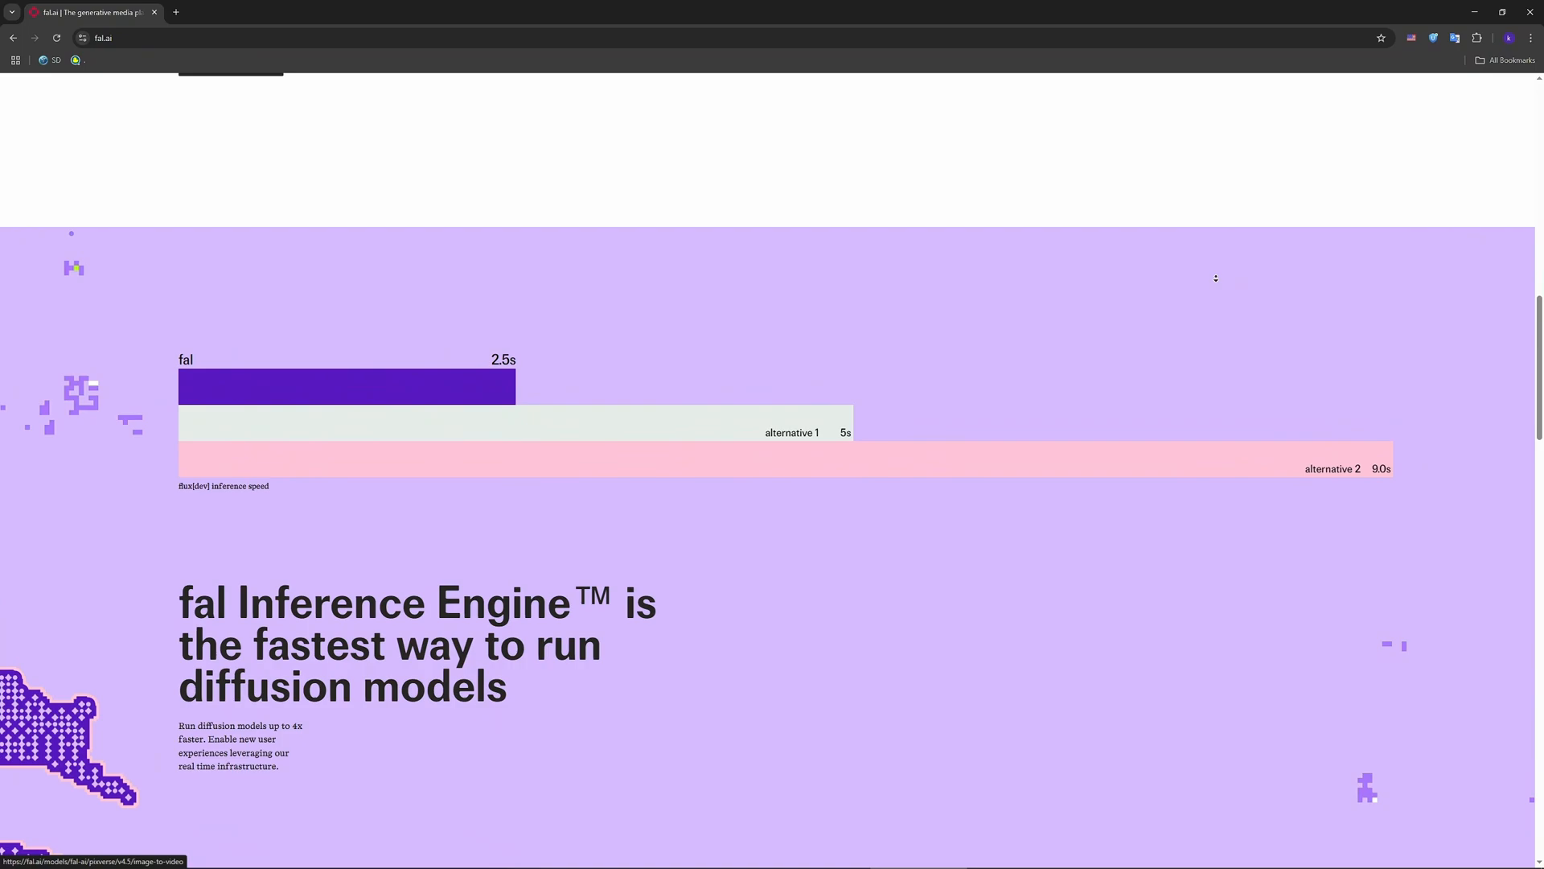
scroll(down, 3)
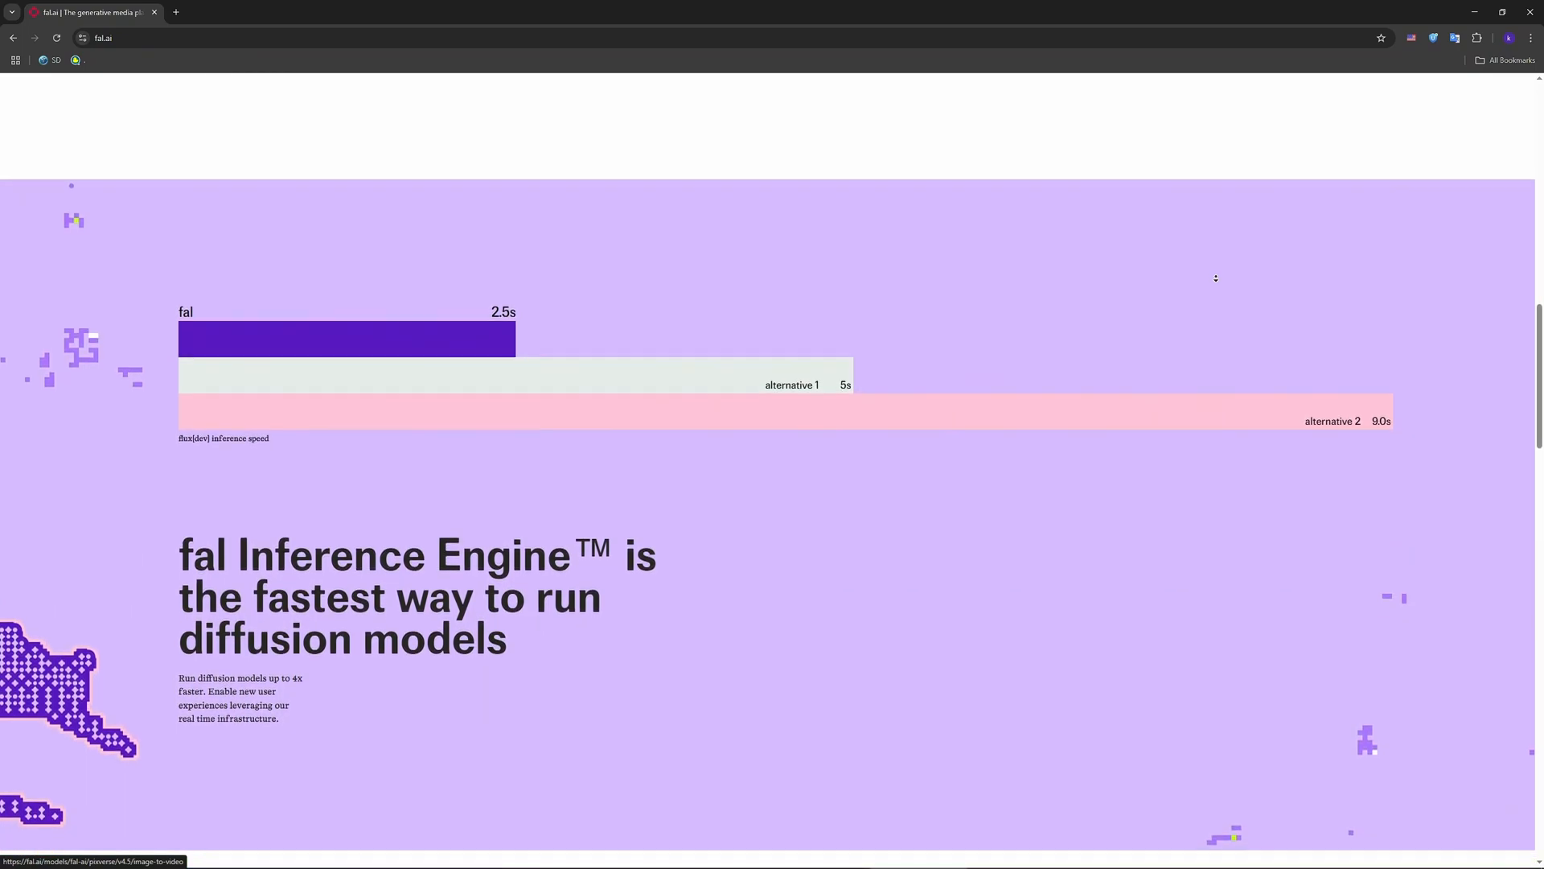
scroll(down, 3)
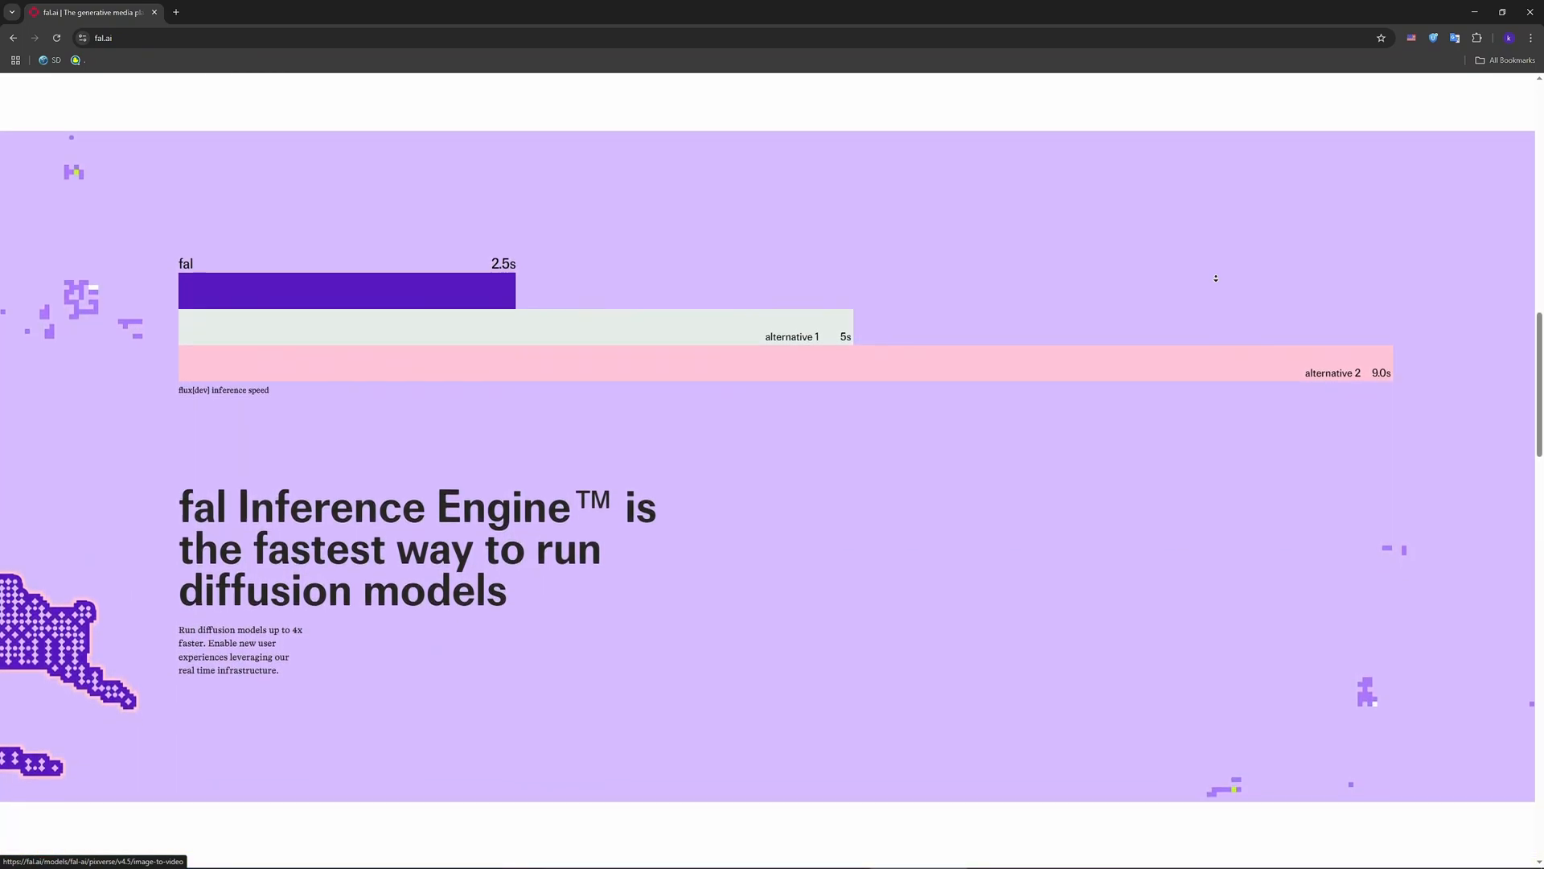
scroll(down, 3)
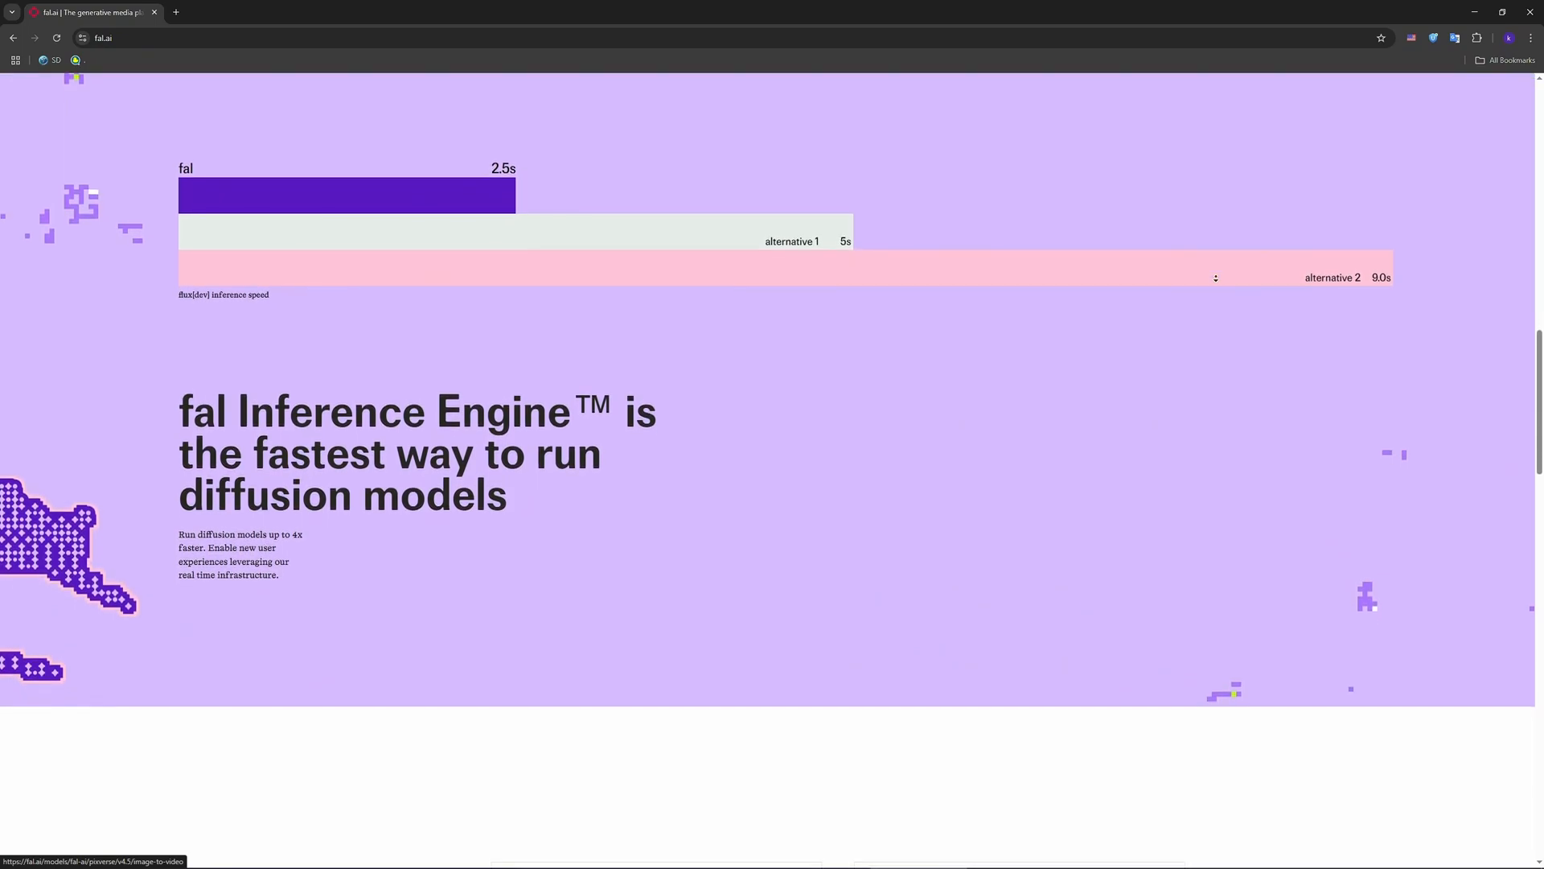
scroll(down, 3)
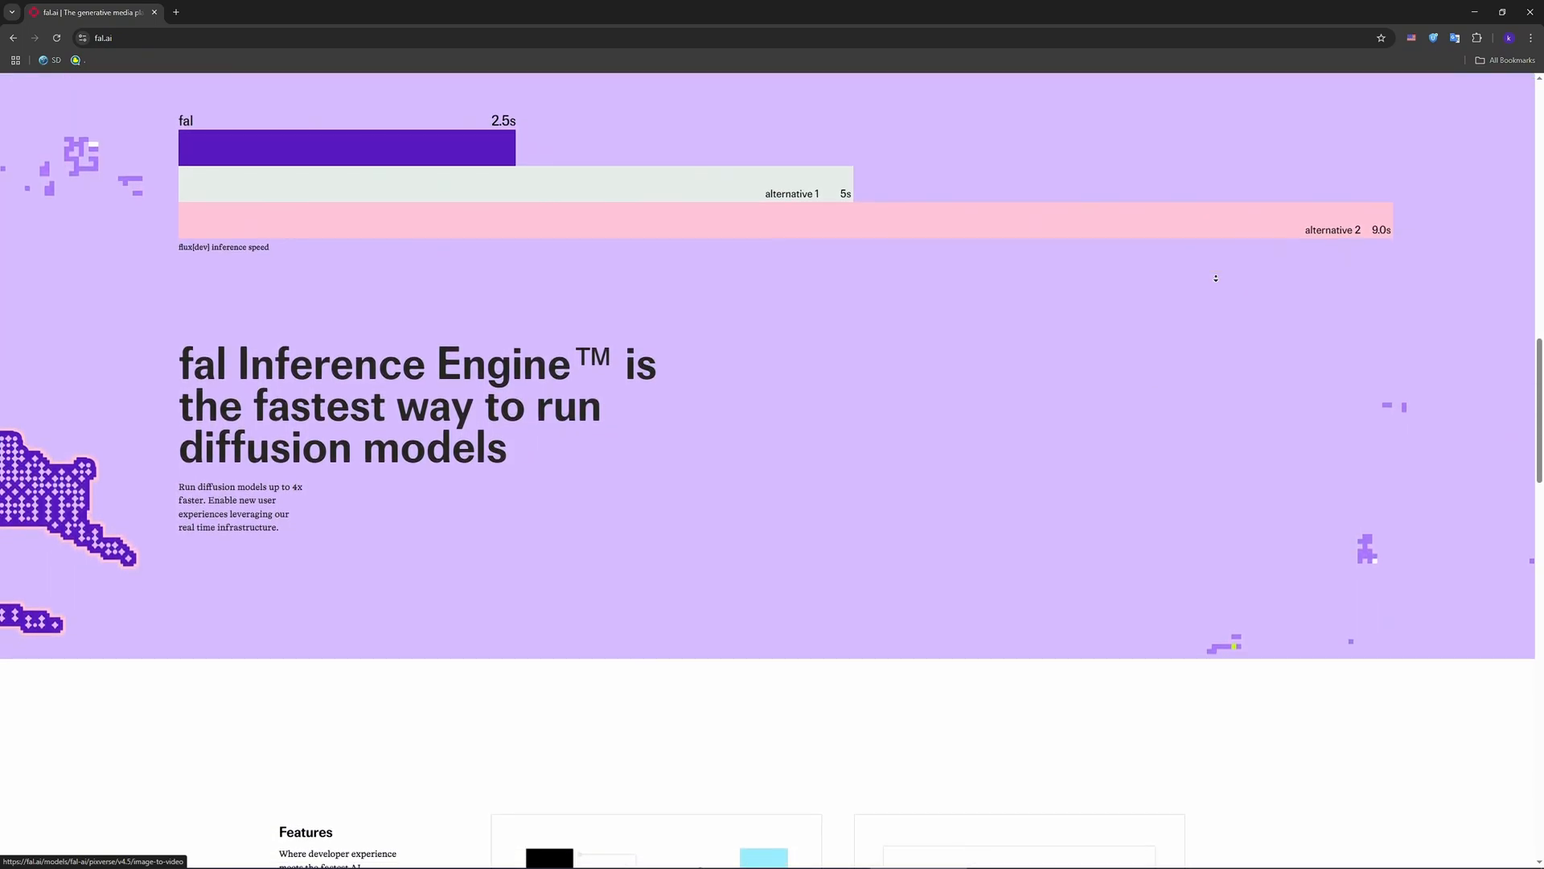
Scroll into the Features section showing the private diffusion inference and fast inference engine cards.
scroll(down, 3)
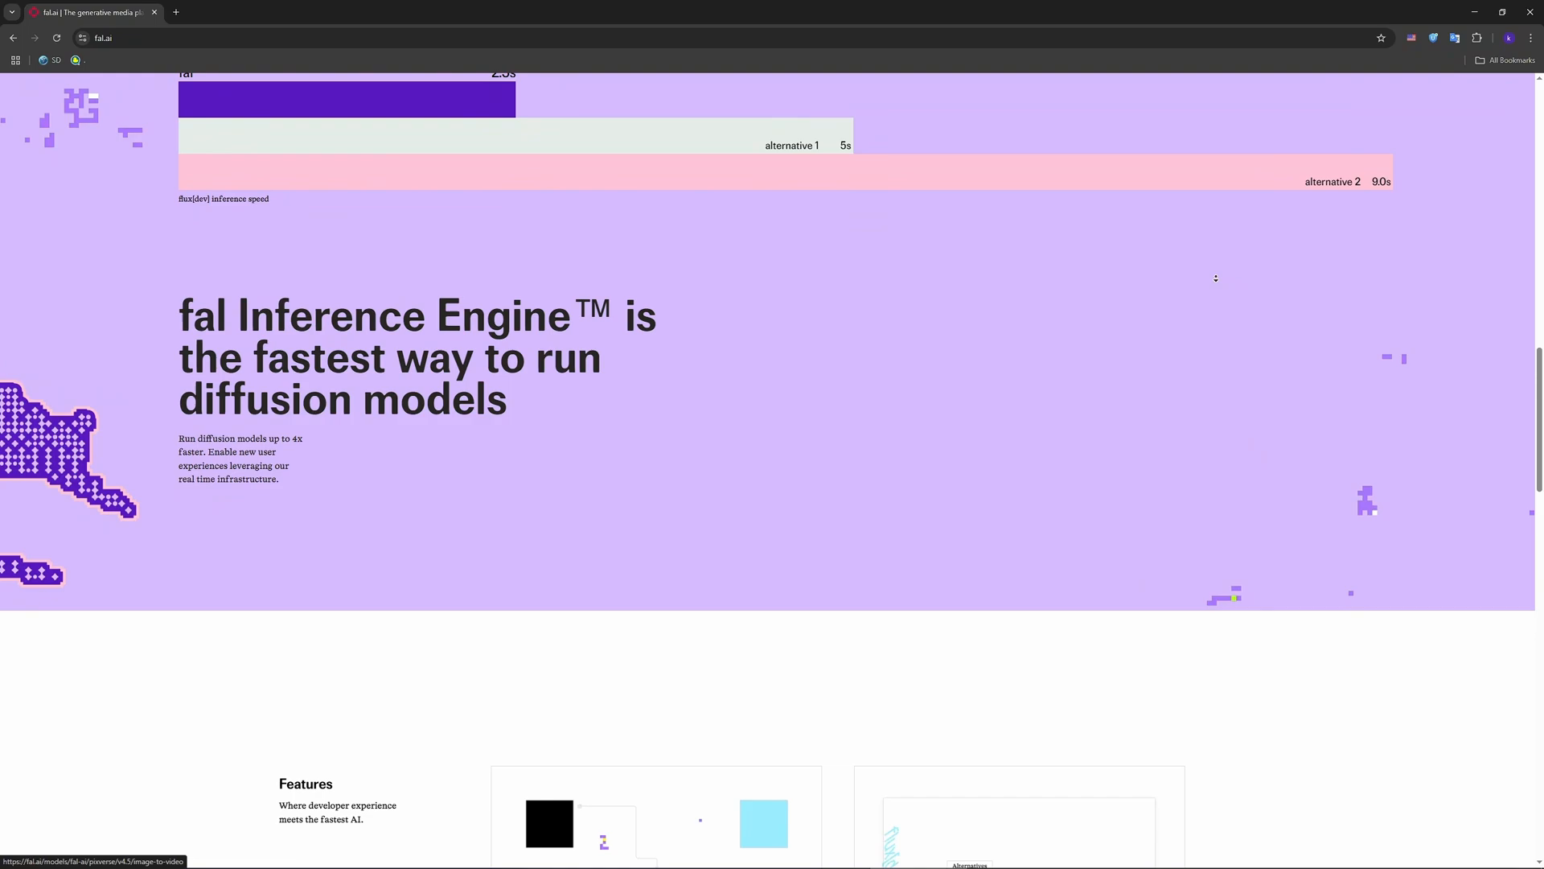
scroll(down, 3)
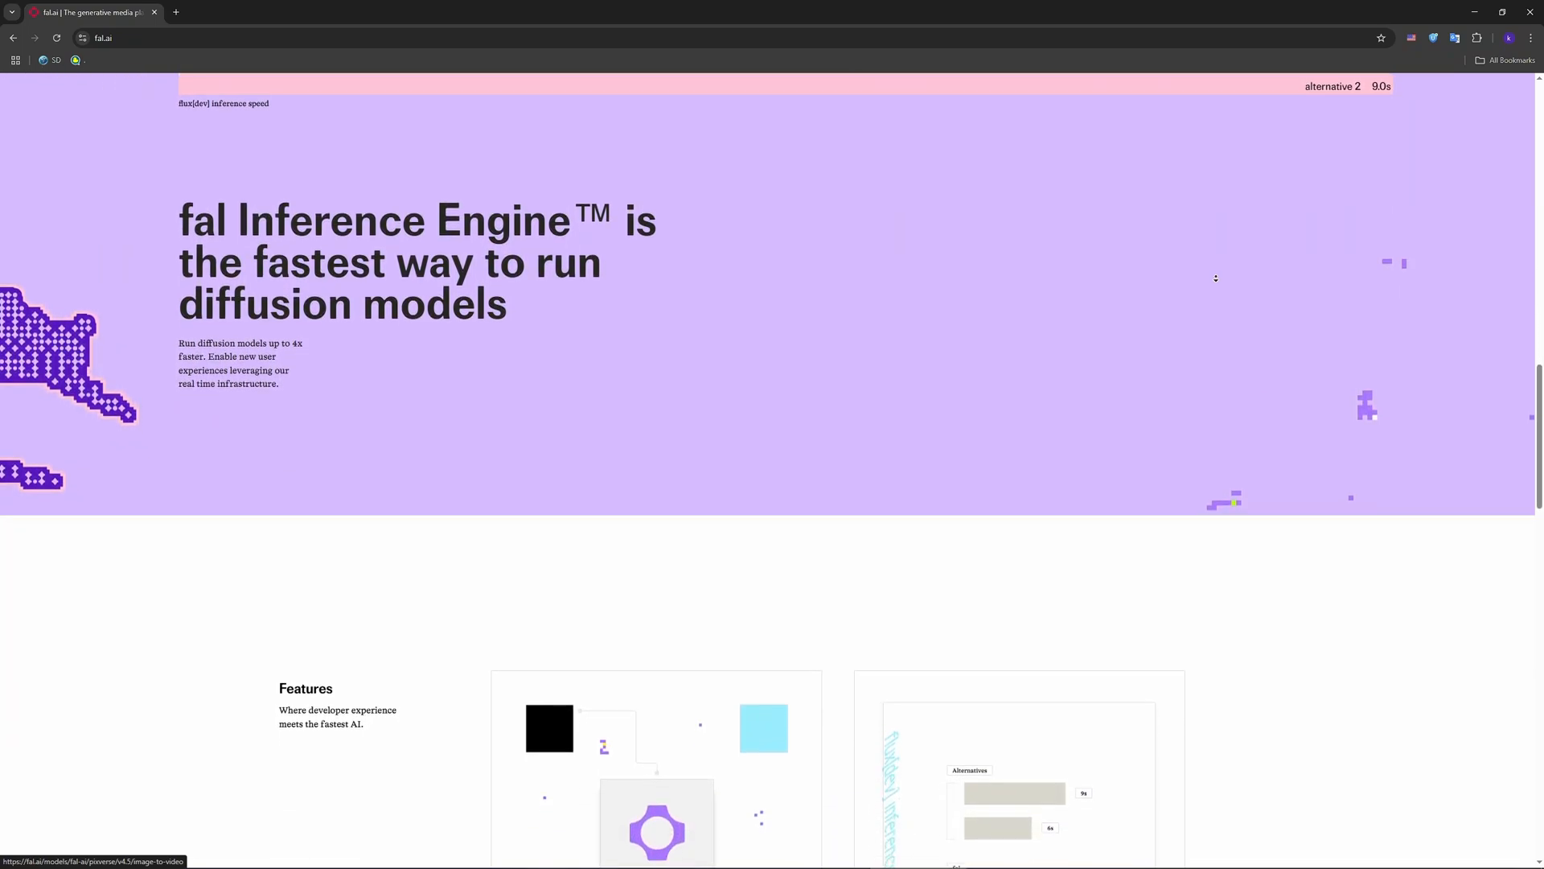
scroll(down, 3)
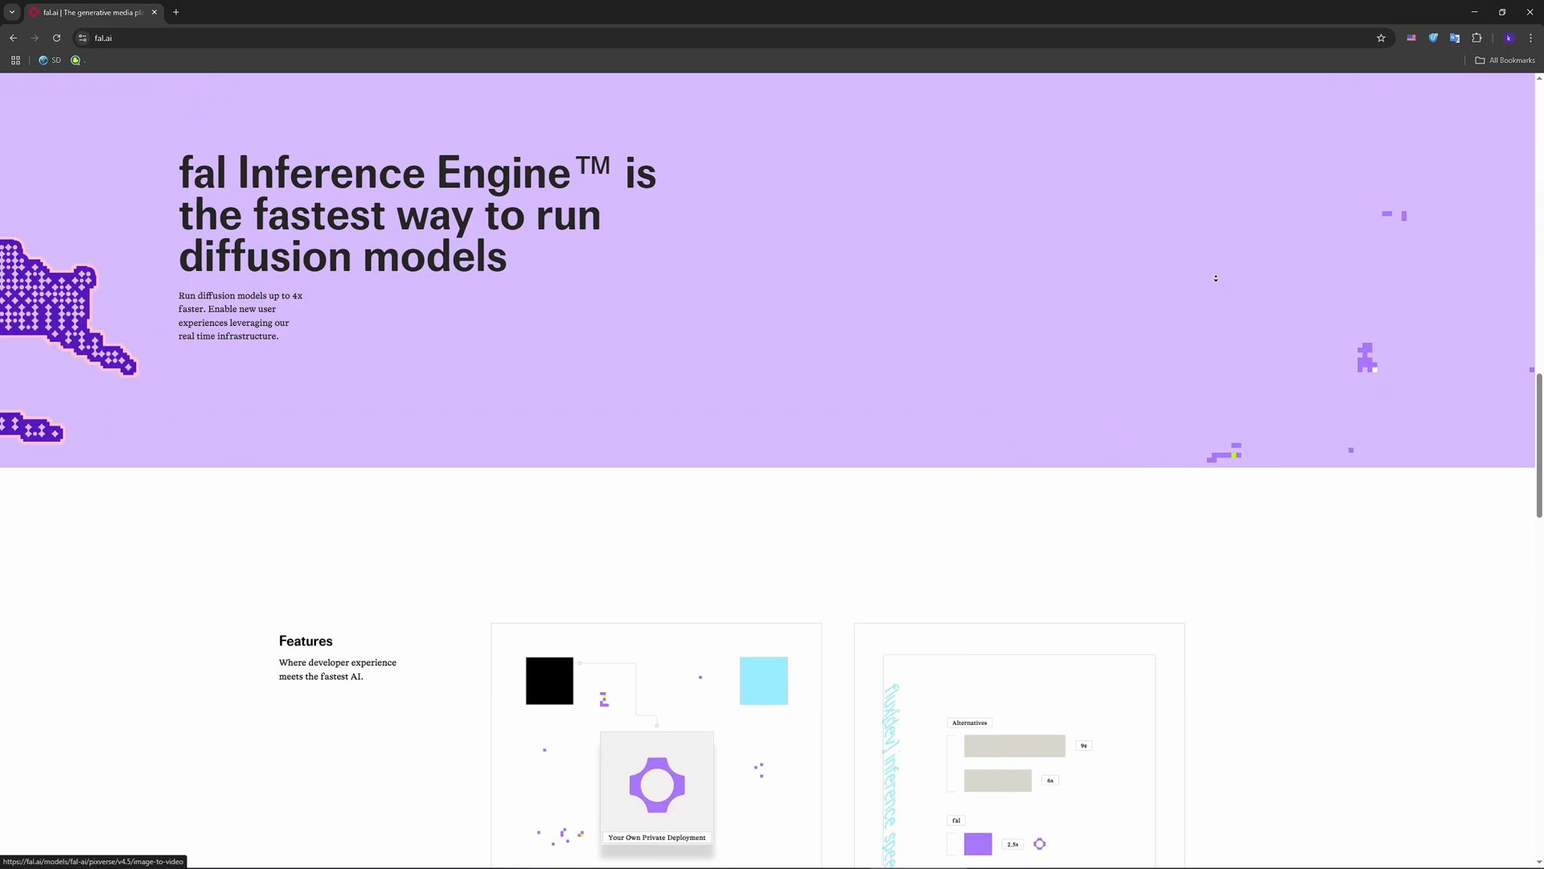
scroll(down, 3)
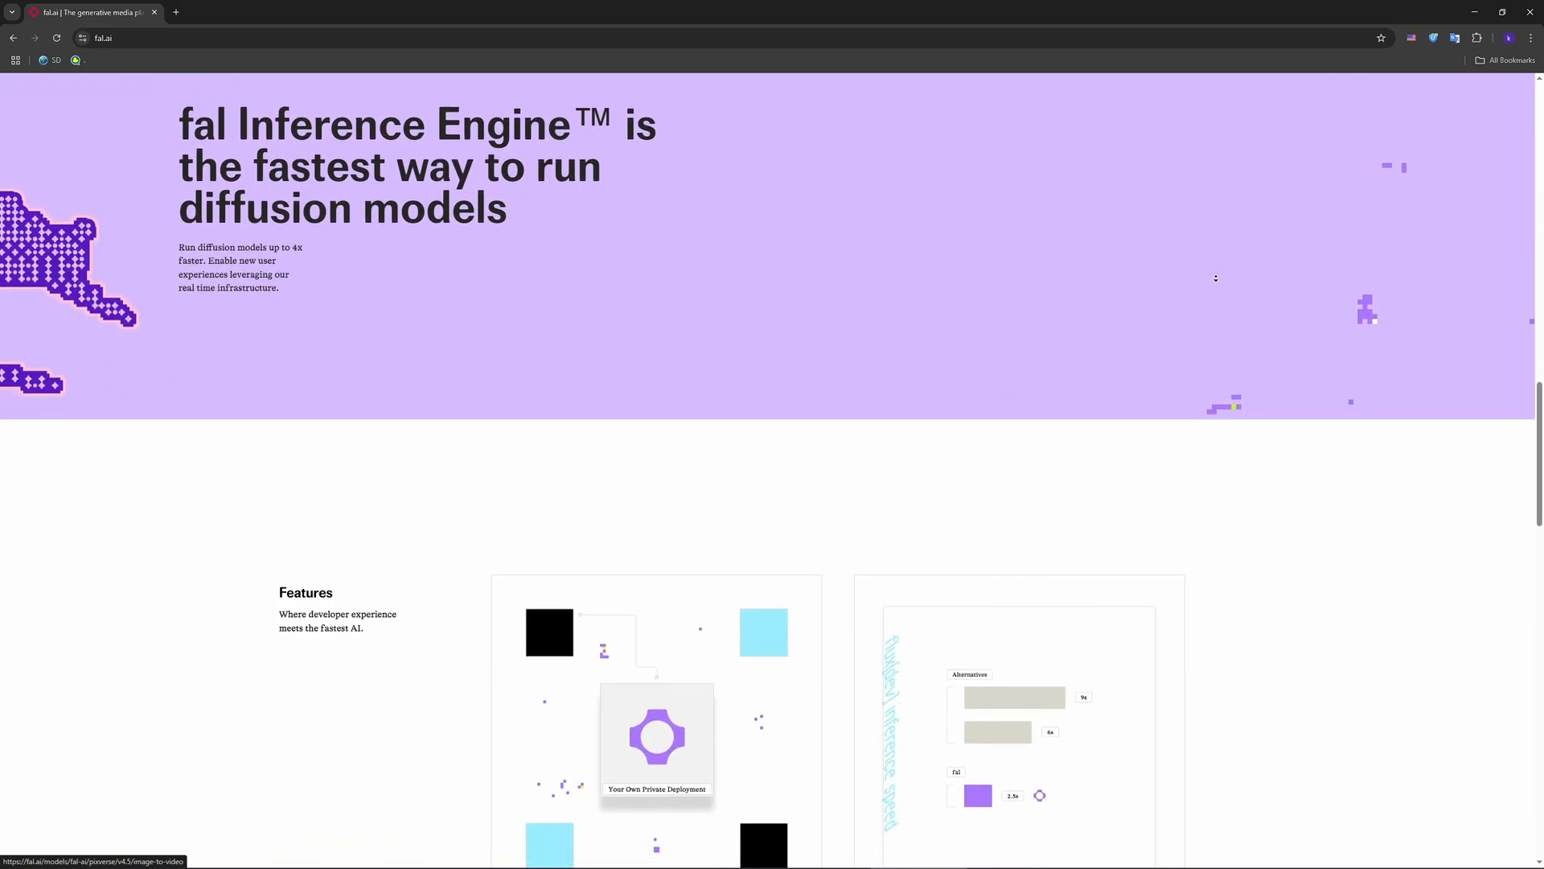
scroll(down, 3)
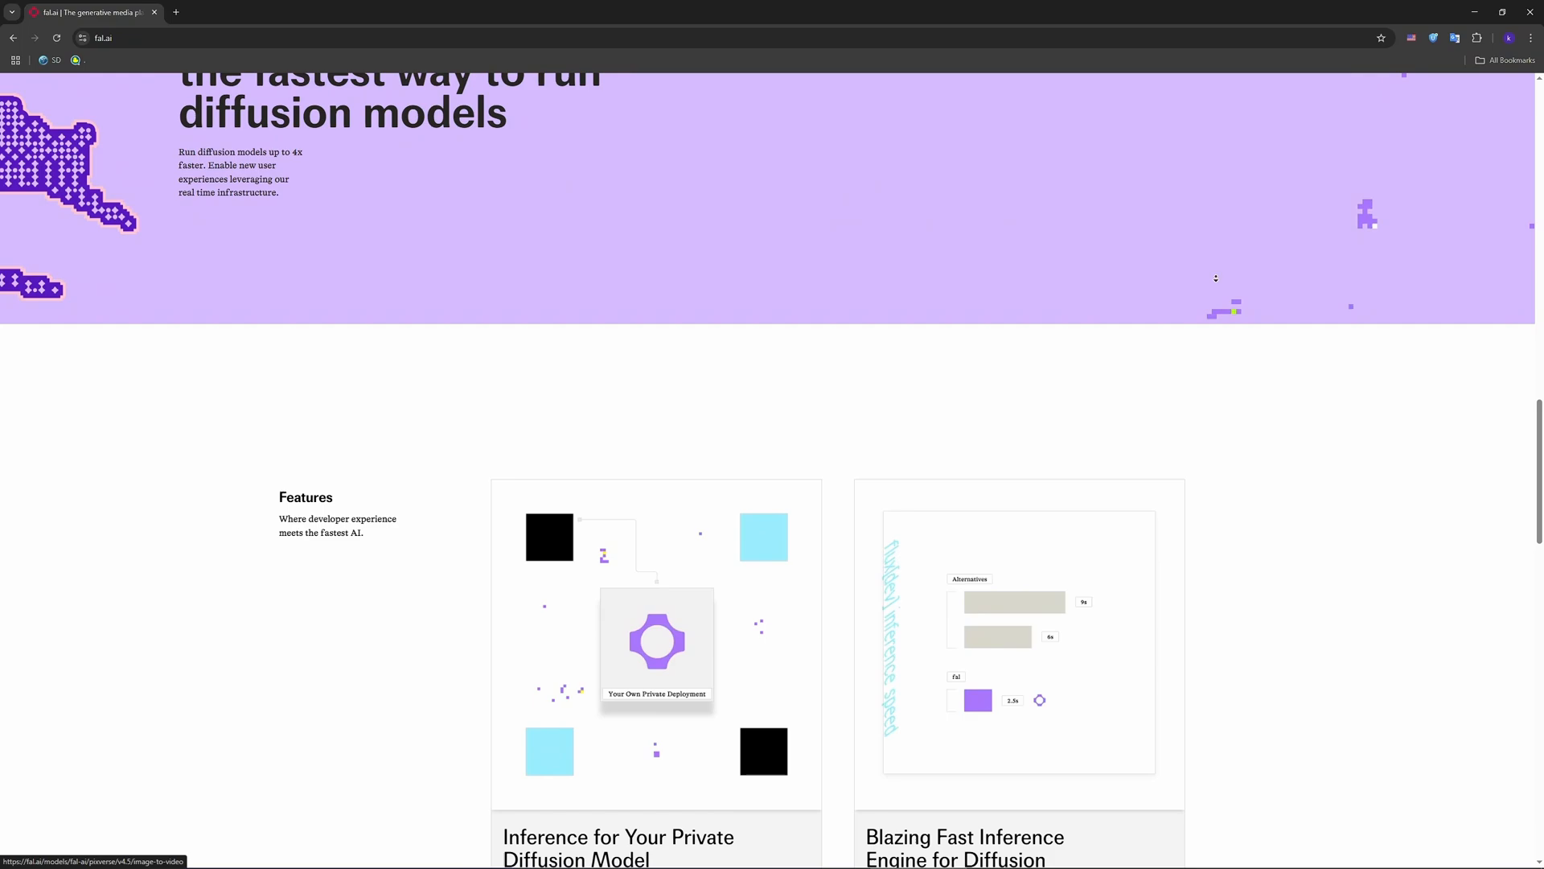
scroll(down, 3)
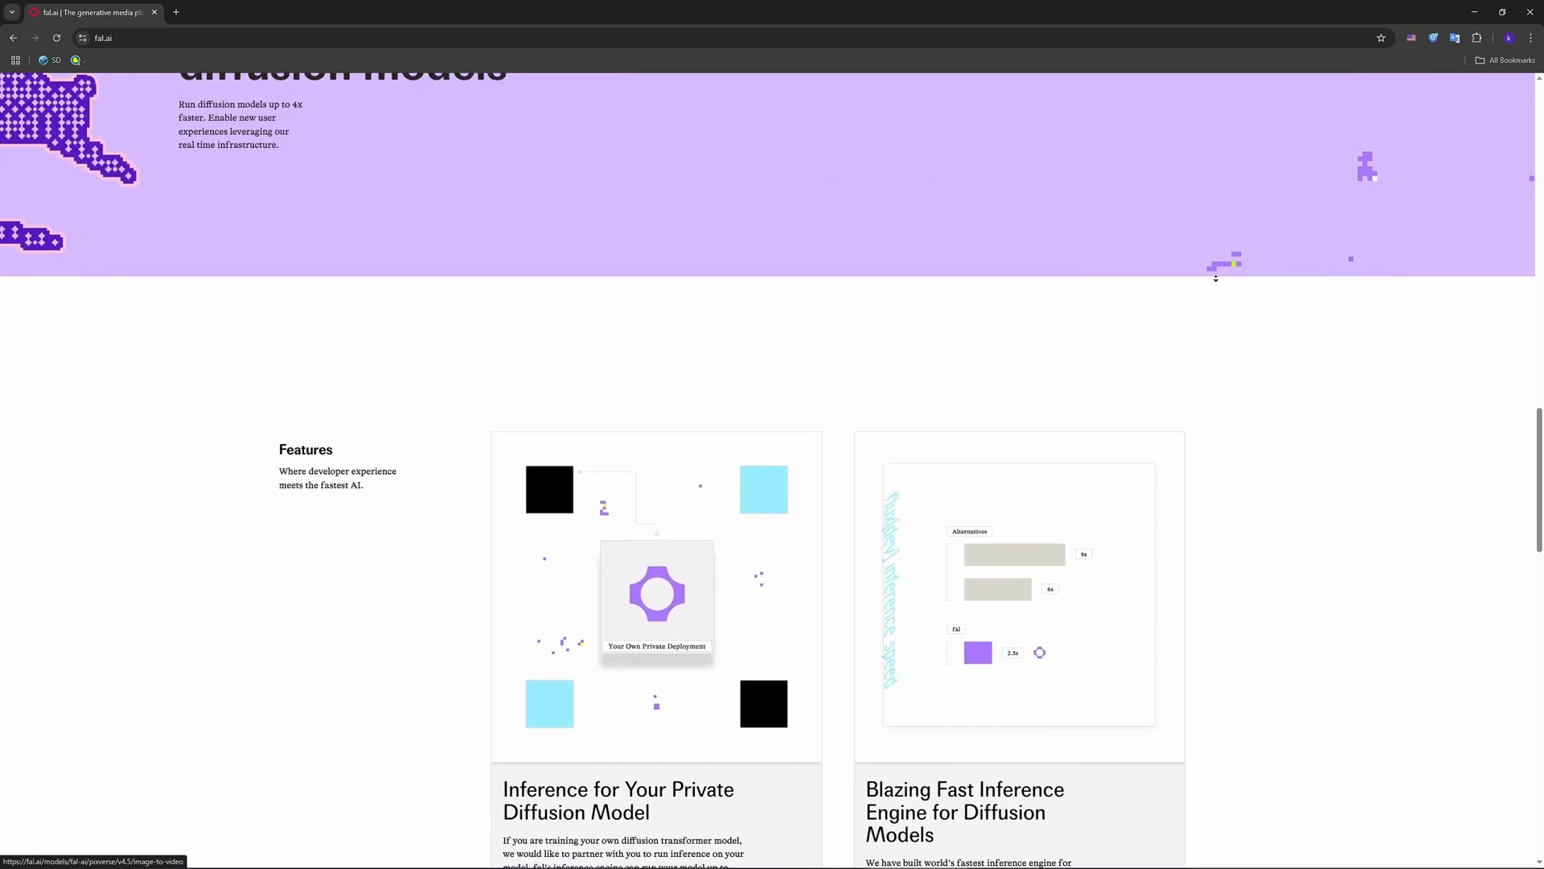
scroll(down, 3)
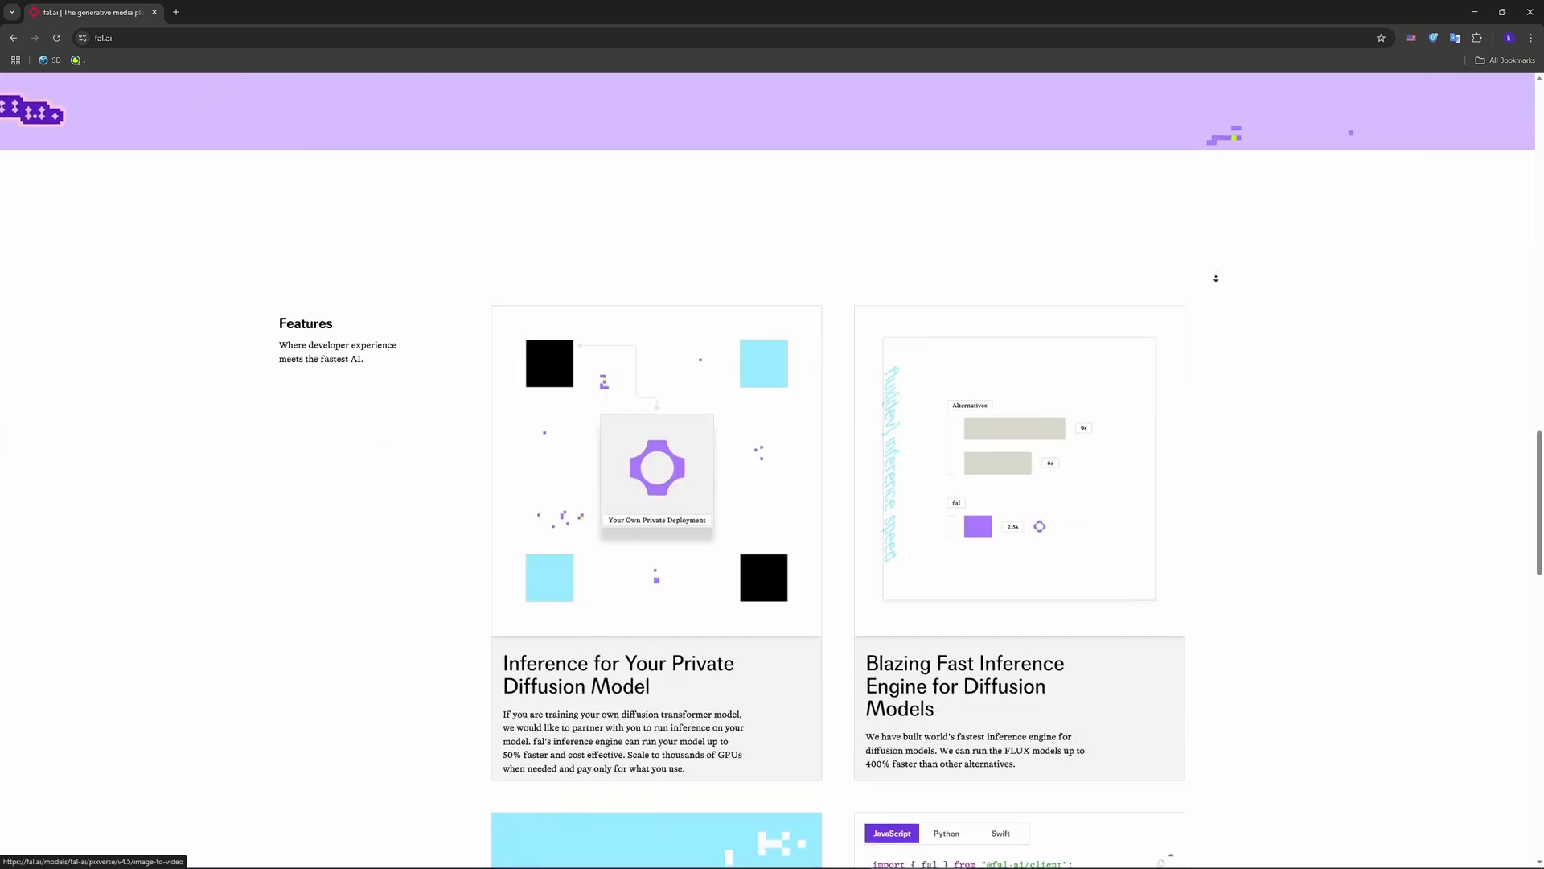
scroll(down, 3)
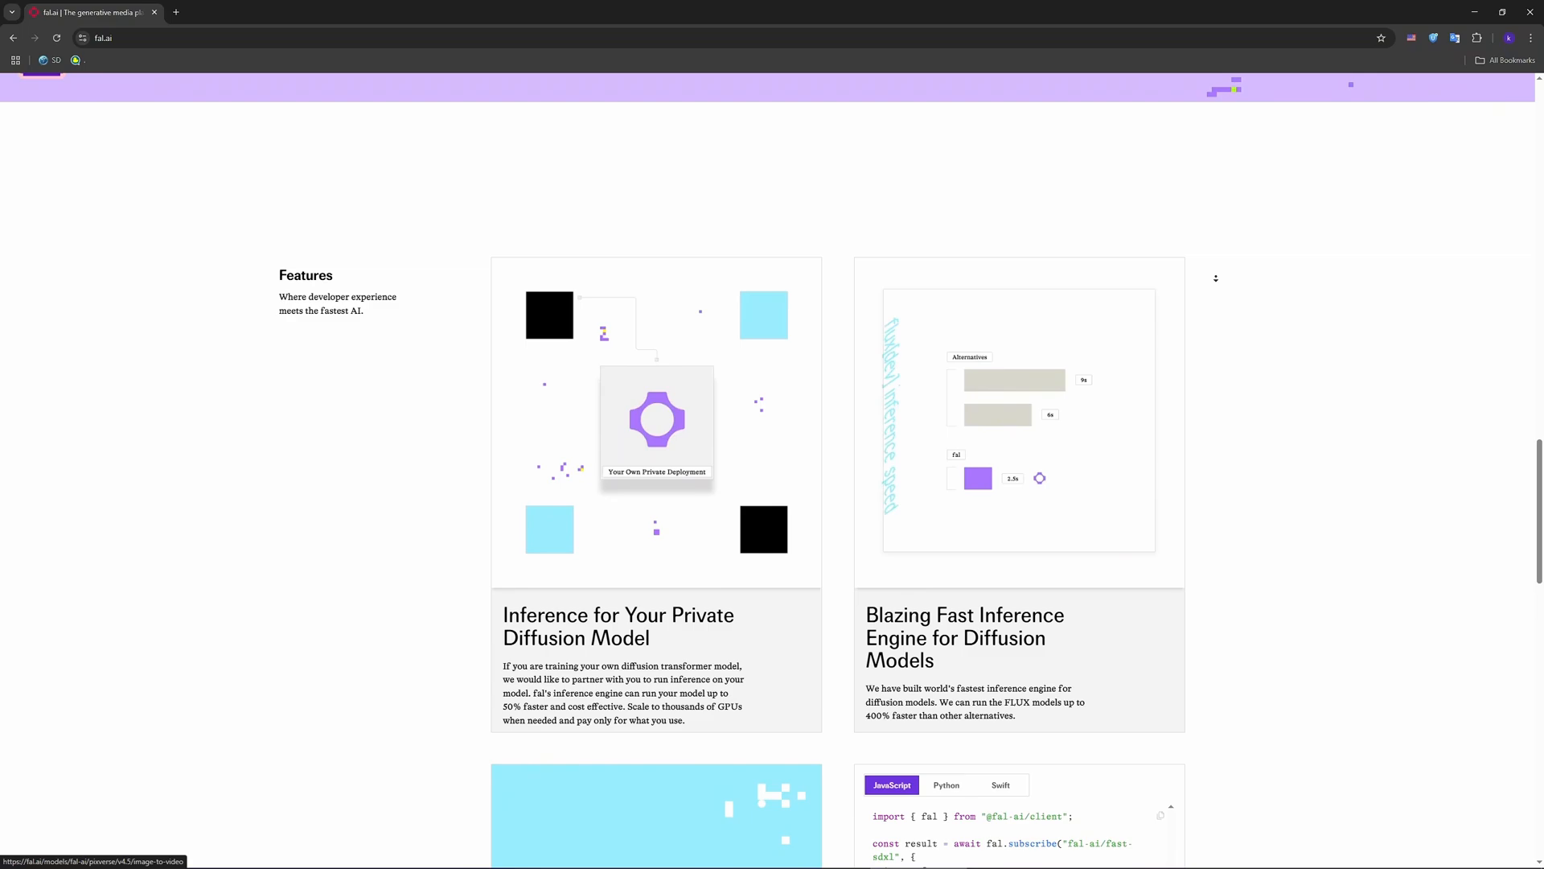
Continue down Features to the Fine-tune LoRA trainer and World class developer experience cards.
scroll(down, 3)
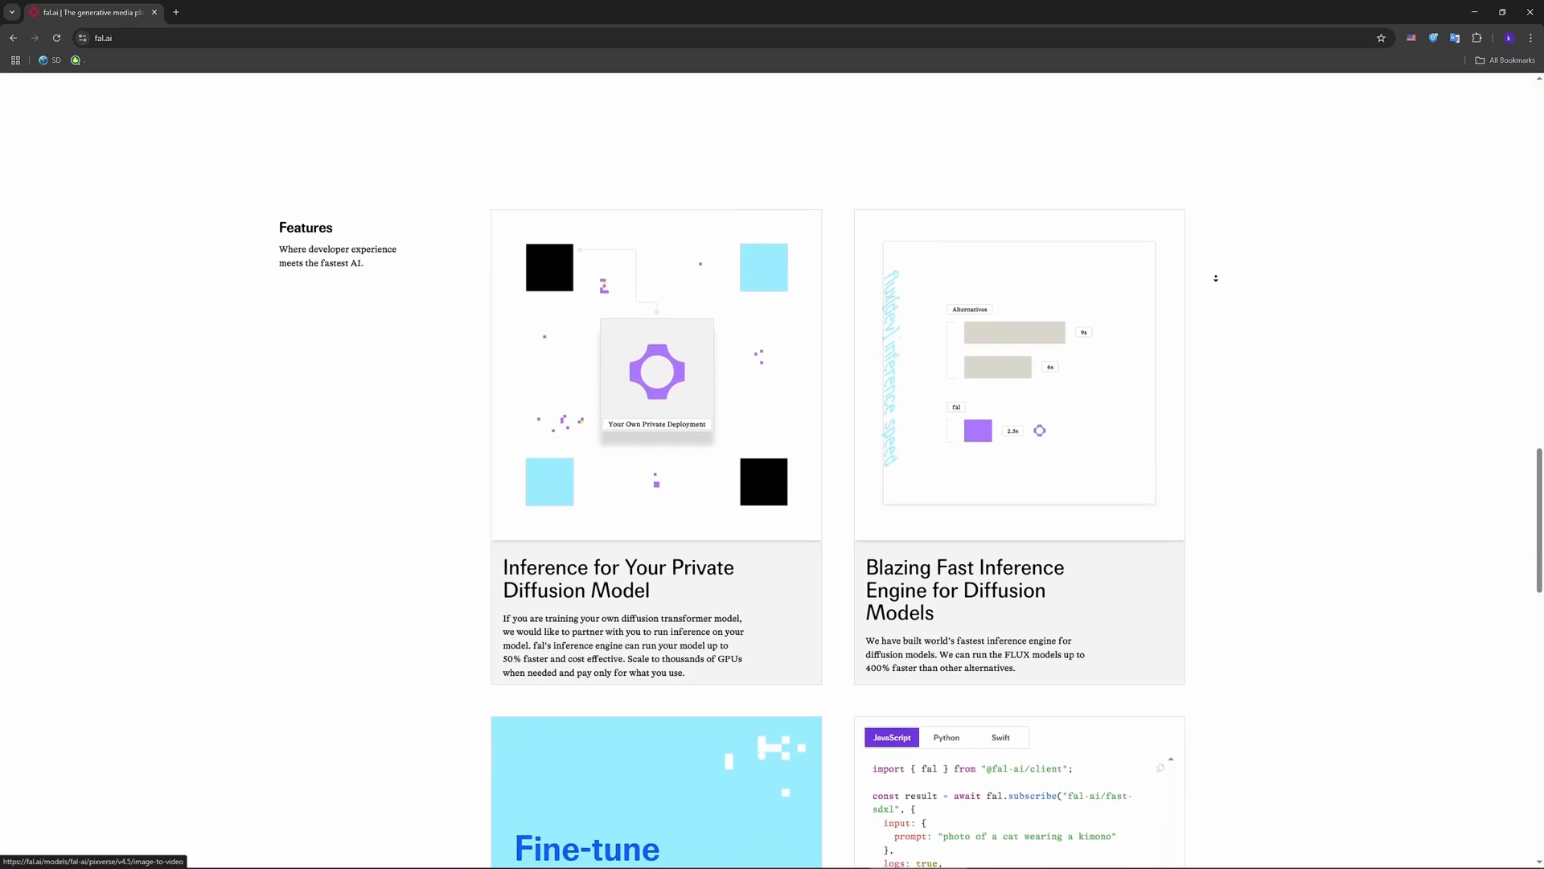
scroll(down, 3)
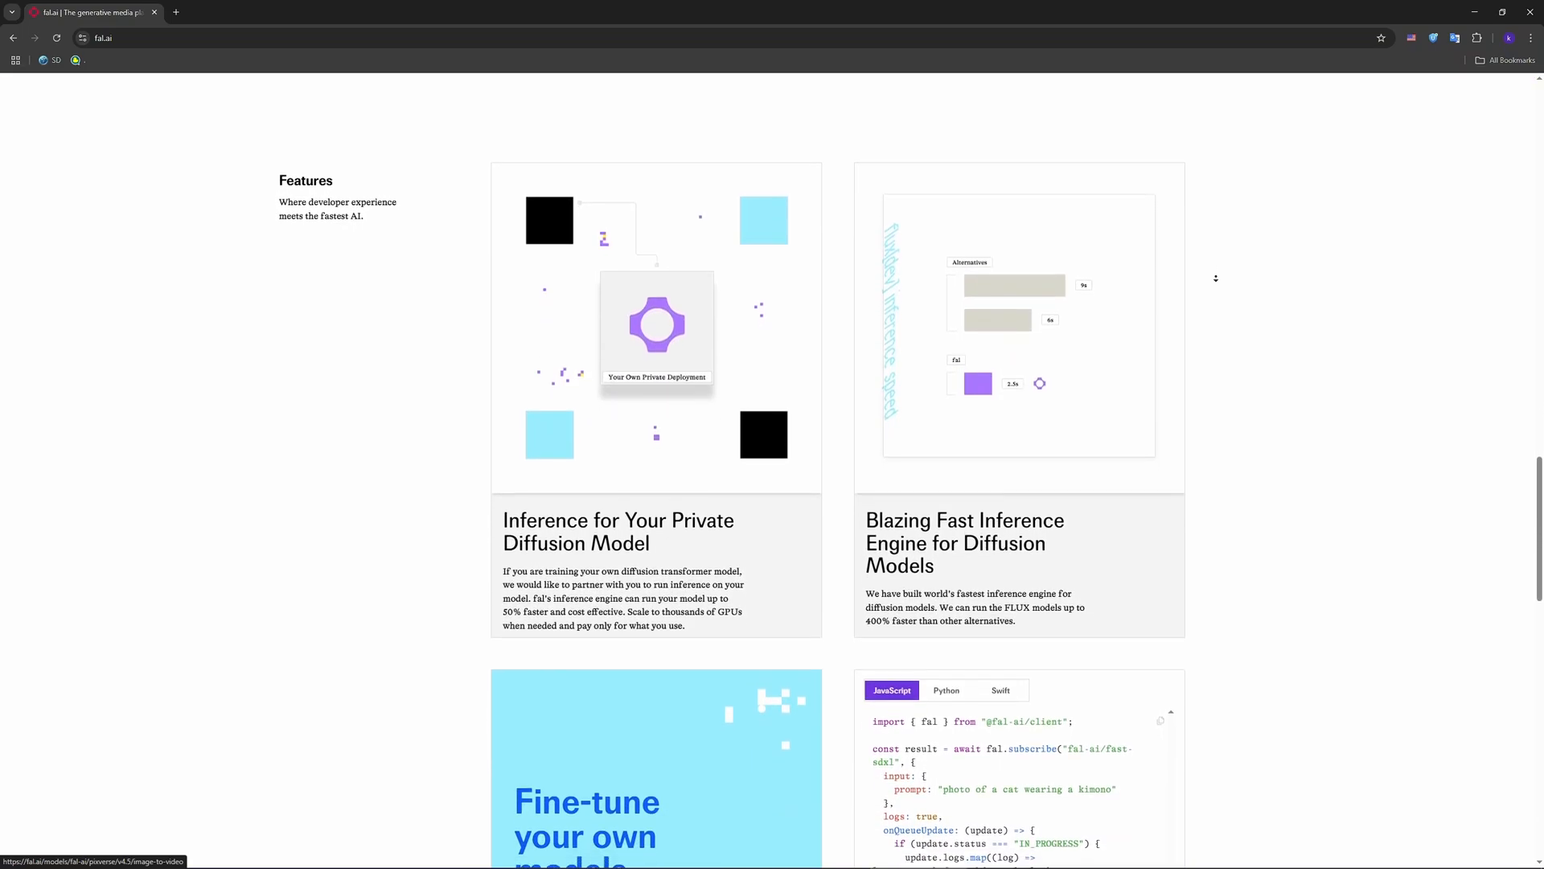
scroll(down, 3)
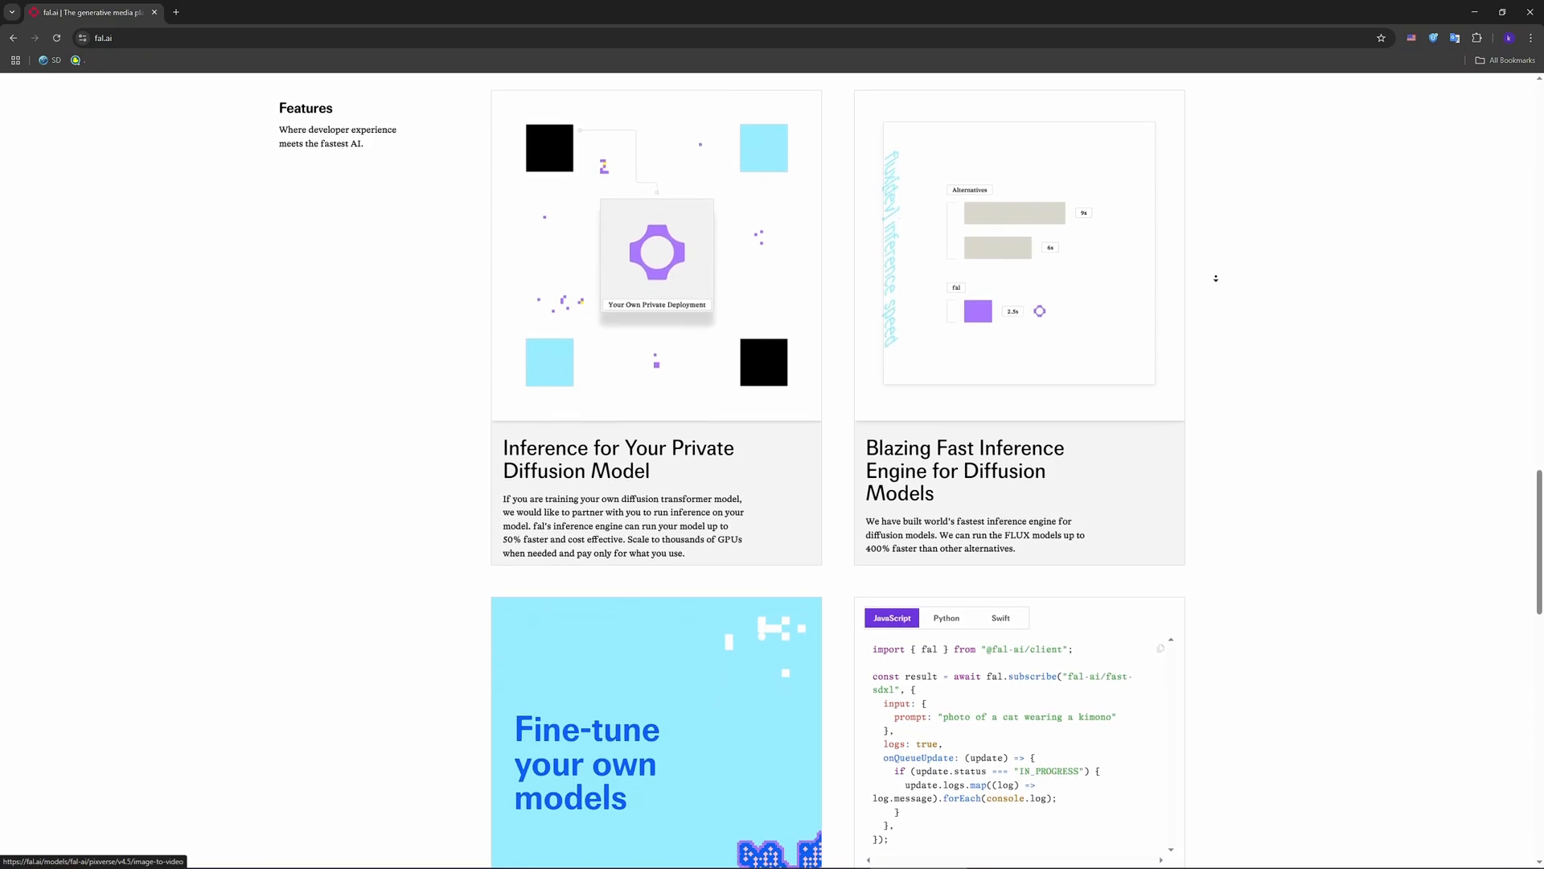
scroll(down, 3)
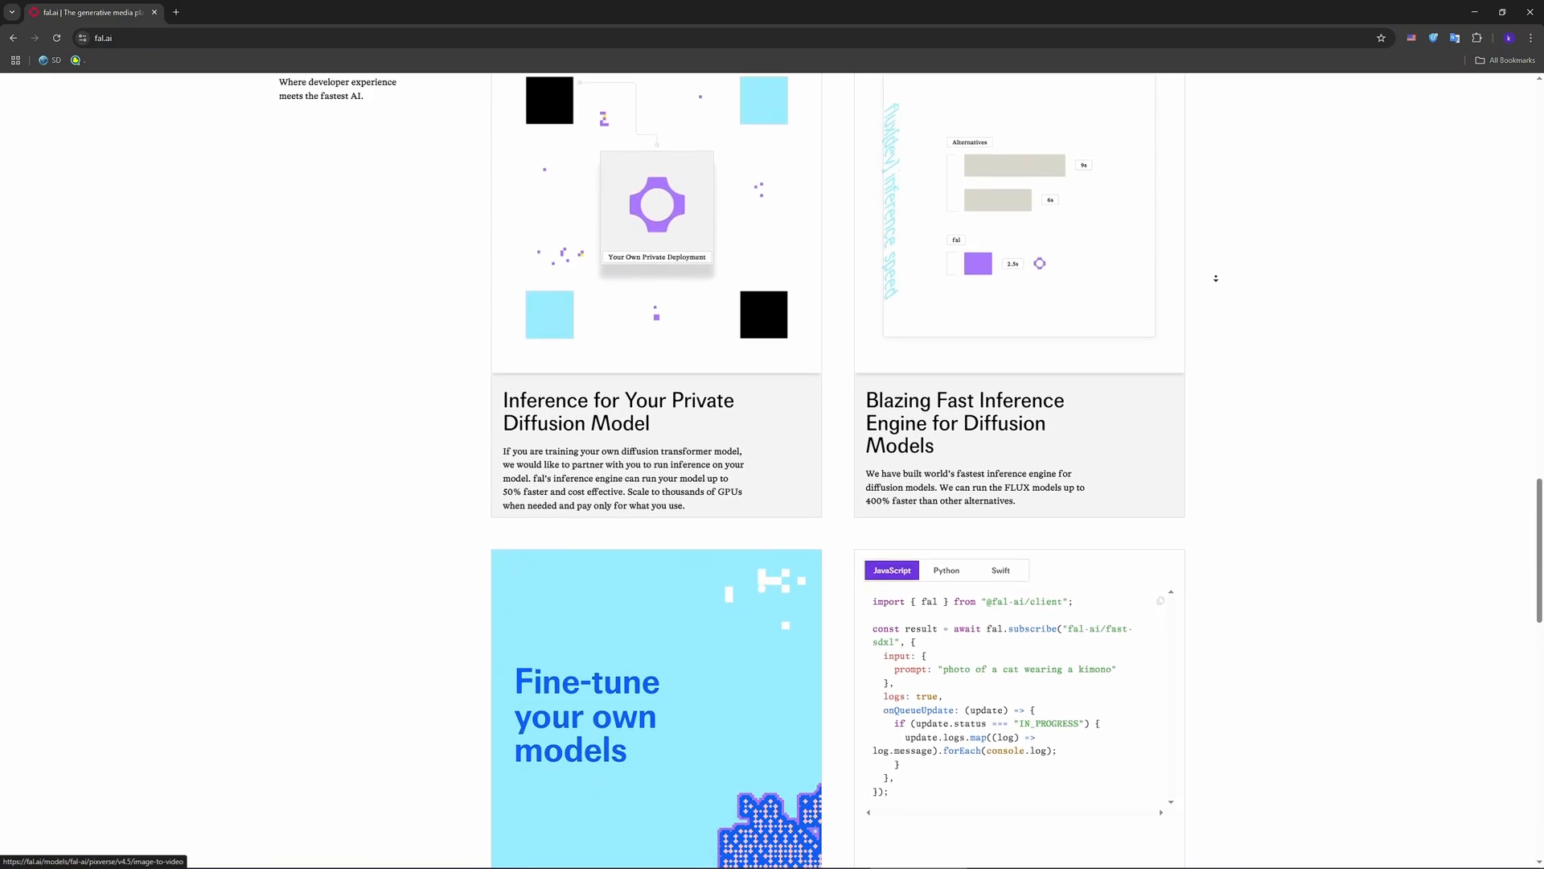
scroll(down, 3)
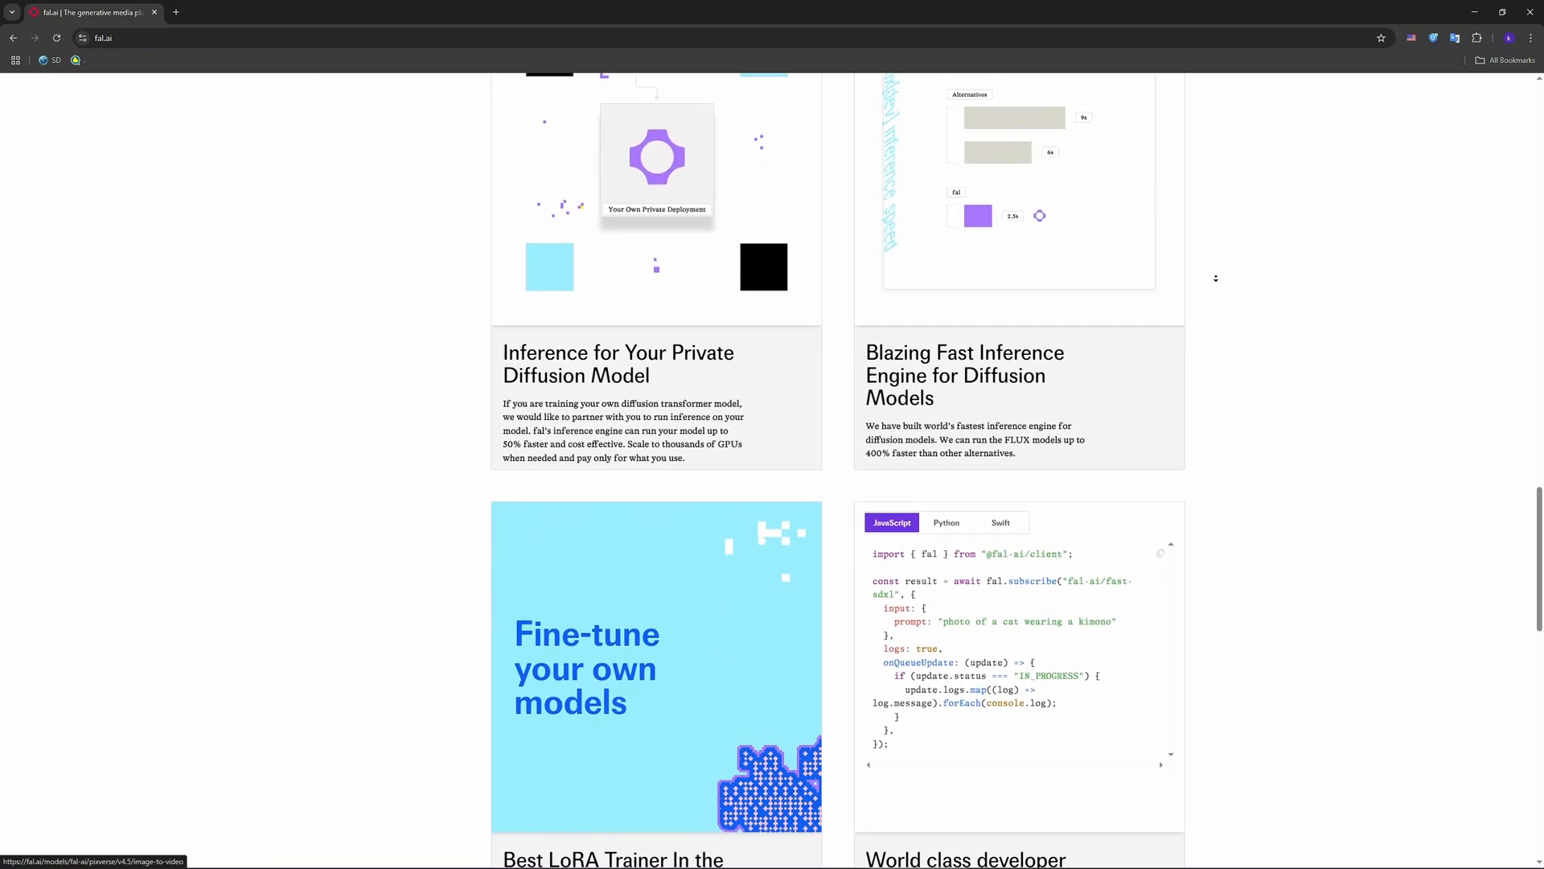
scroll(down, 3)
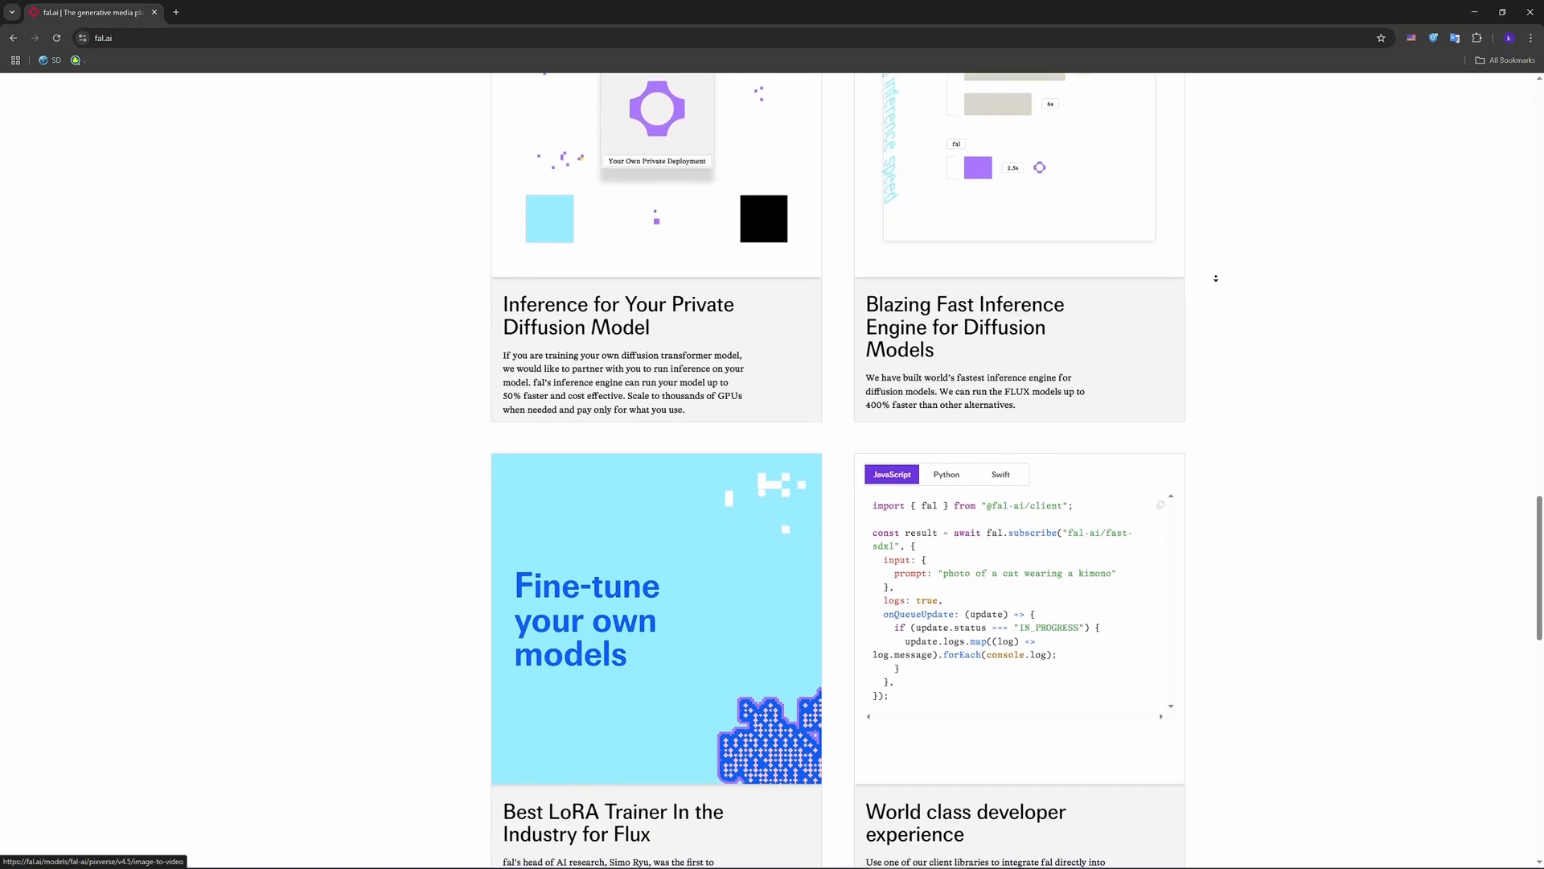
scroll(down, 3)
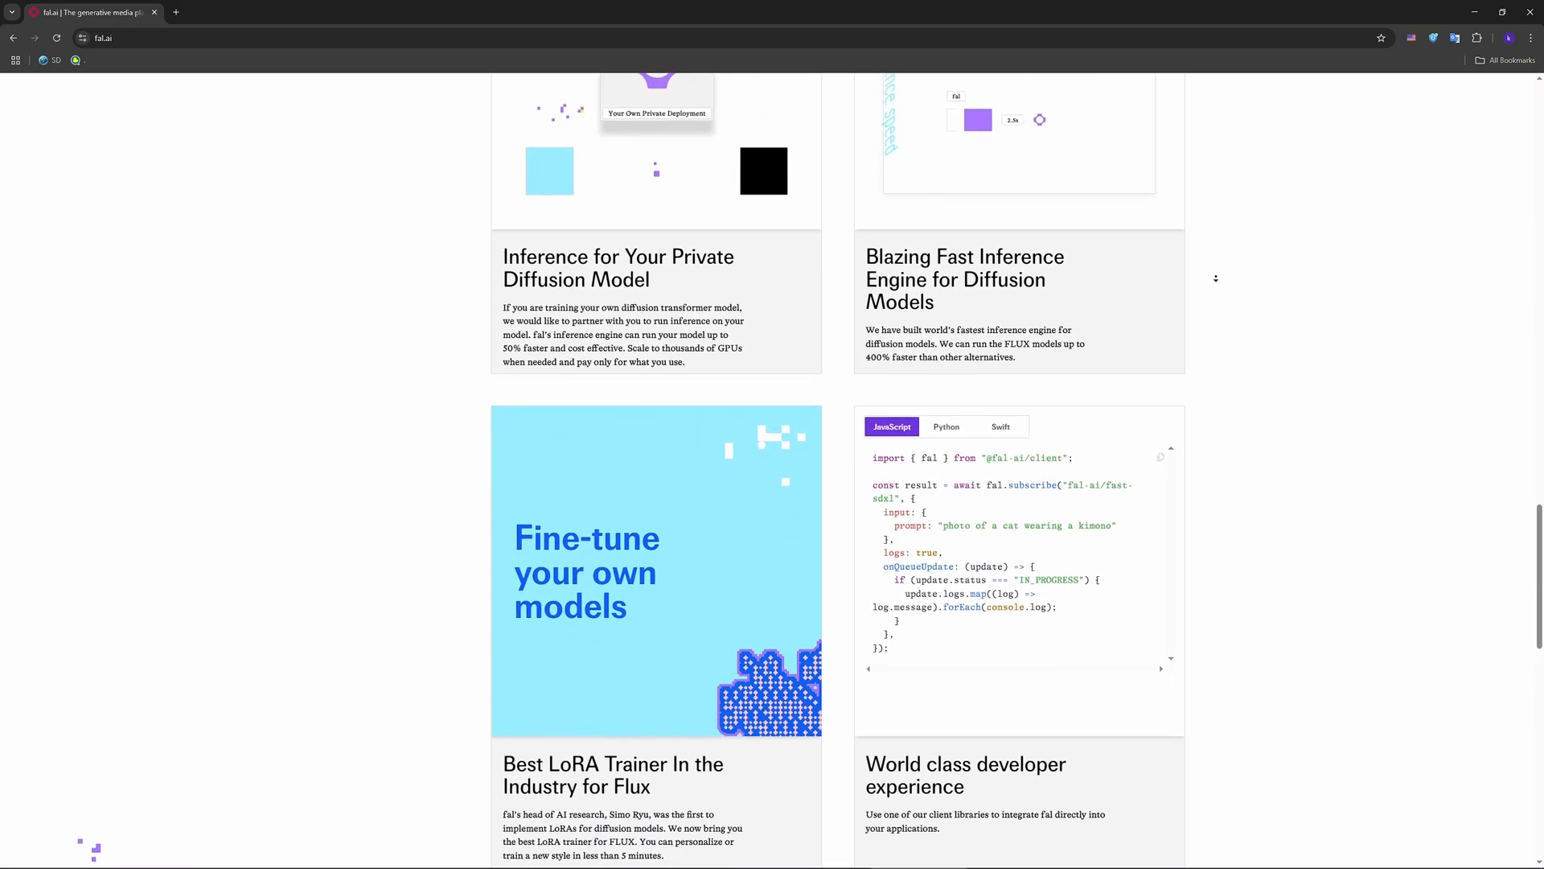
scroll(down, 3)
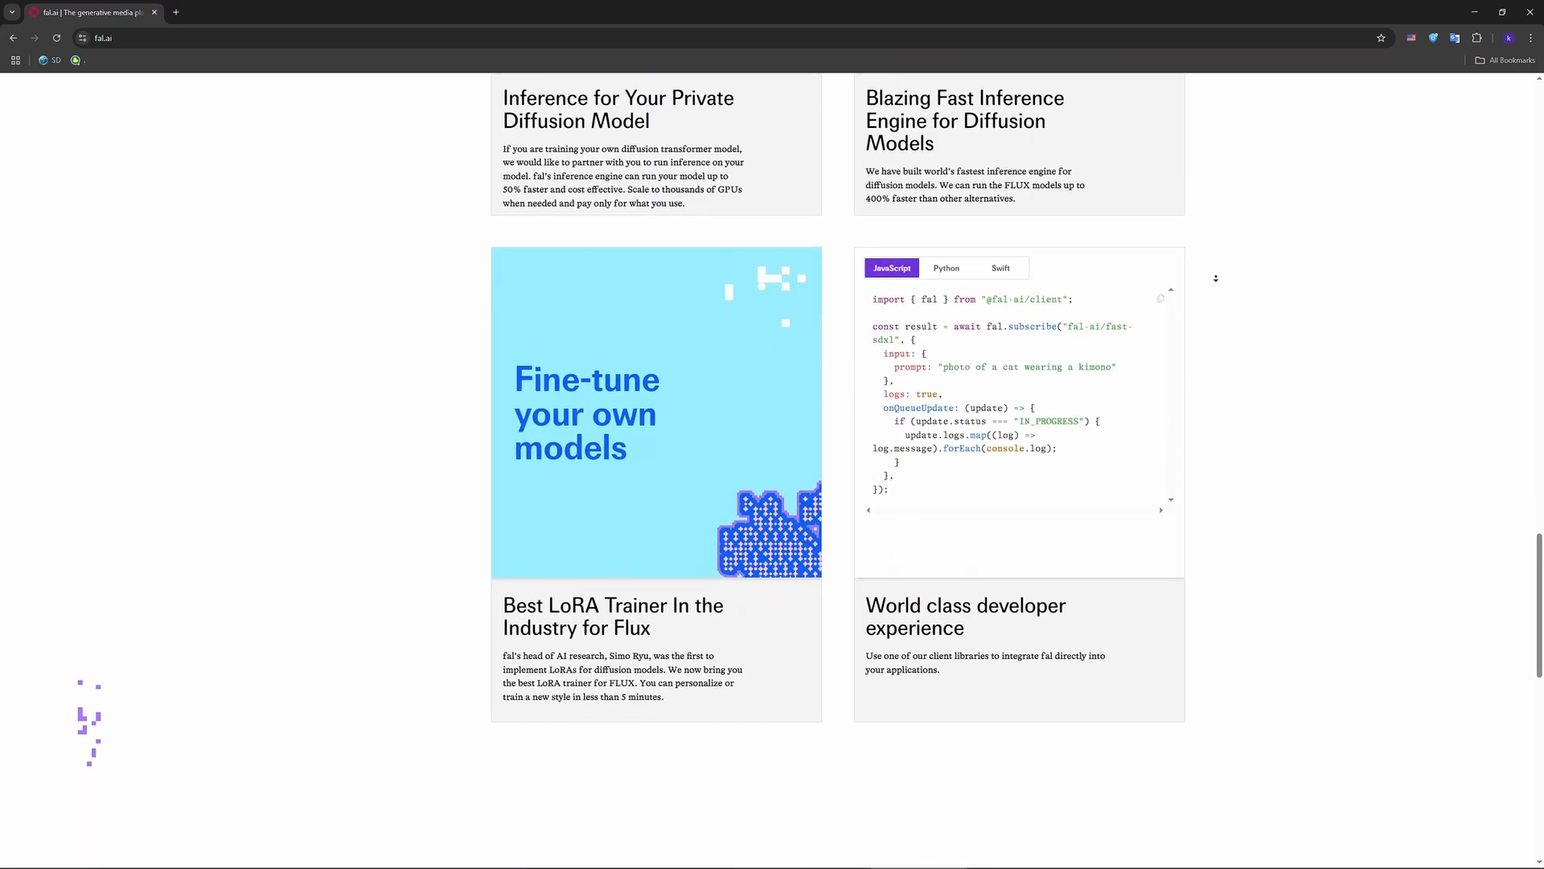
Scroll below the Features cards toward the Pricing section heading.
scroll(down, 3)
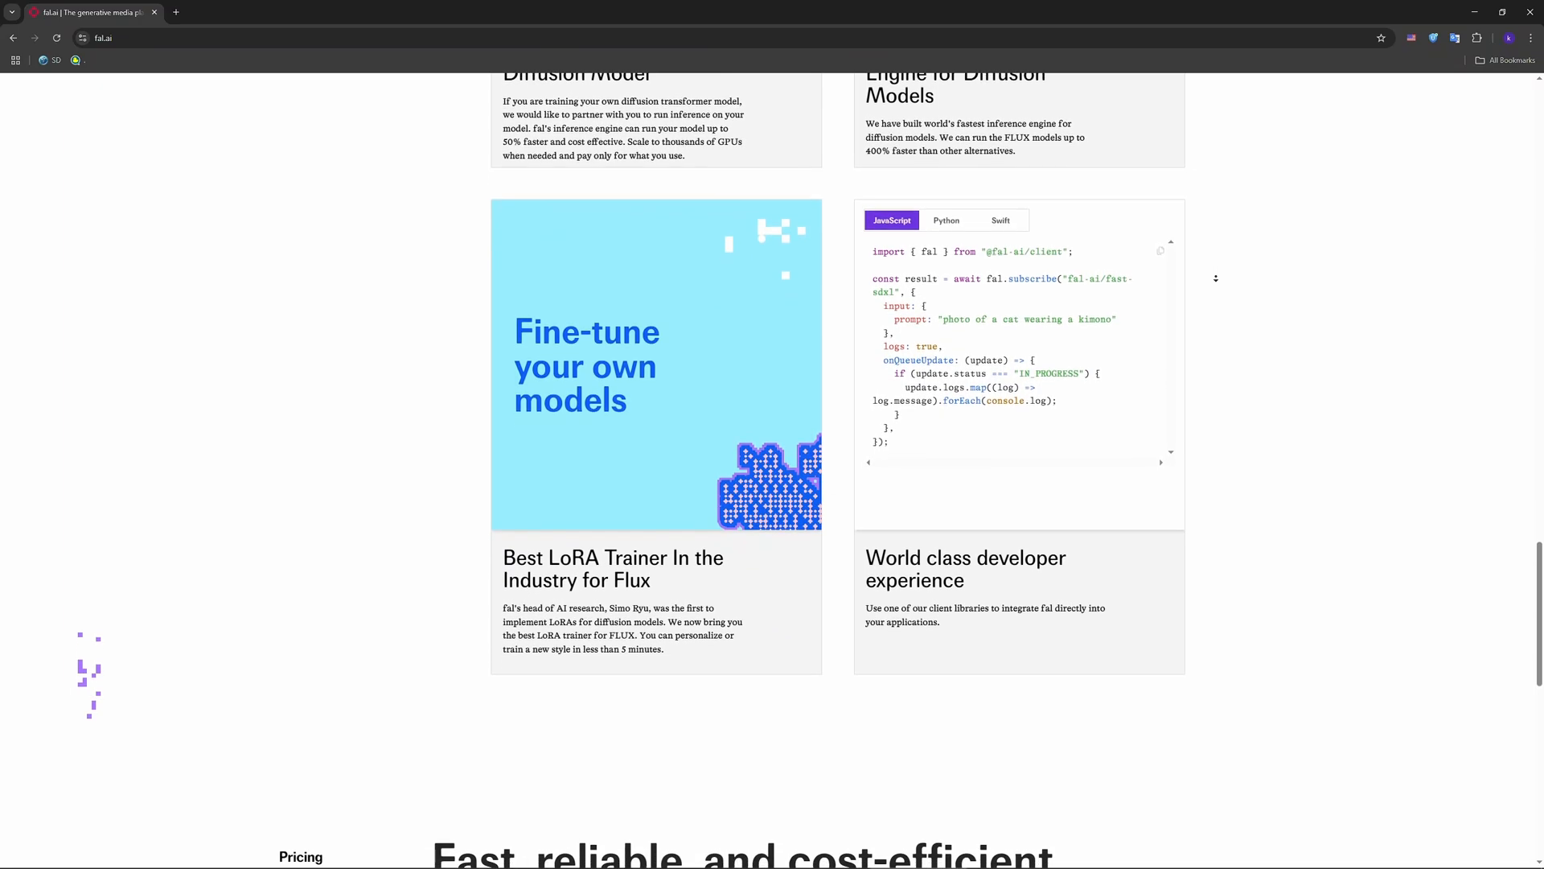
scroll(down, 3)
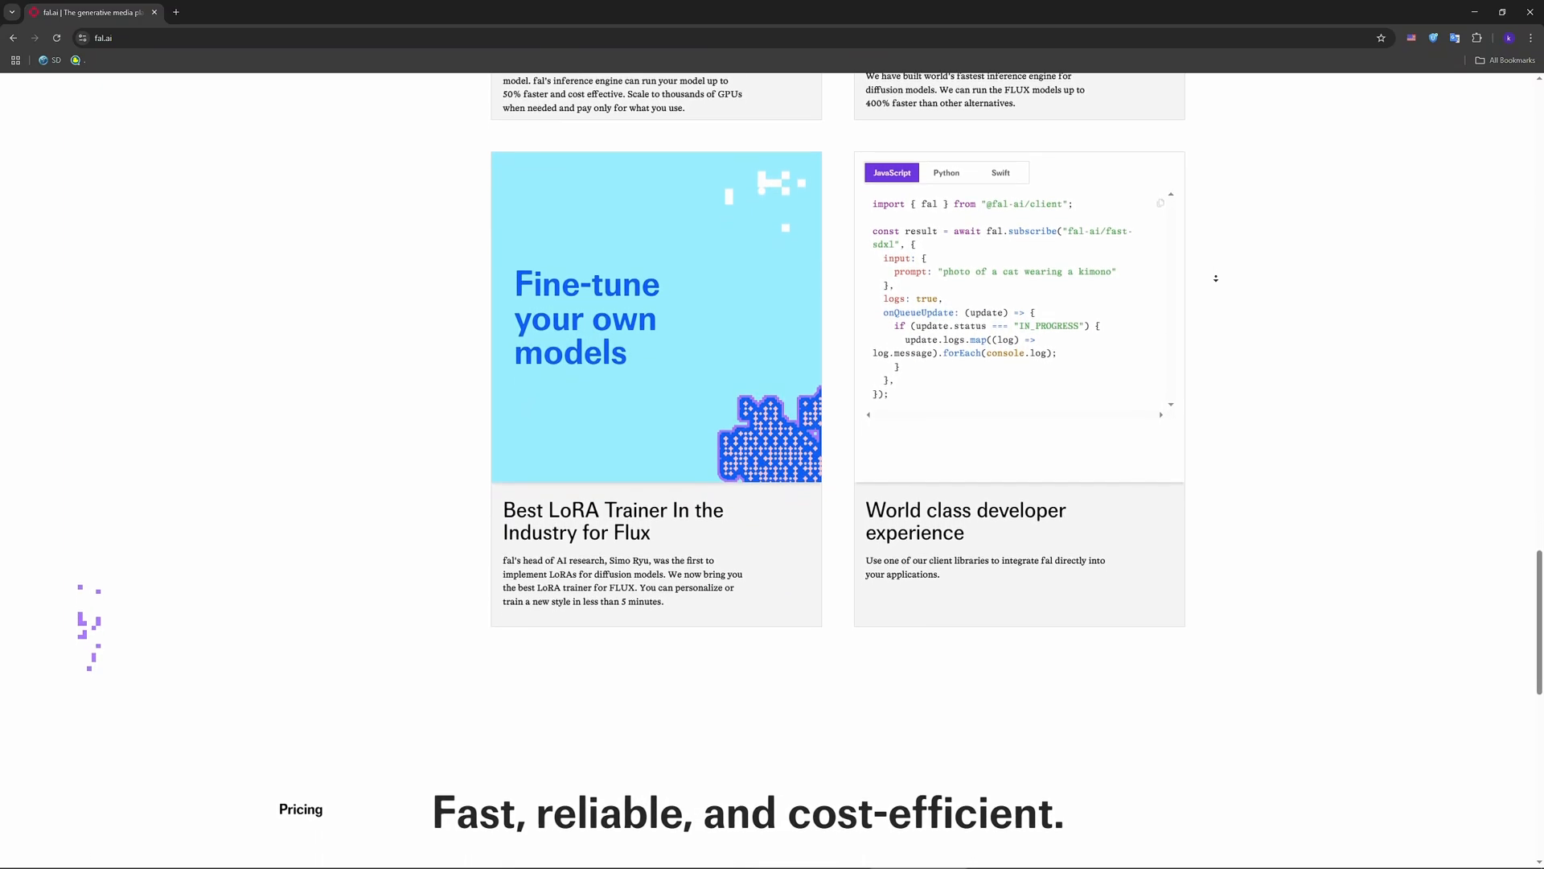
scroll(down, 3)
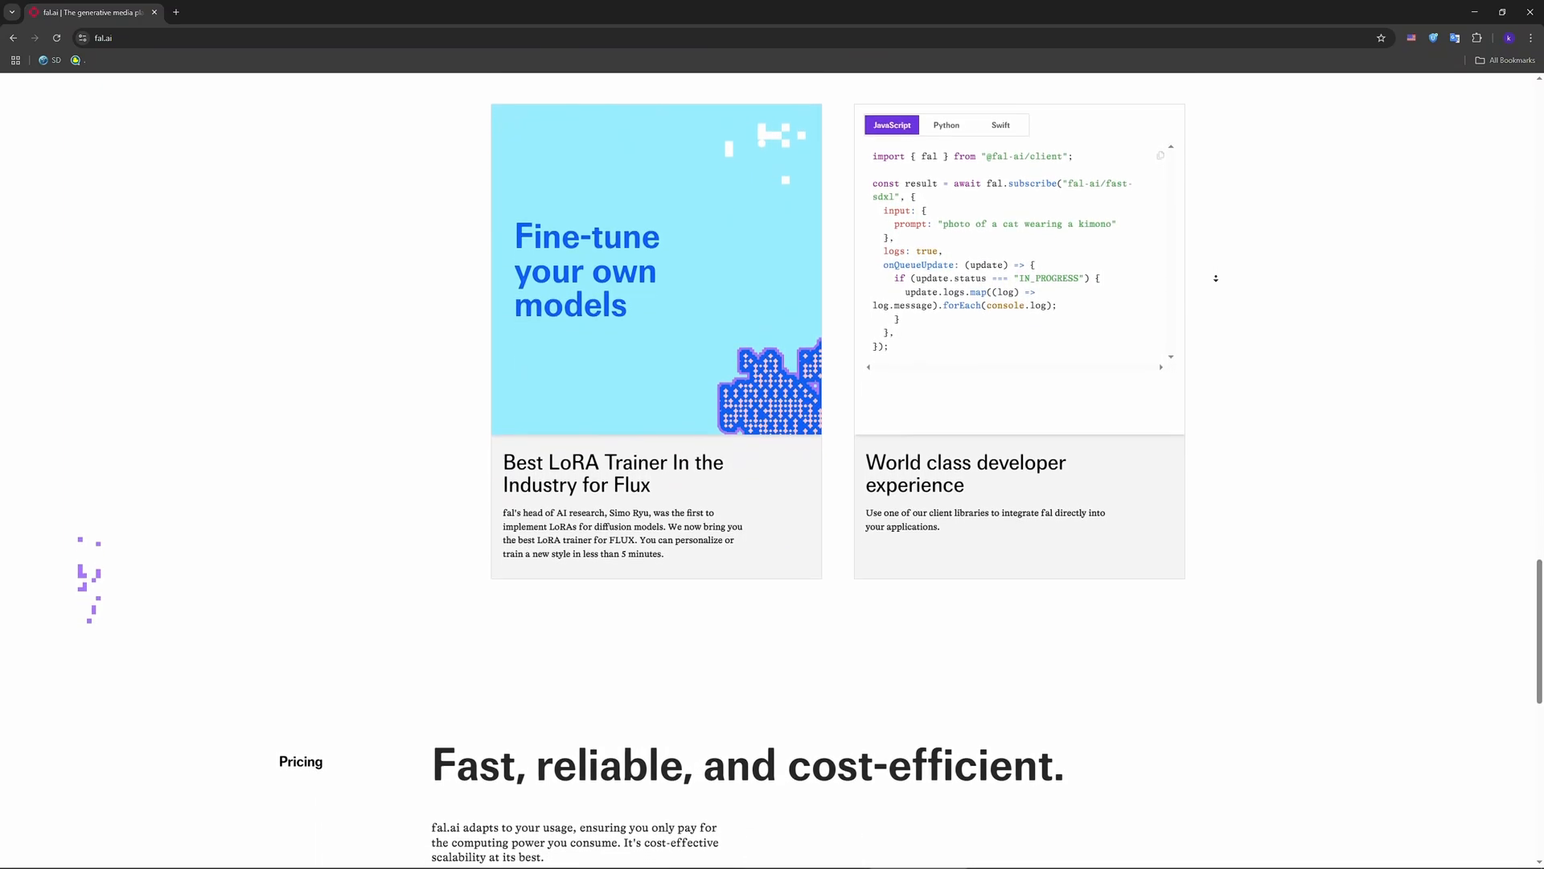
scroll(down, 3)
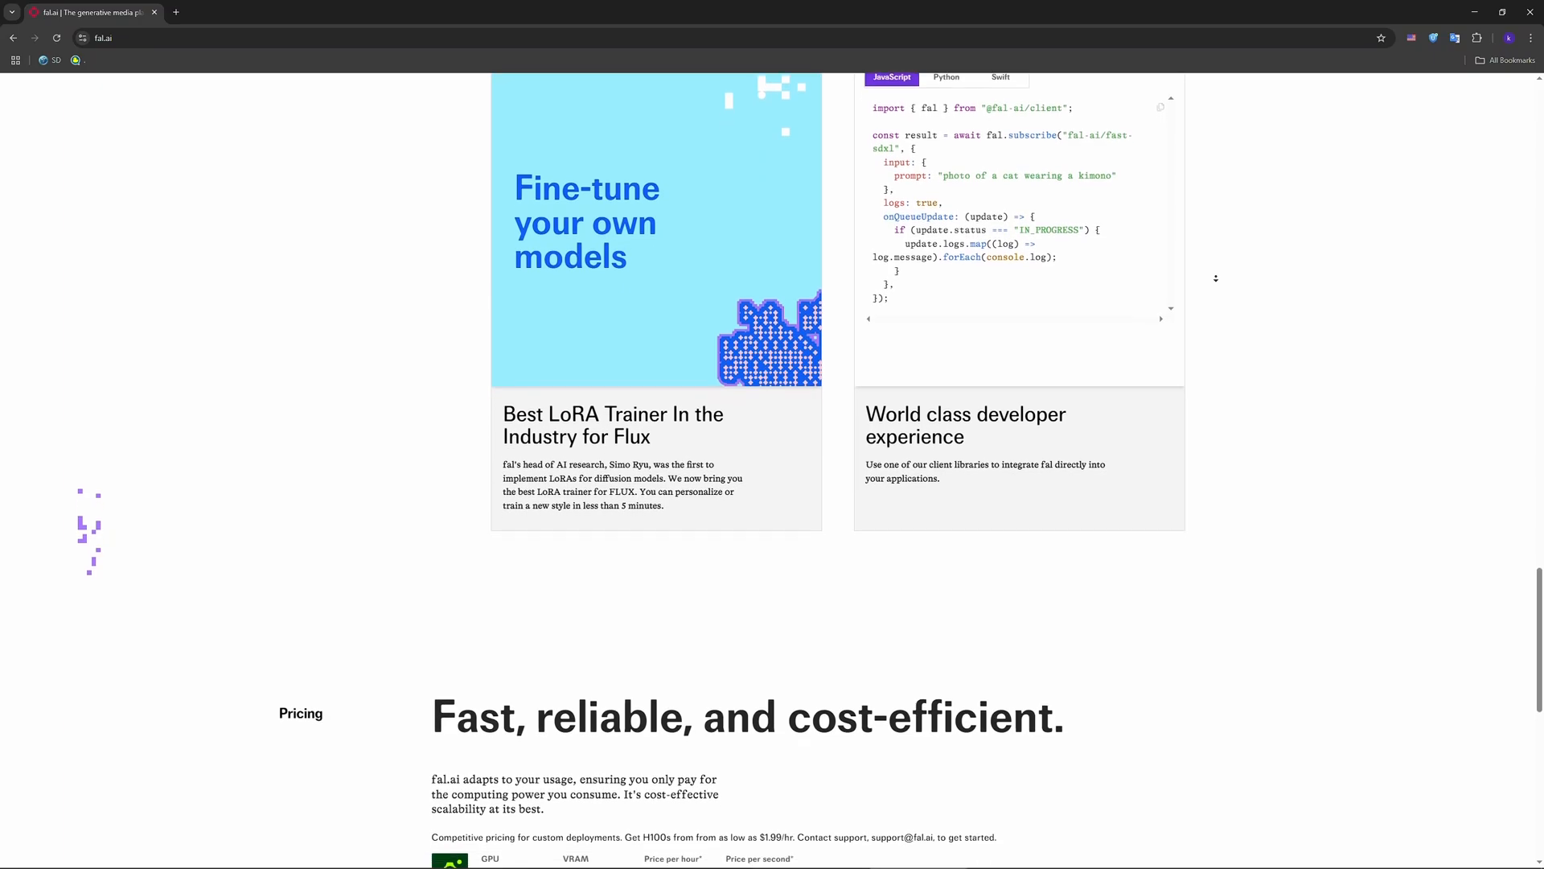
scroll(down, 3)
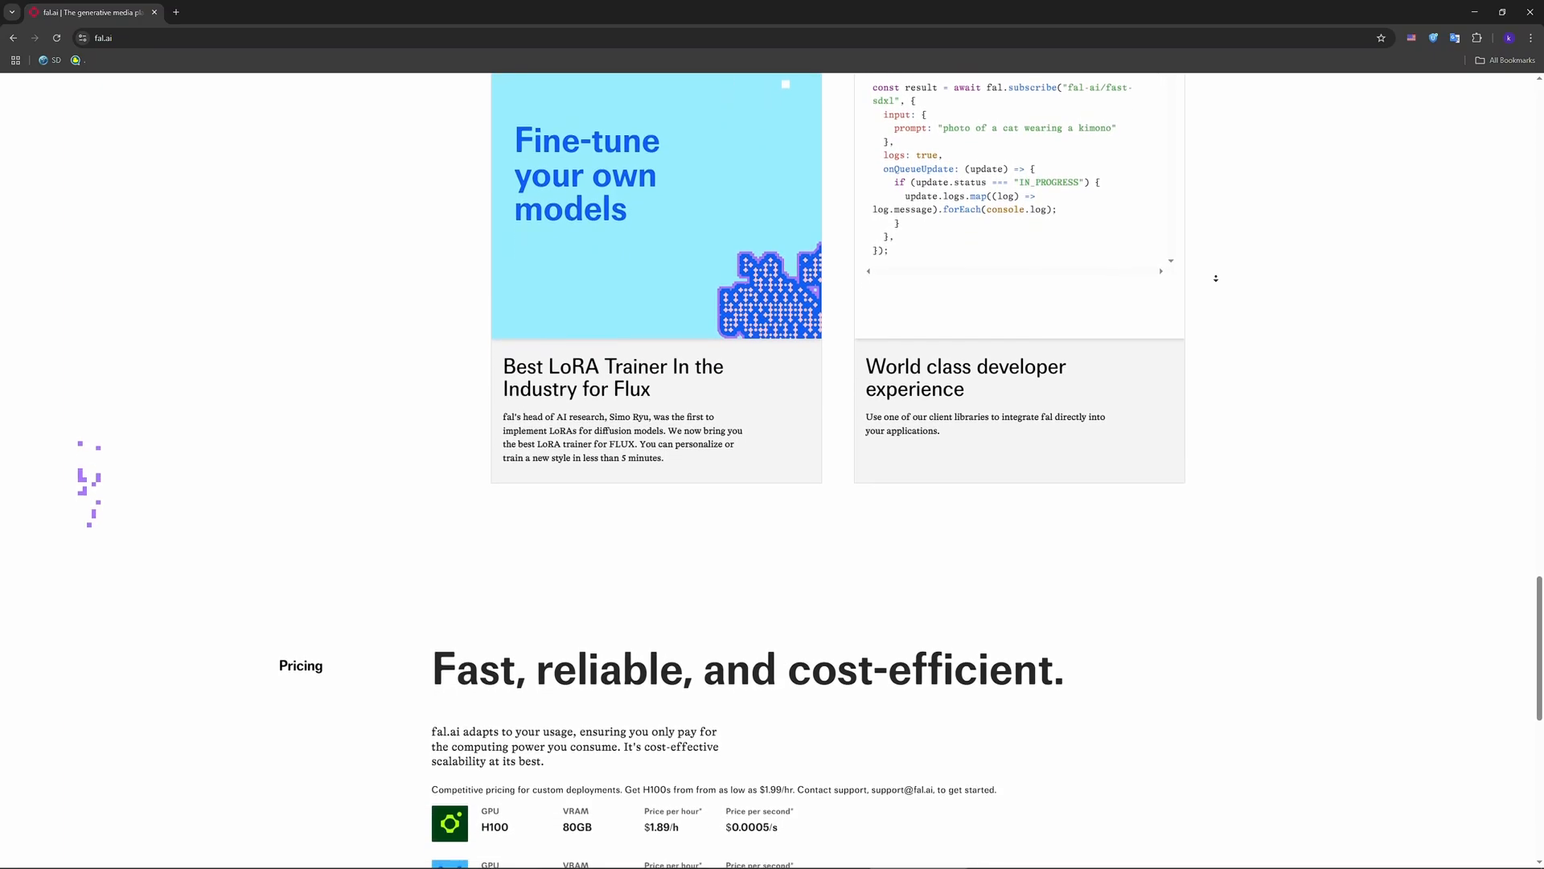
scroll(down, 3)
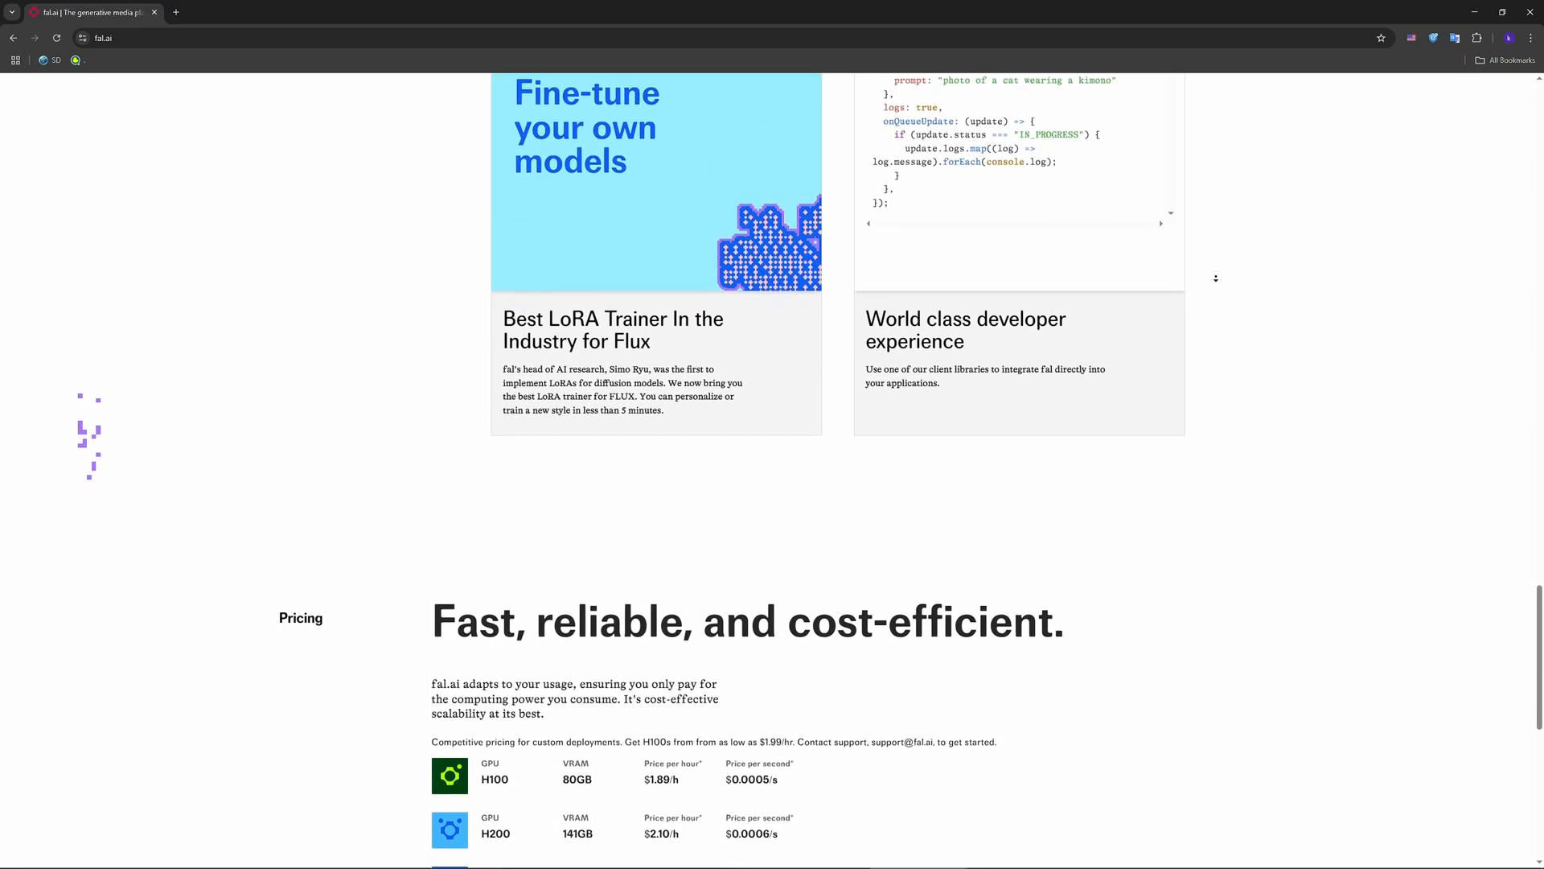
scroll(down, 3)
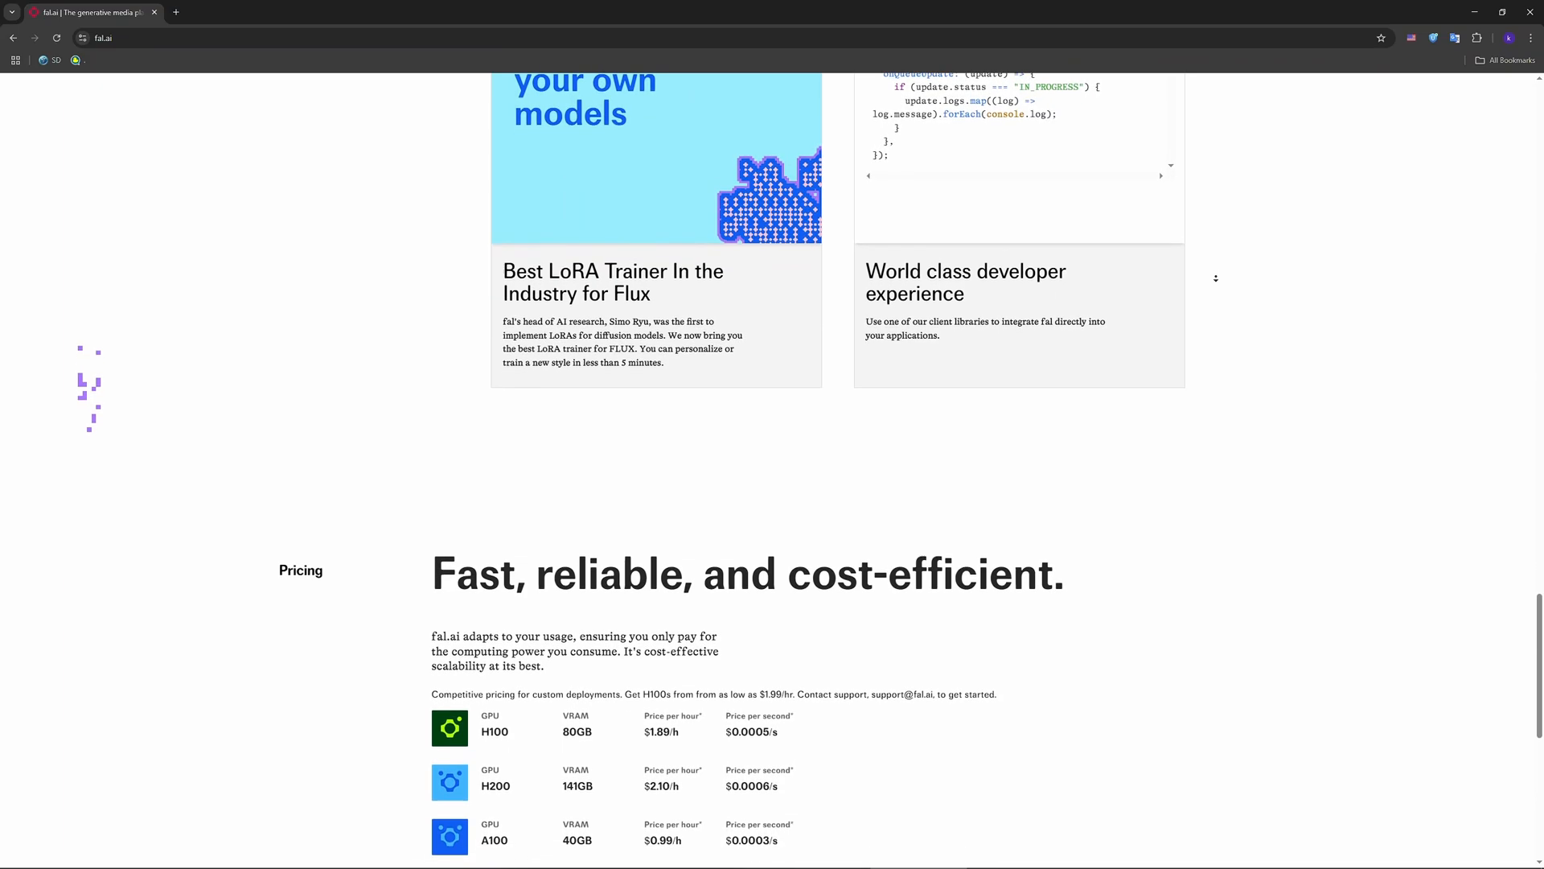
scroll(down, 3)
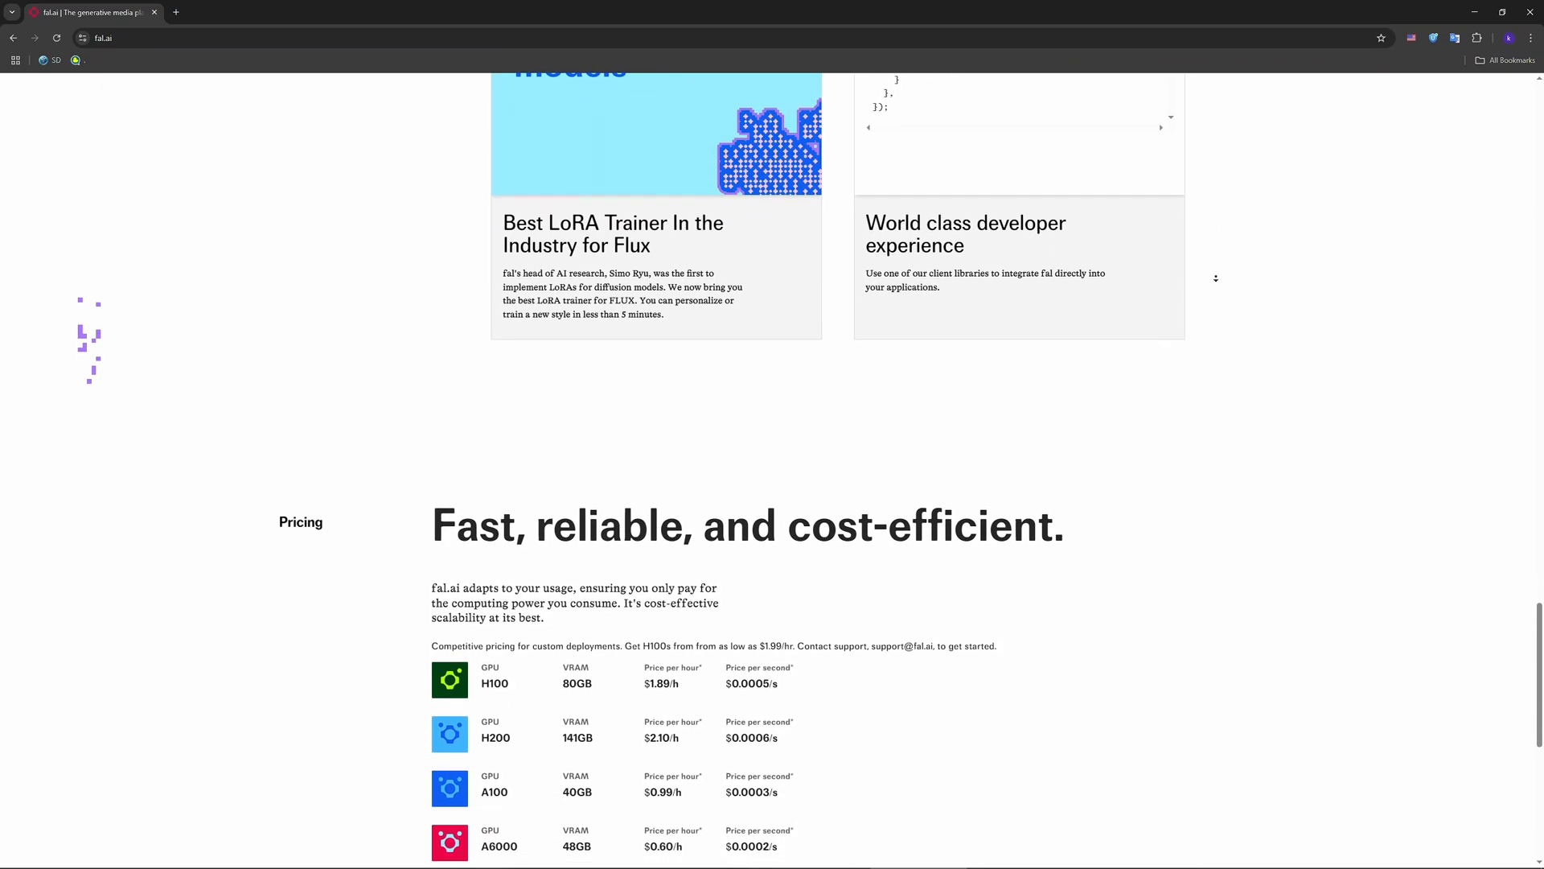
Bring the GPU price table listing H100, H200, A100, A6000 and B200 fully into view.
scroll(down, 3)
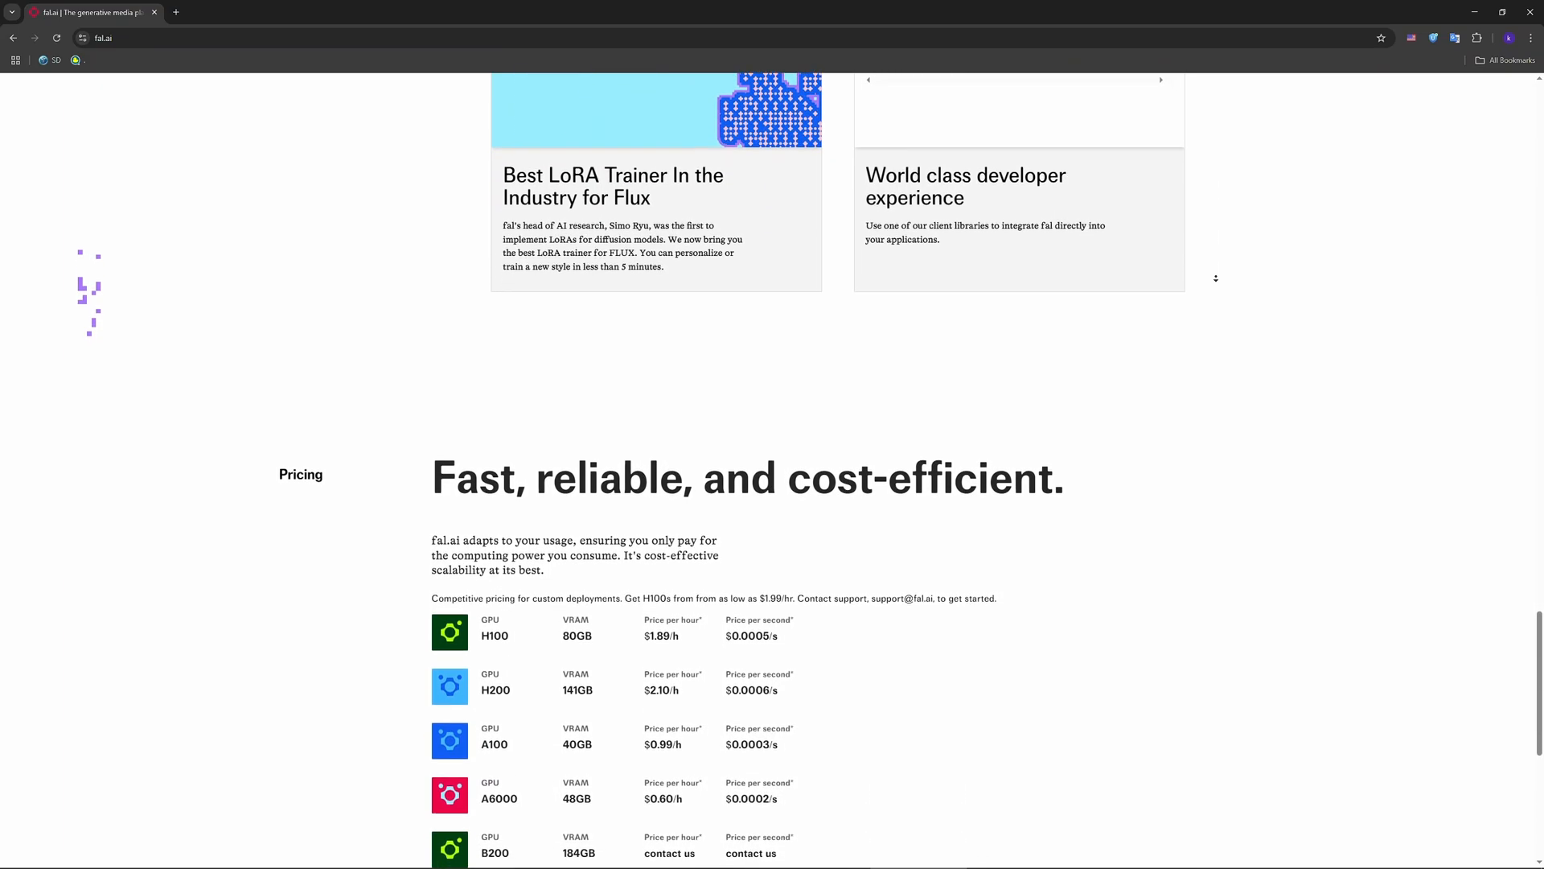
scroll(down, 3)
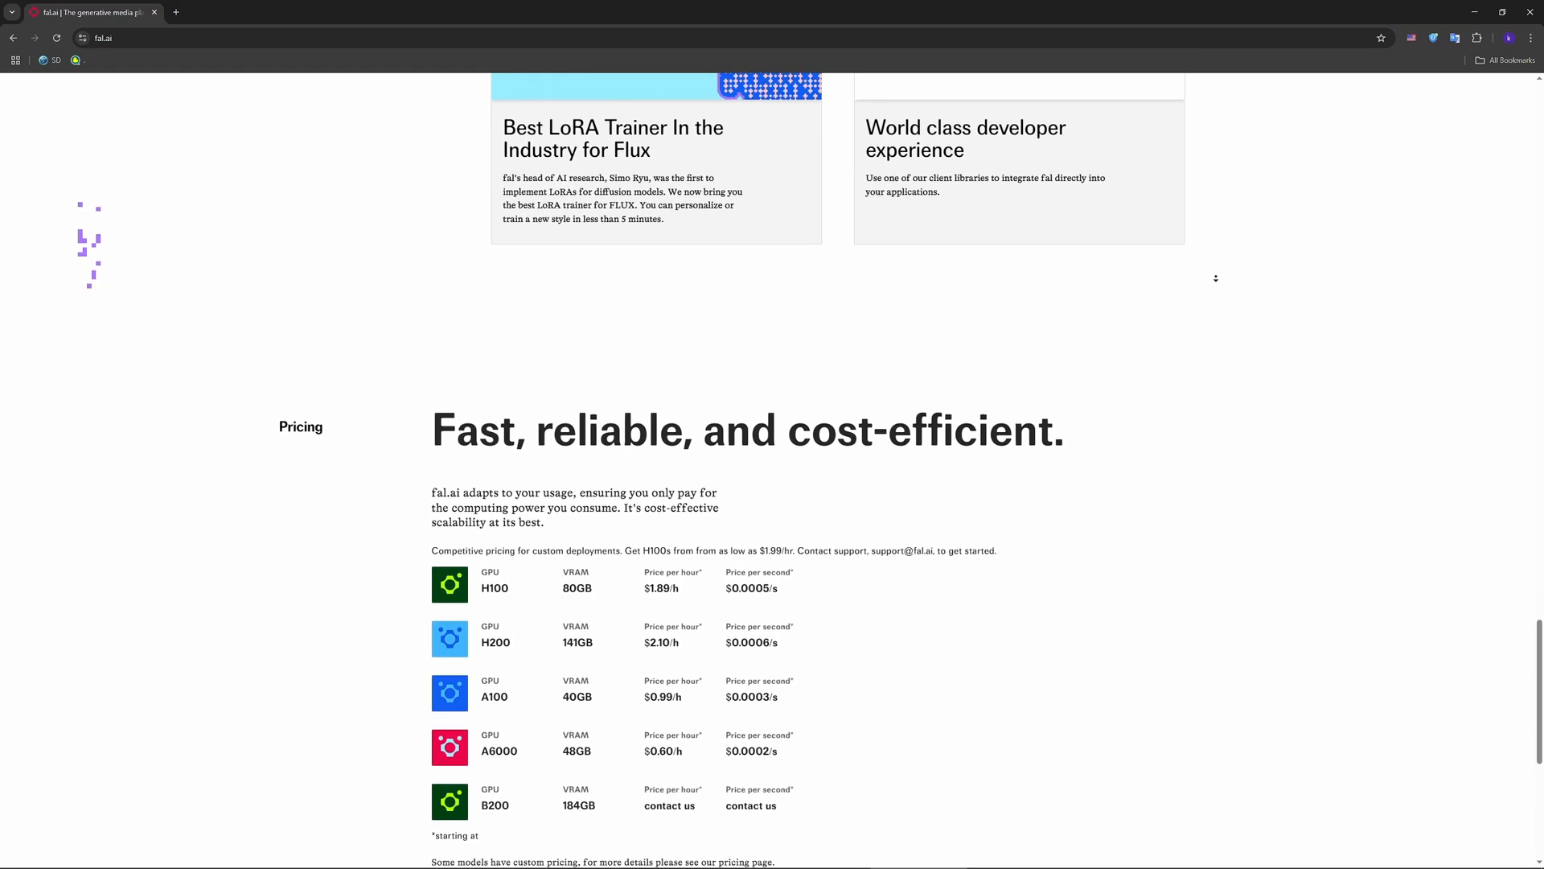
scroll(down, 3)
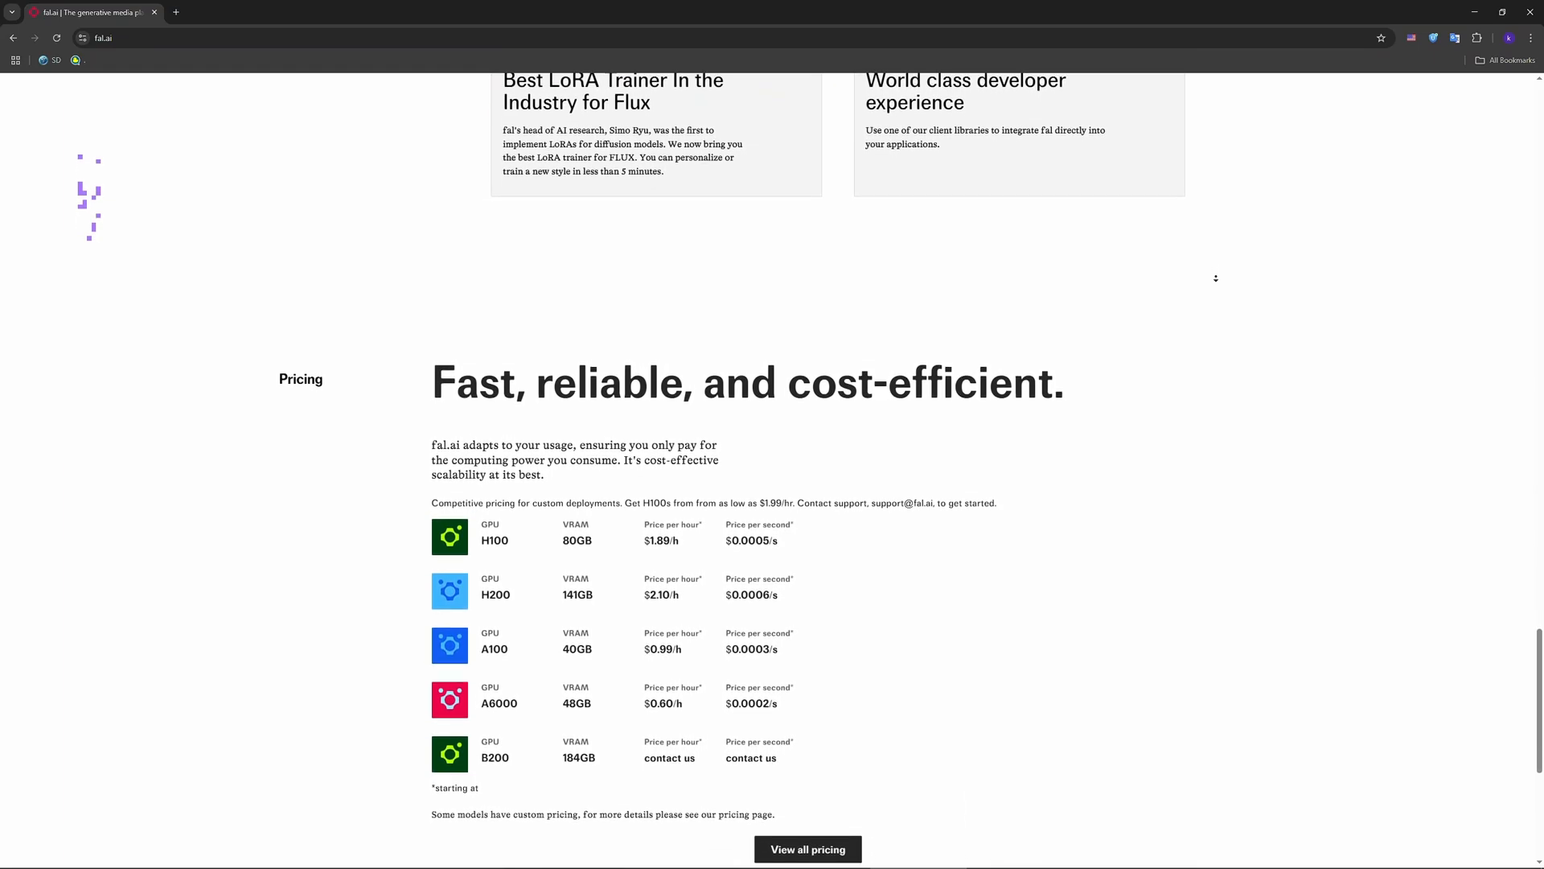
scroll(down, 3)
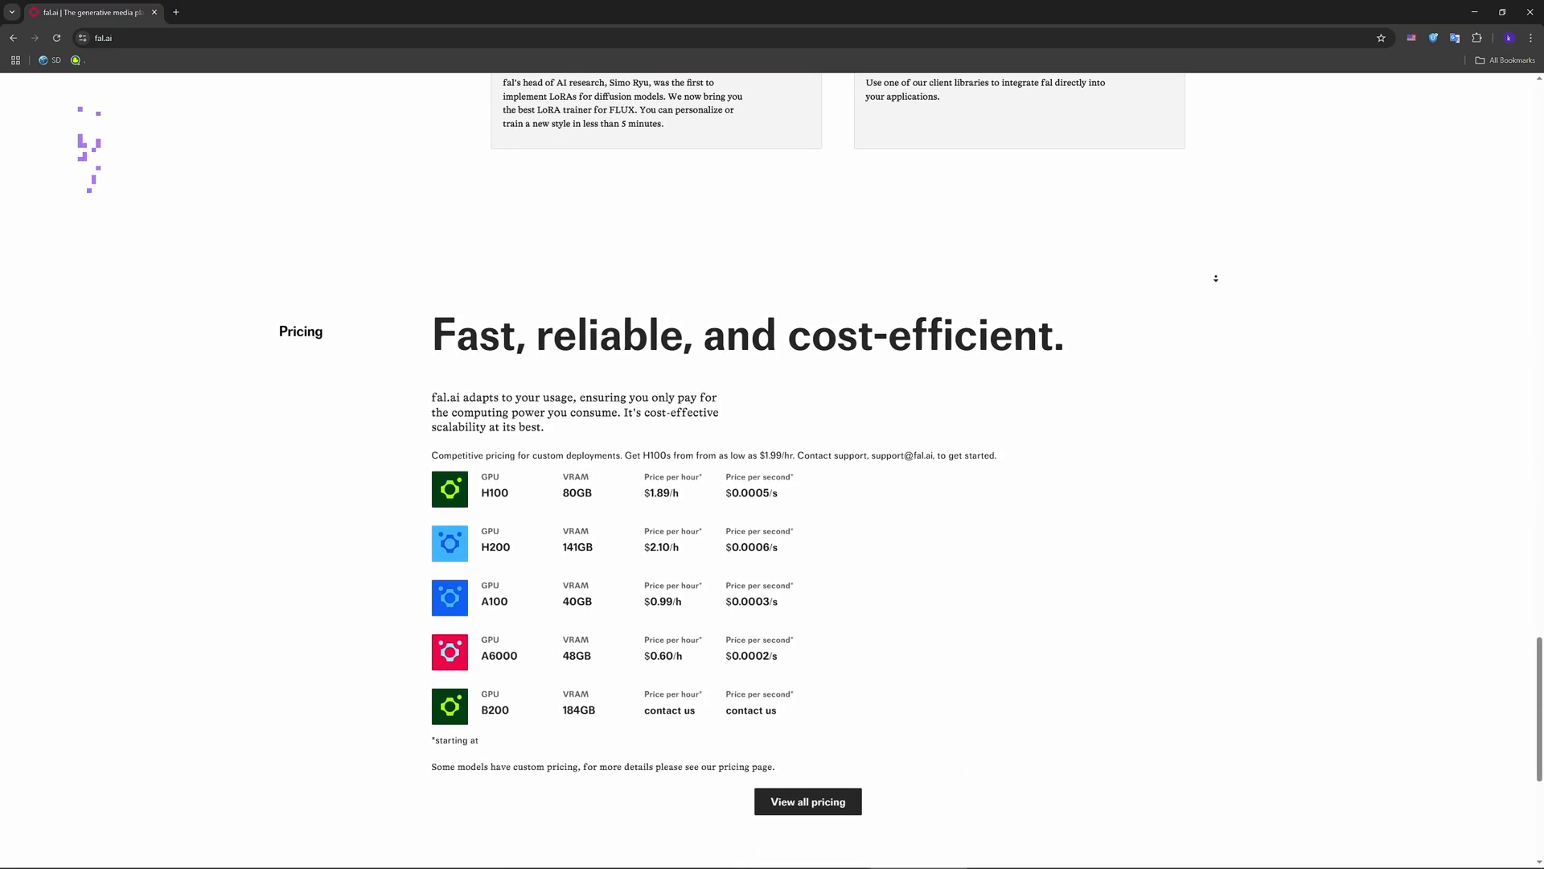
scroll(down, 3)
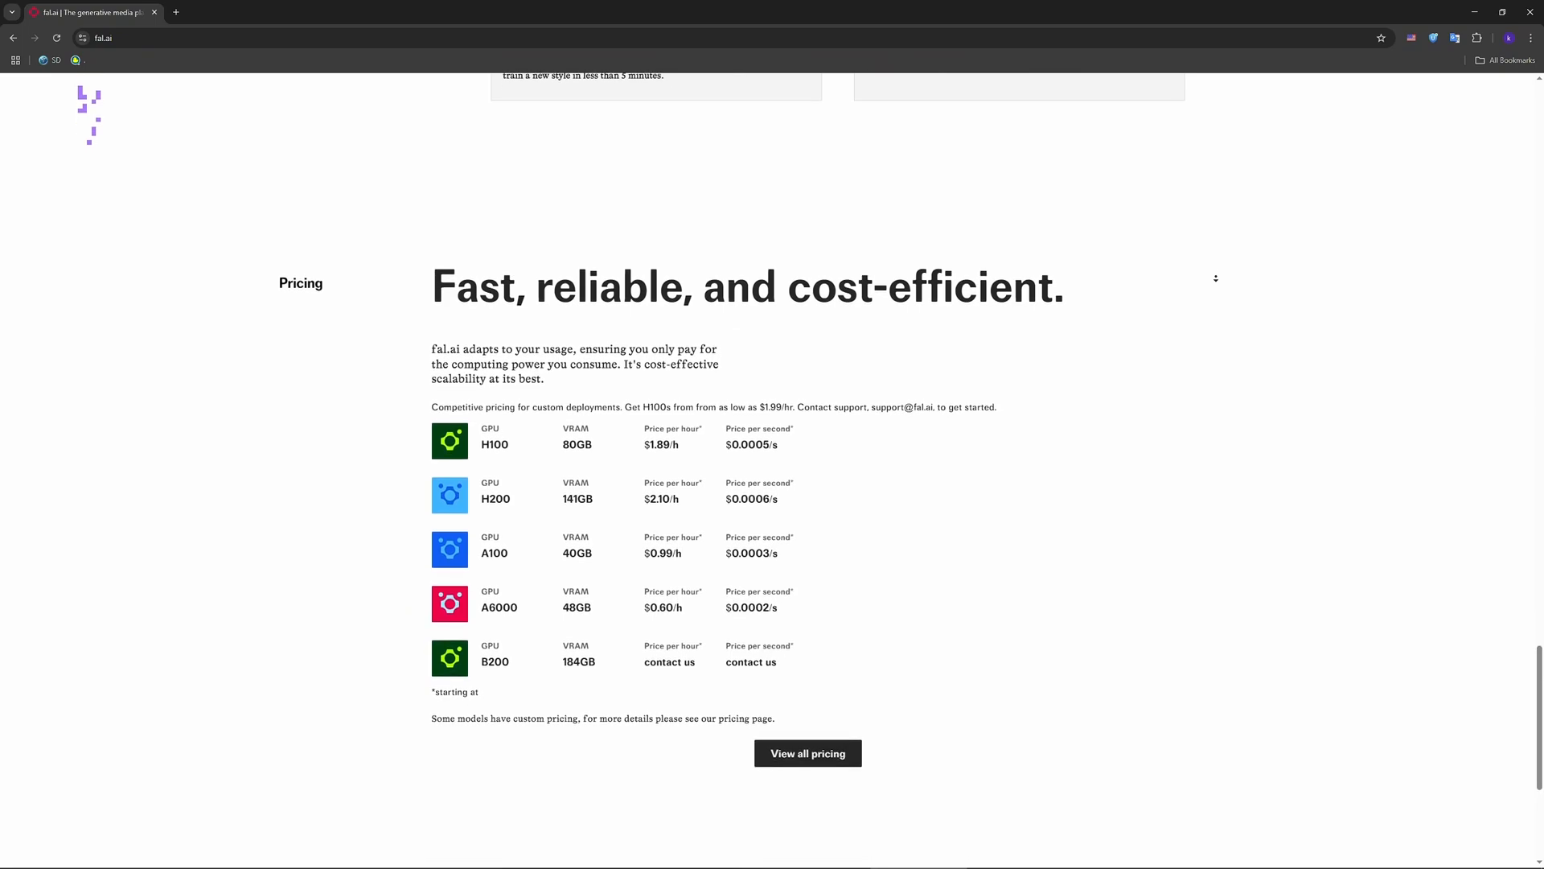
scroll(down, 3)
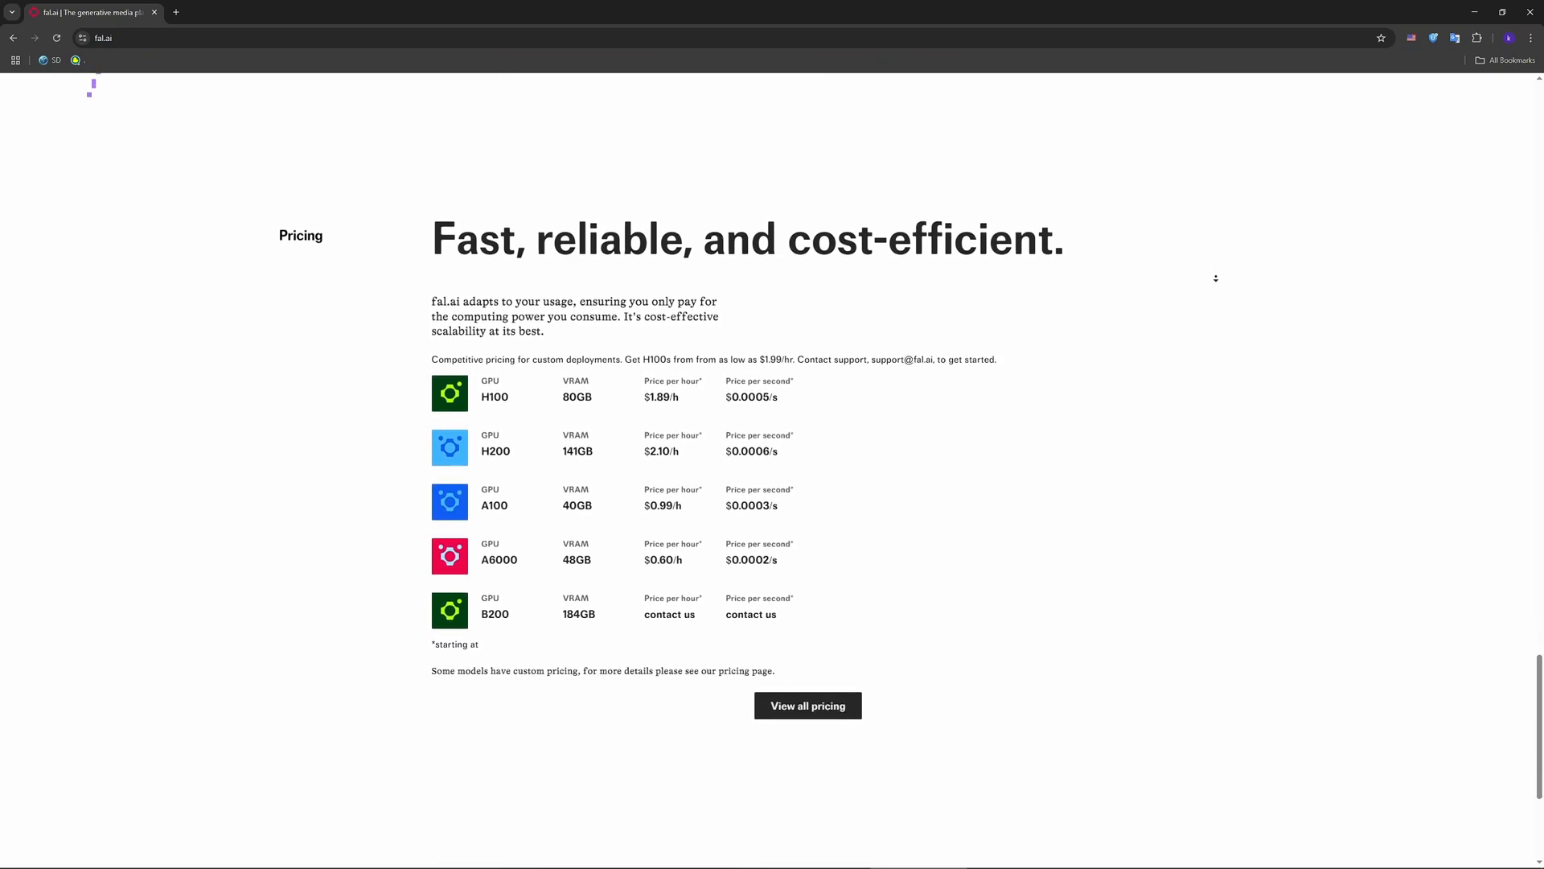
scroll(down, 3)
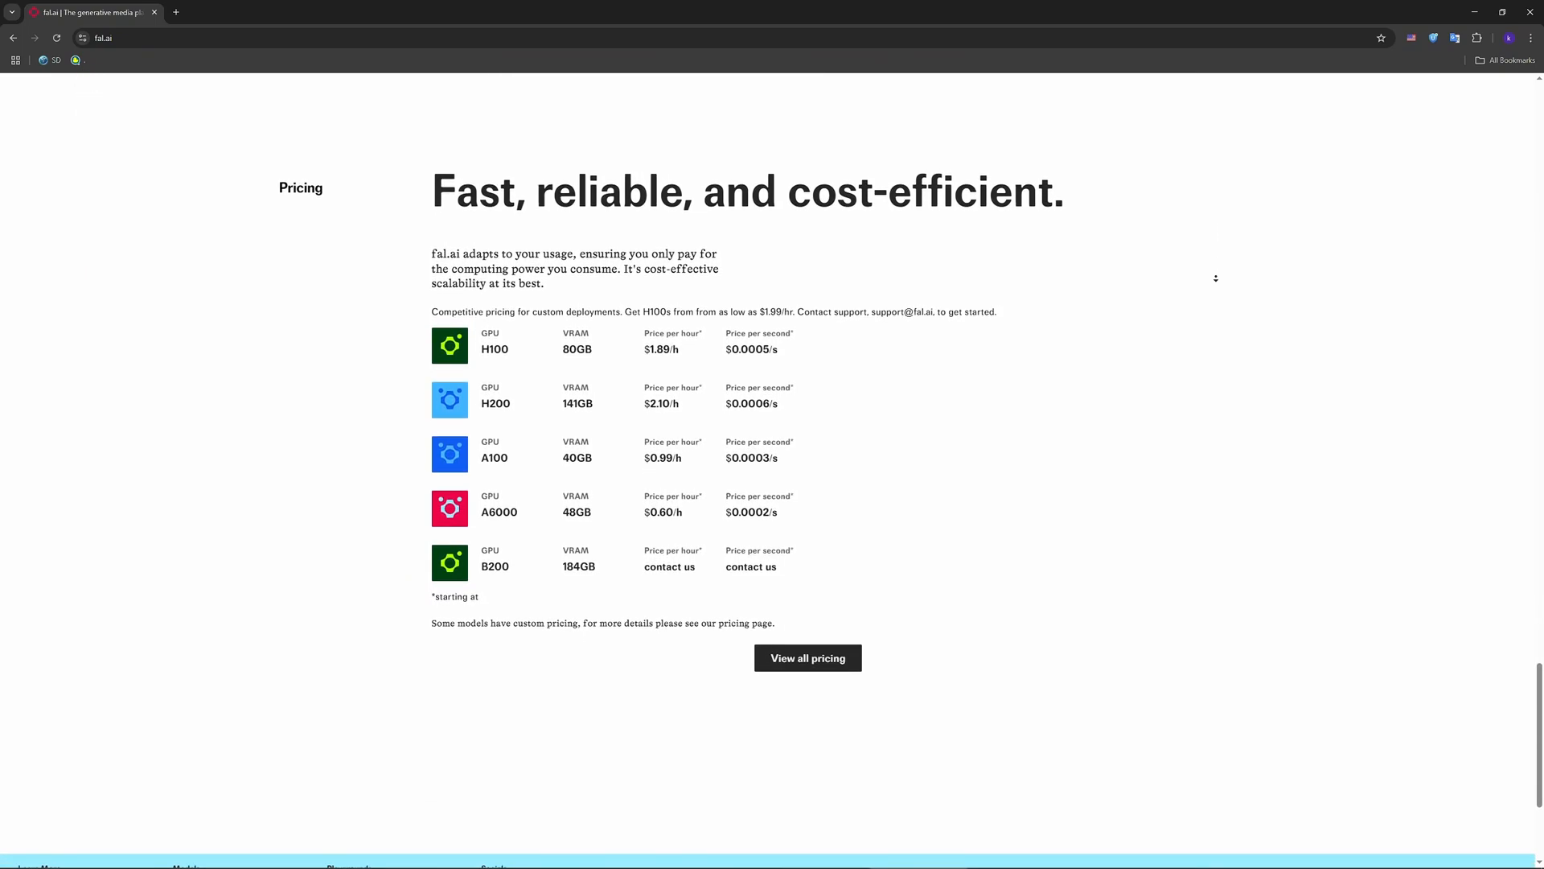
scroll(down, 3)
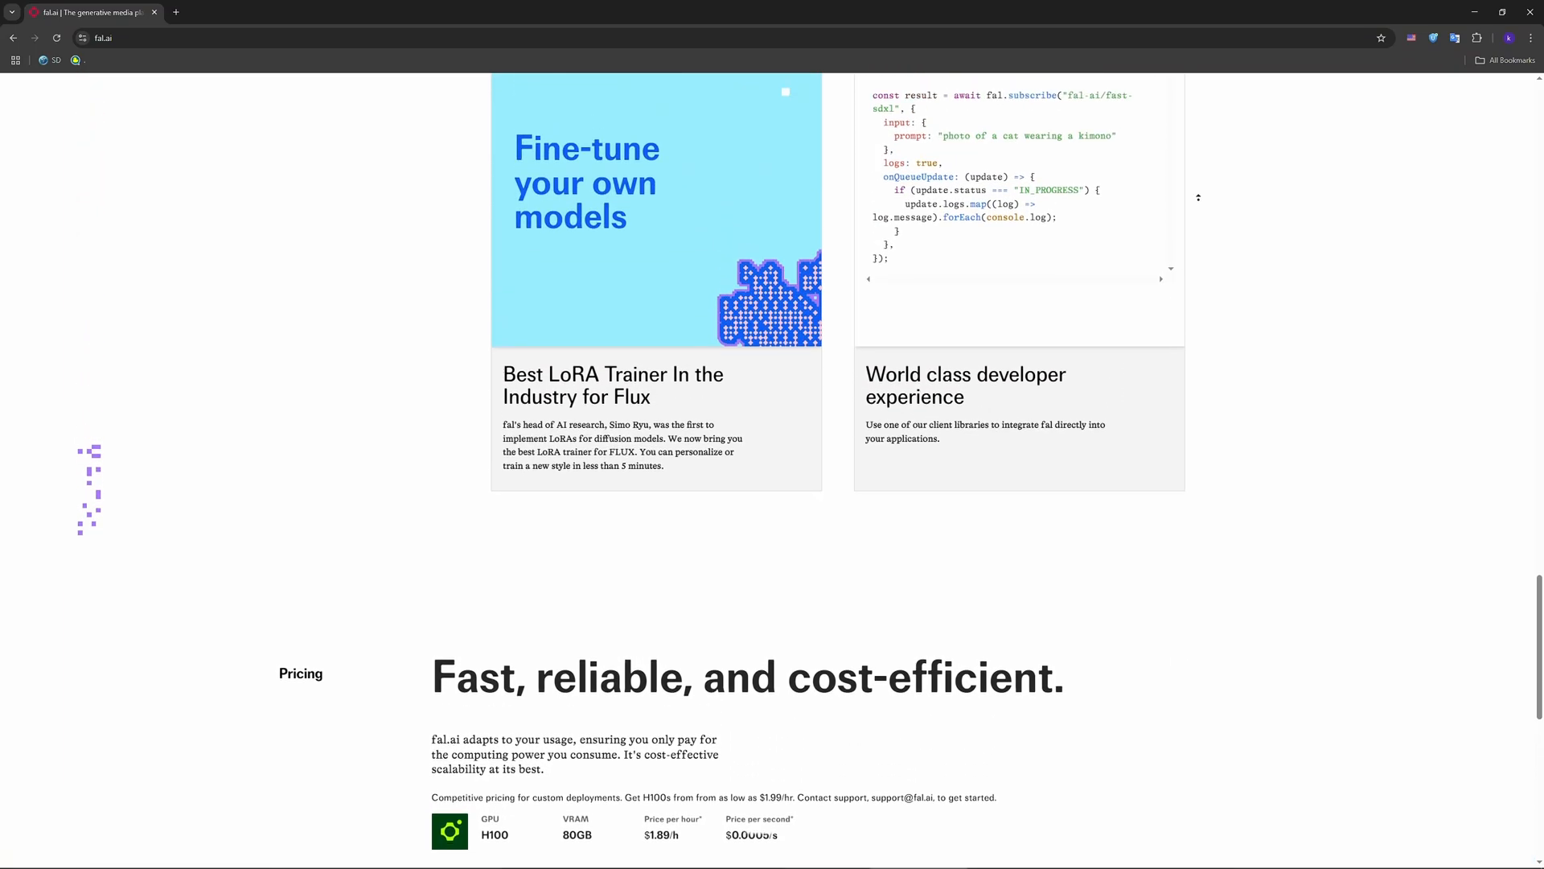
Scroll back up to the hero banner reading 'Generative media platform for developers'.
scroll(up, 3)
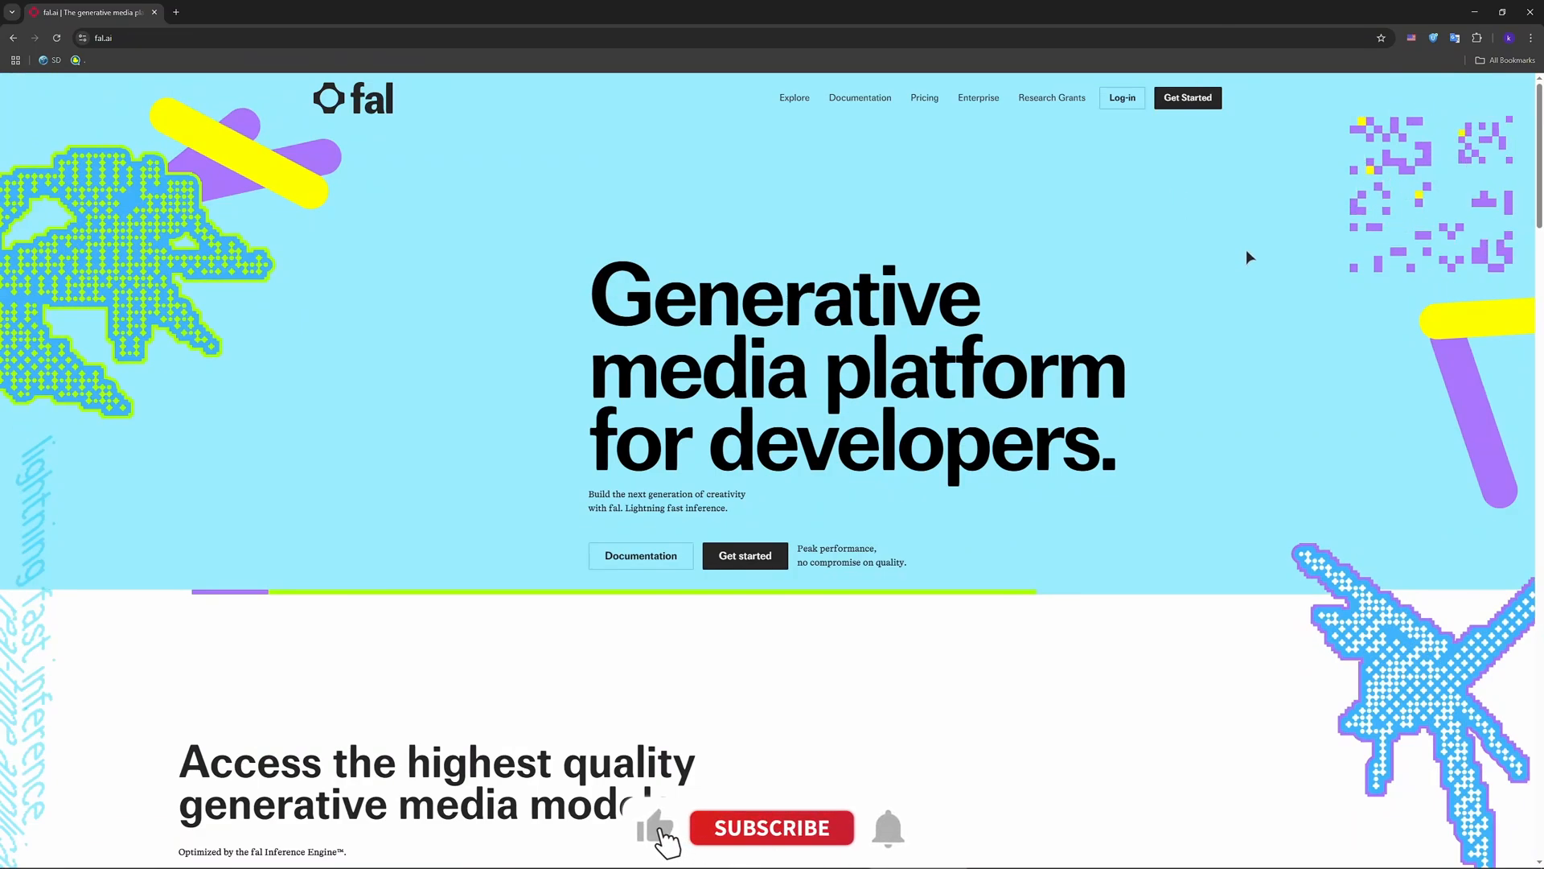
click(770, 826)
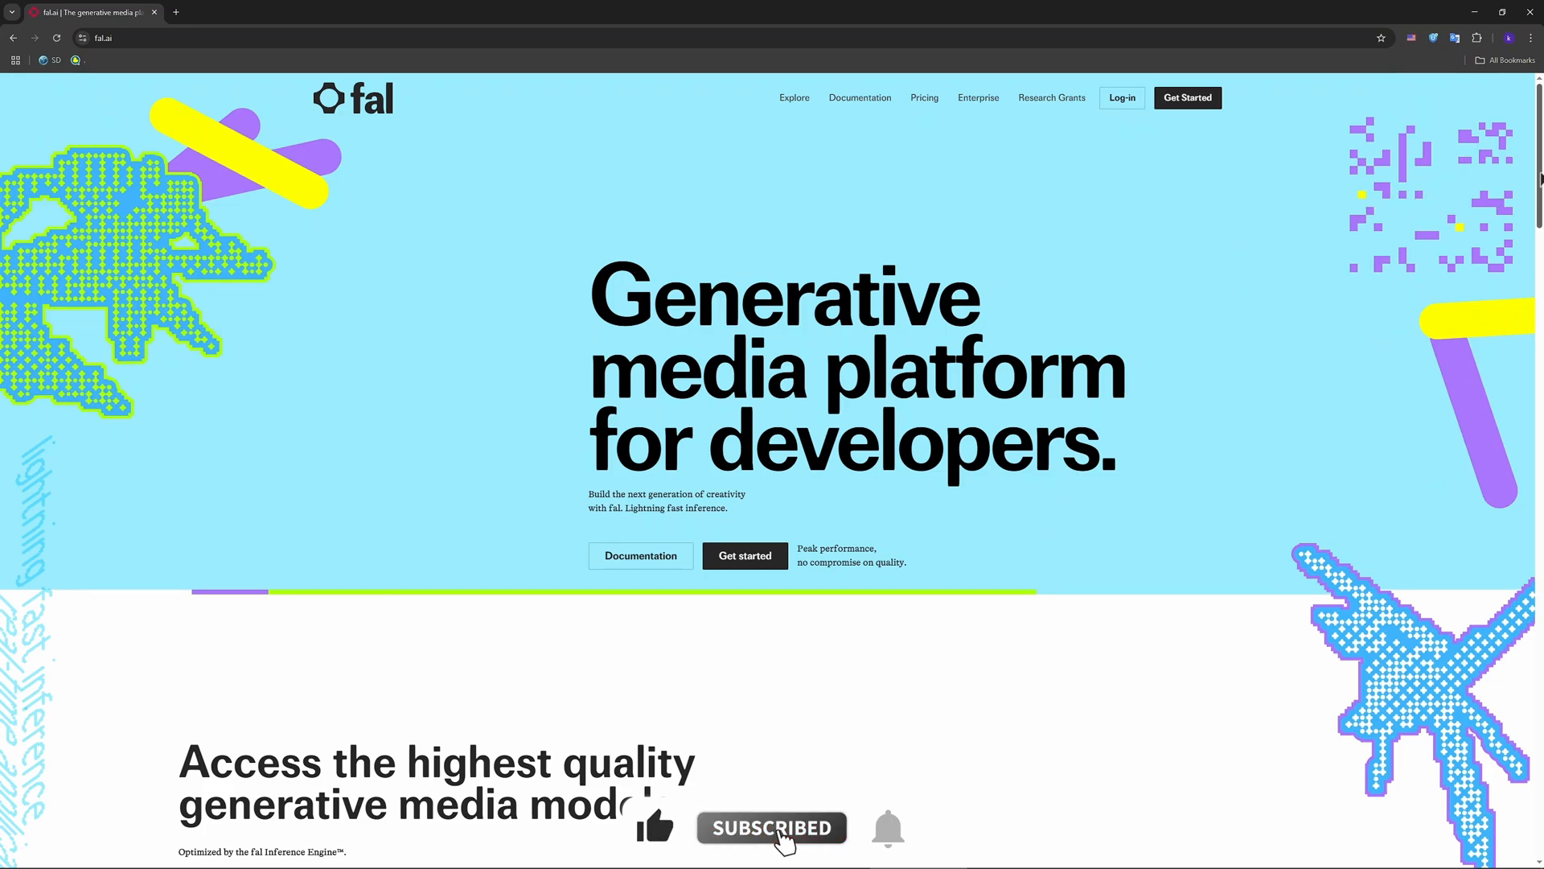